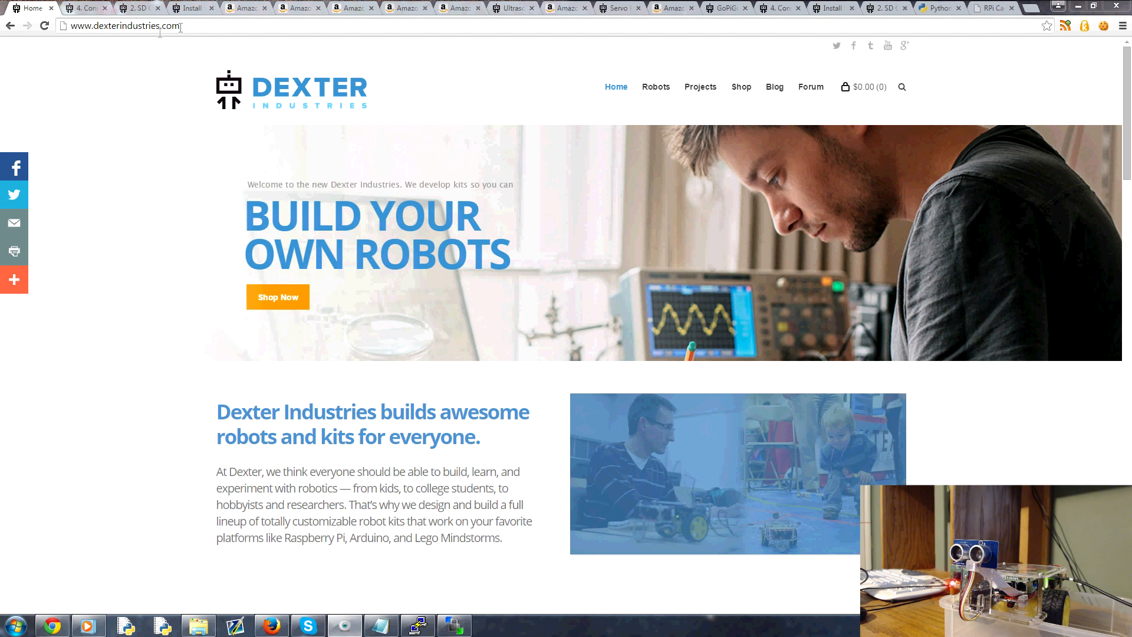
{"action": "mouse_move", "coordinate": [654, 87]}
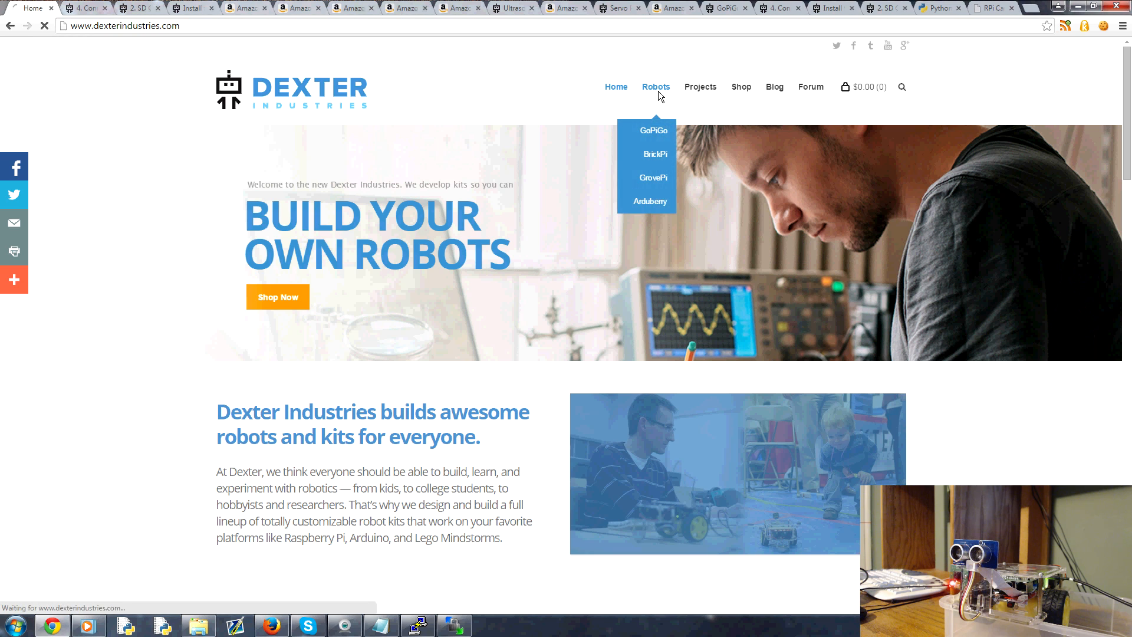
- Show the GoPiGo page's kits and accessories: ultrasonic sensor, camera and servo with prices
{"action": "left_click", "coordinate": [653, 131]}
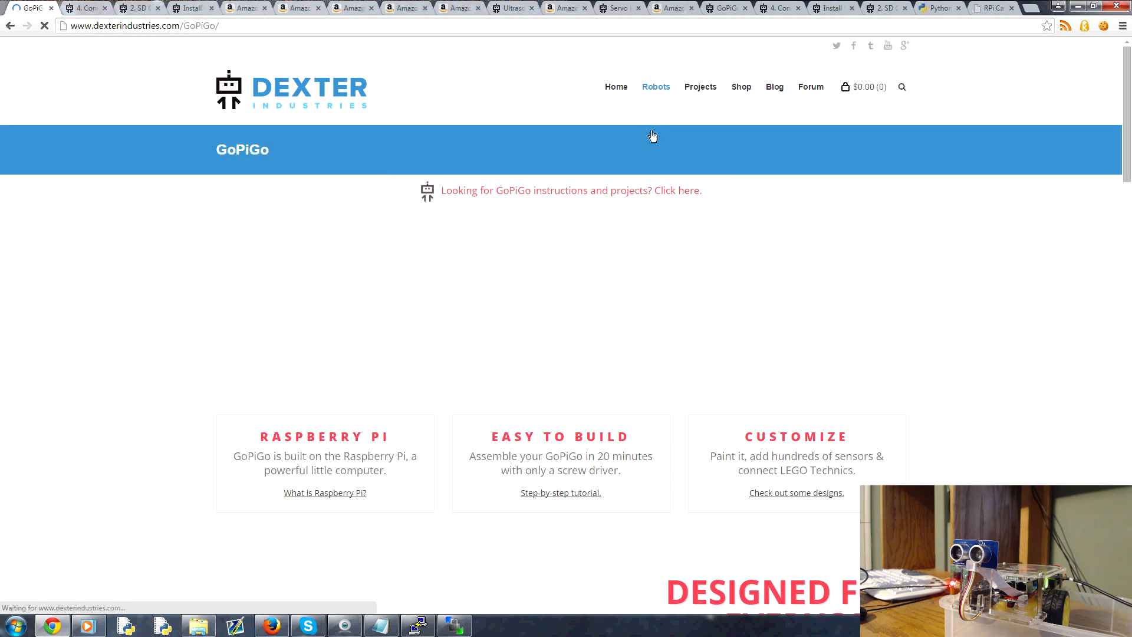
{"action": "scroll", "scroll_direction": "down", "scroll_amount": 3}
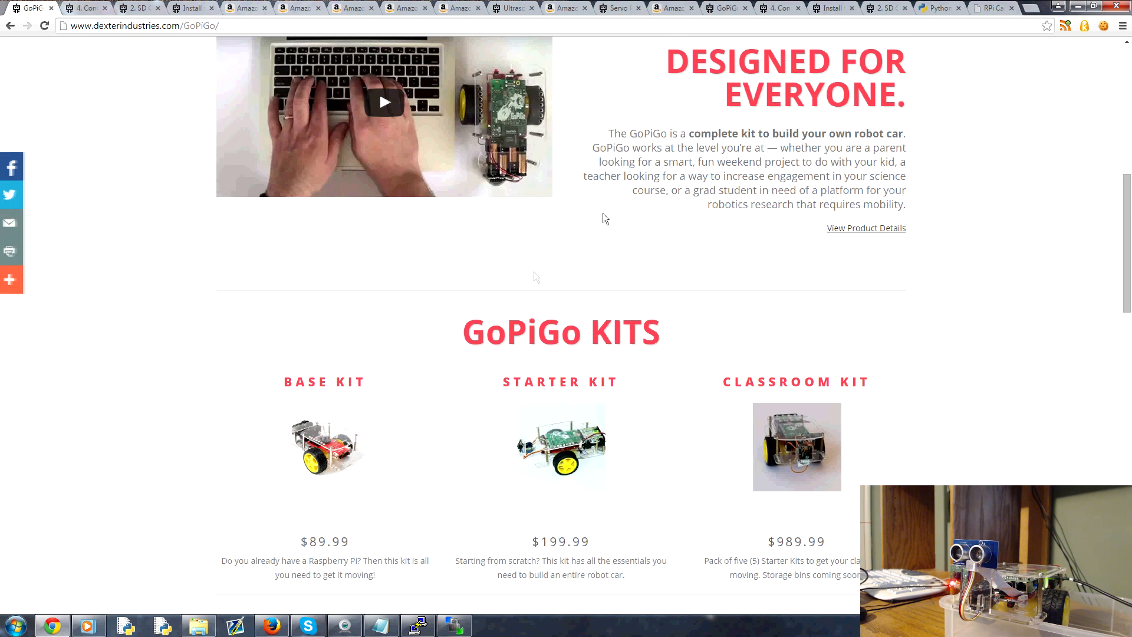
{"action": "mouse_move", "coordinate": [559, 452]}
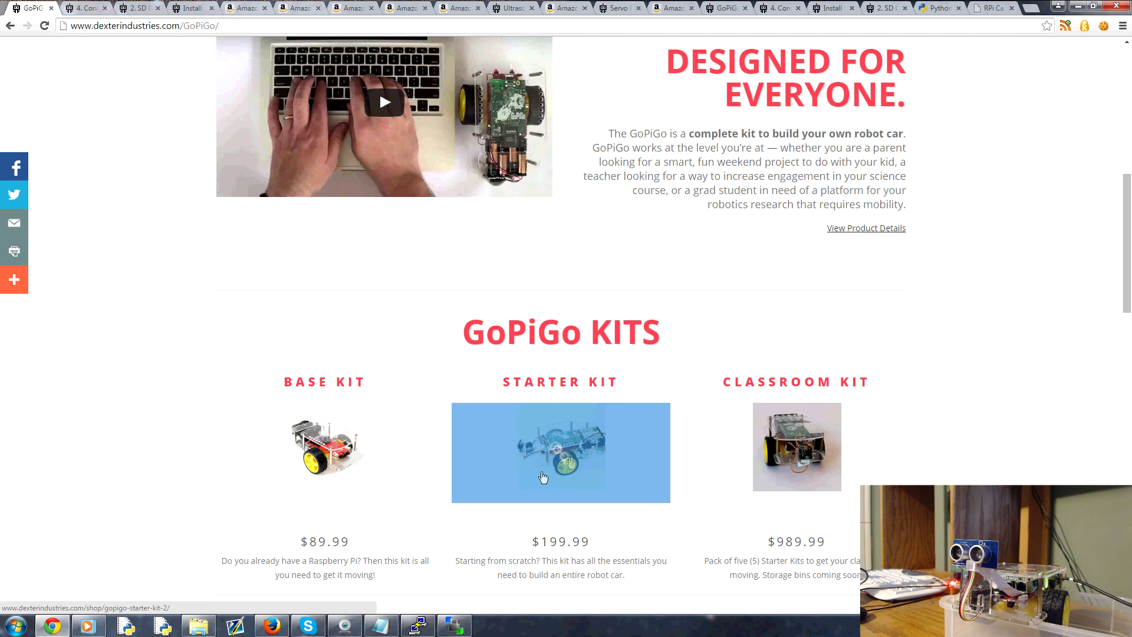
{"action": "mouse_move", "coordinate": [804, 451]}
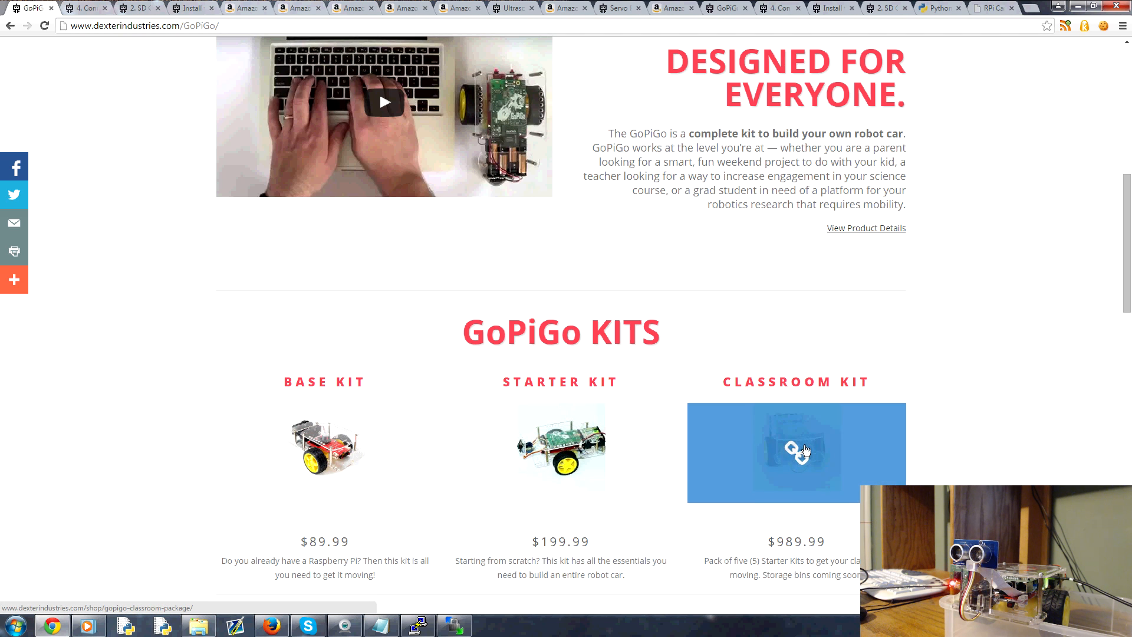
{"action": "mouse_move", "coordinate": [383, 342]}
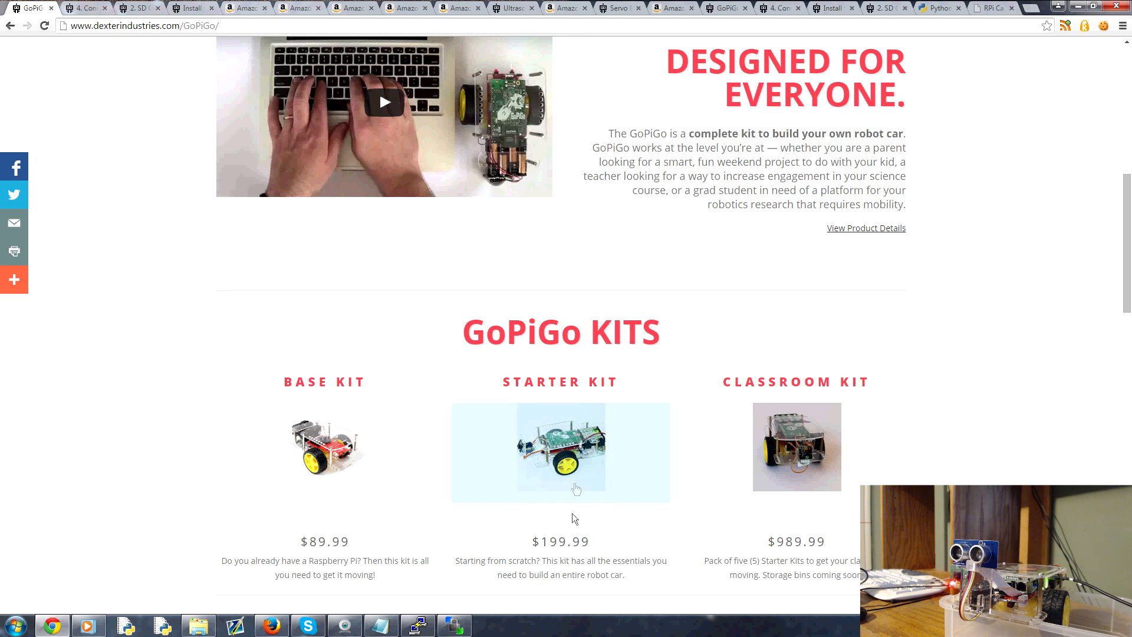
{"action": "mouse_move", "coordinate": [376, 417]}
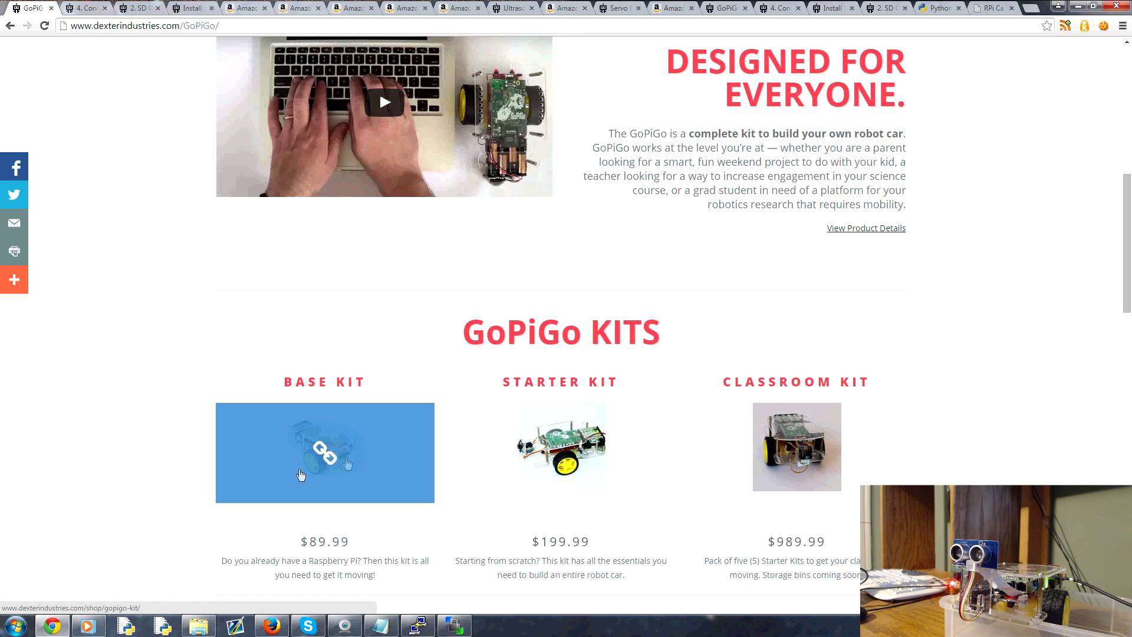
{"action": "mouse_move", "coordinate": [561, 453]}
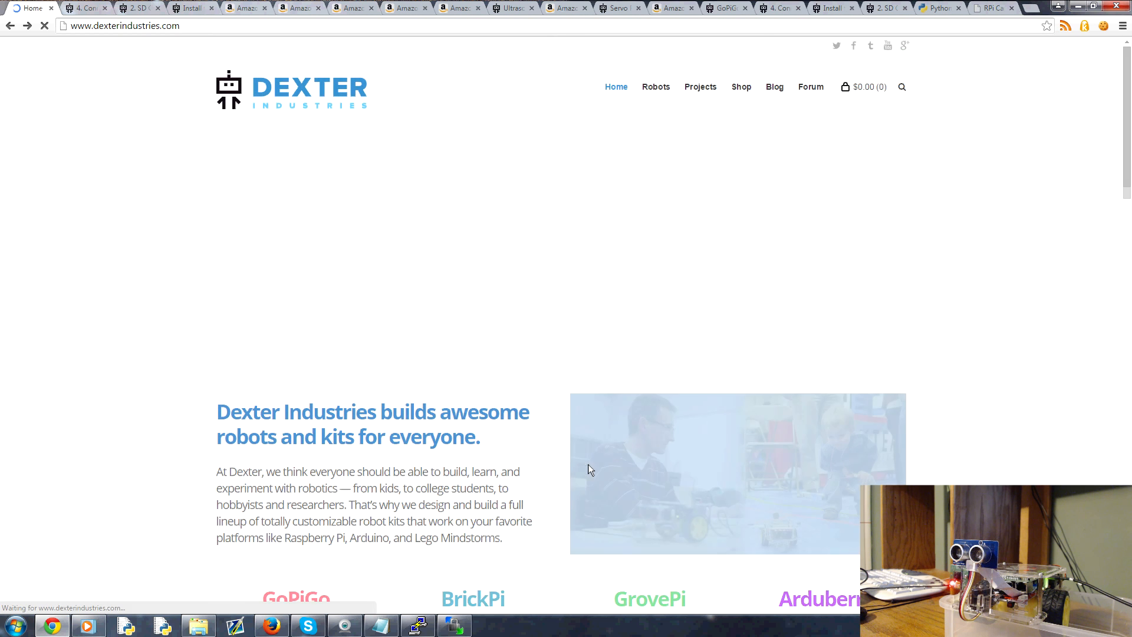
{"action": "mouse_move", "coordinate": [654, 87]}
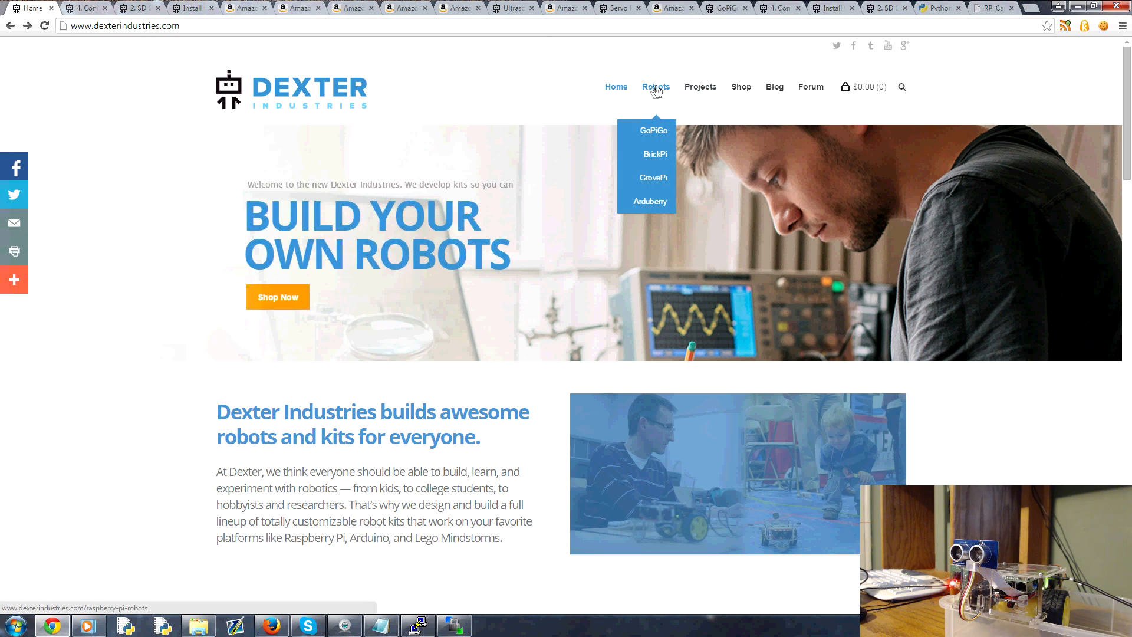
{"action": "left_click", "coordinate": [653, 131]}
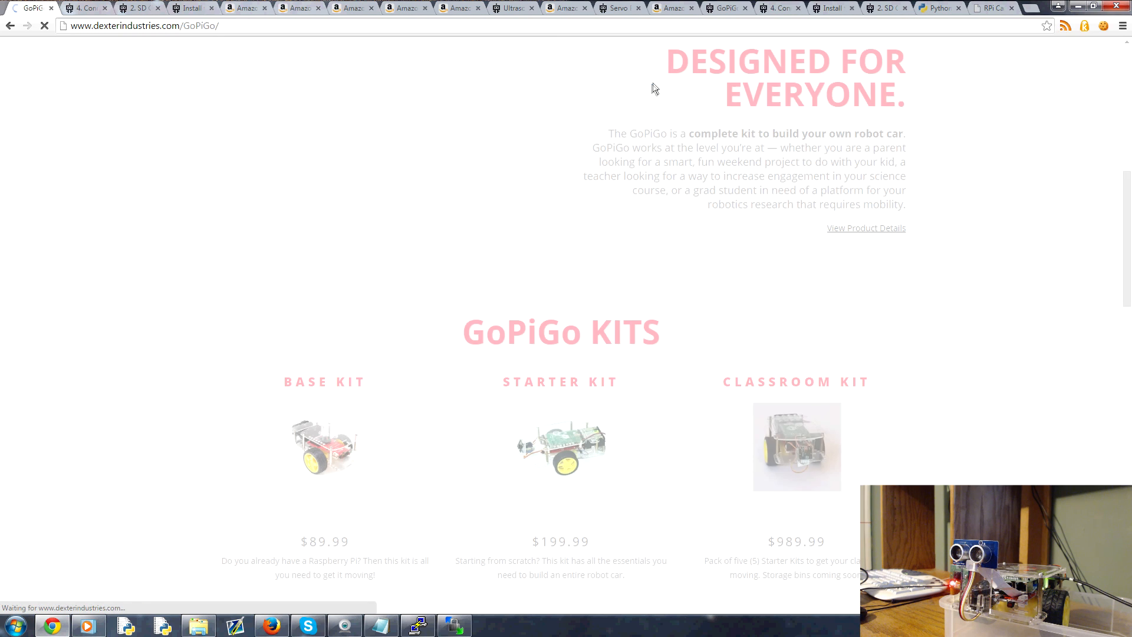
{"action": "scroll", "scroll_direction": "down", "scroll_amount": 3}
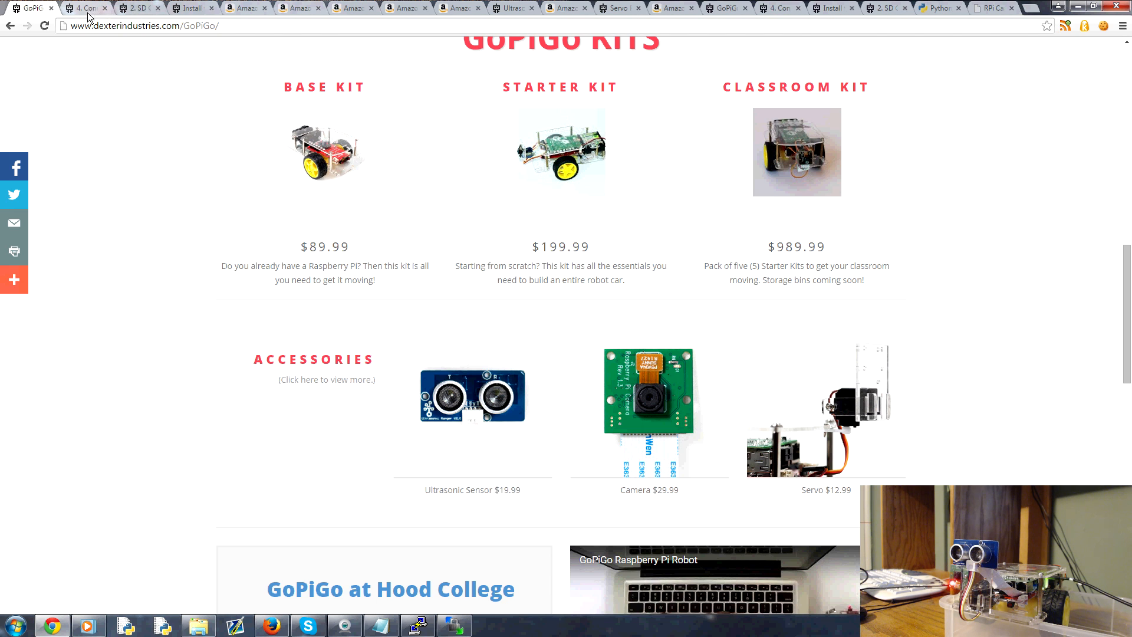
- View the $89.99 GoPiGo Robot Kit listing, then the $32.48 Raspberry Pi Model B+ listing
{"action": "left_click", "coordinate": [246, 7]}
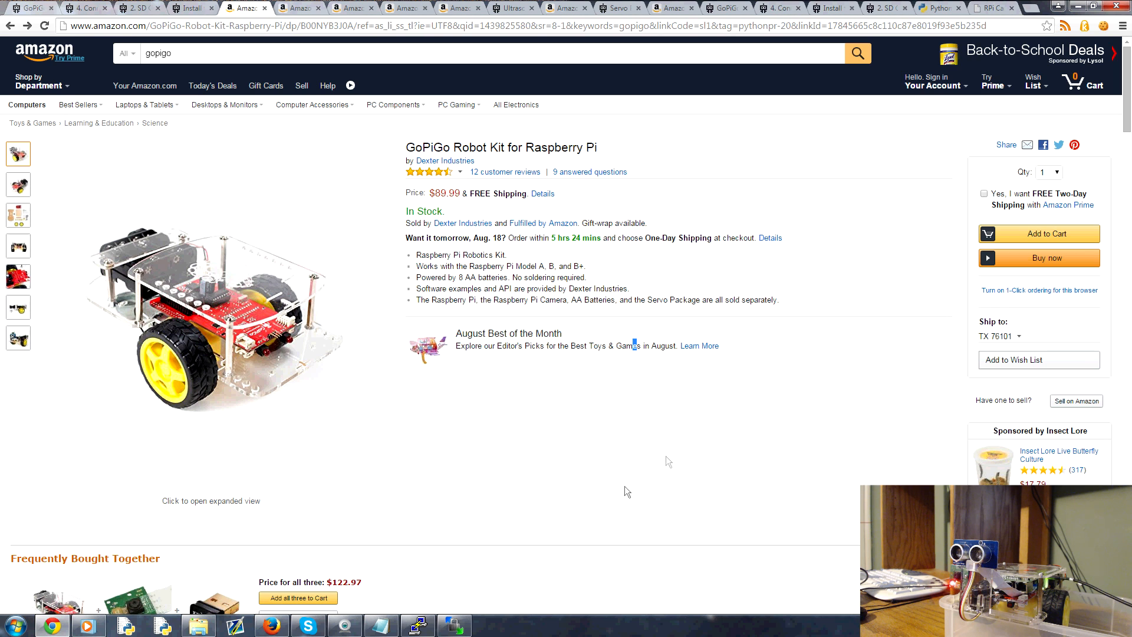
{"action": "mouse_move", "coordinate": [421, 114]}
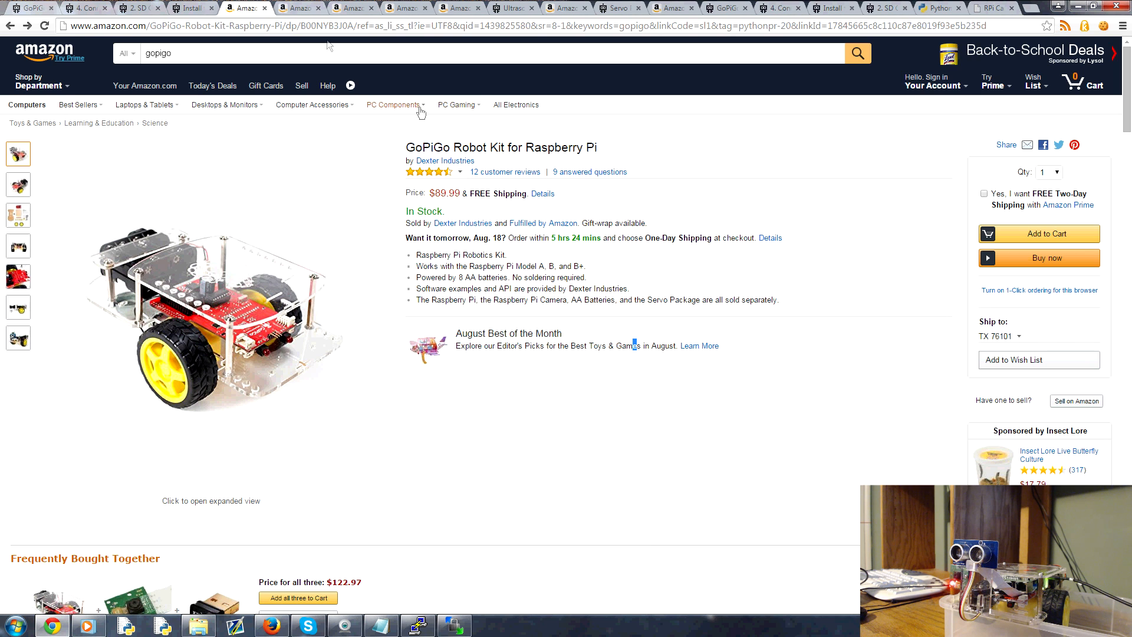
{"action": "left_click", "coordinate": [296, 7]}
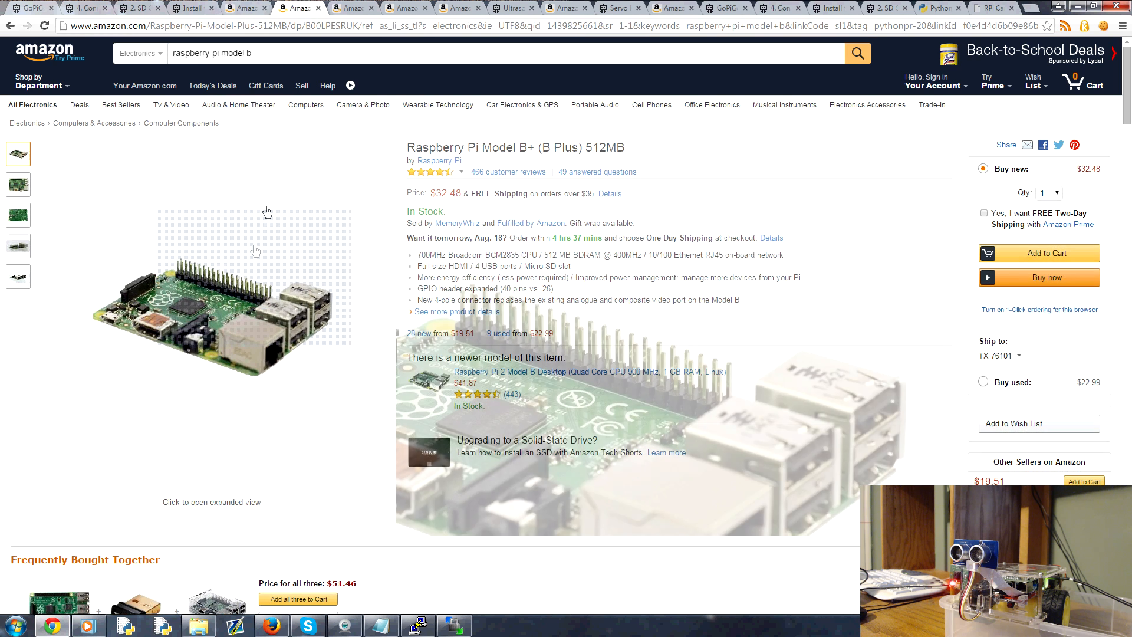
{"action": "mouse_move", "coordinate": [139, 199]}
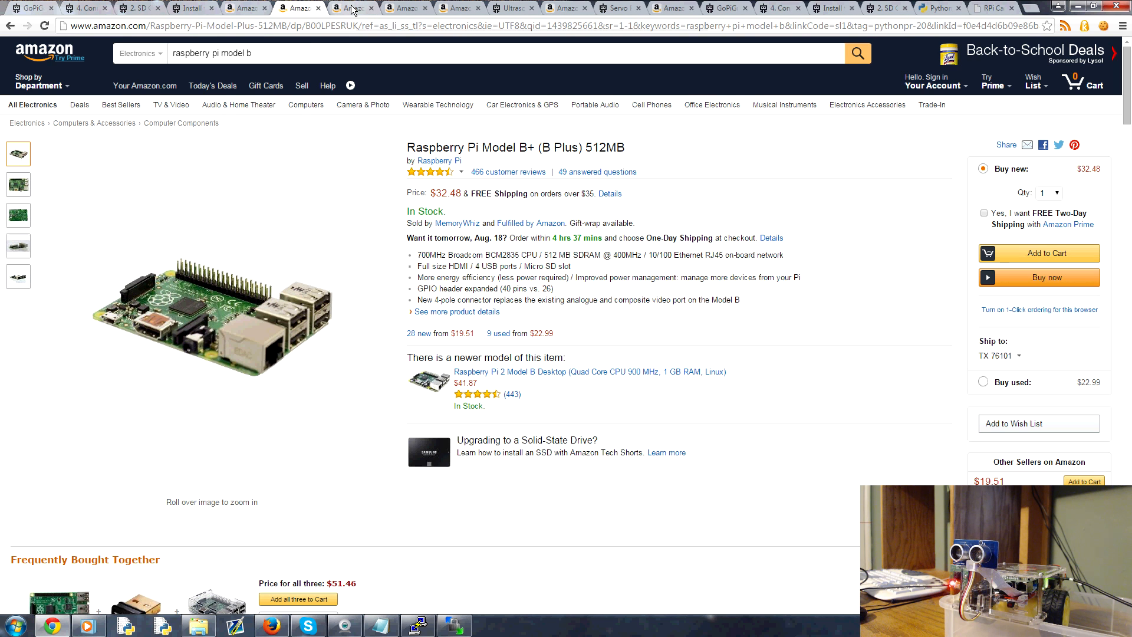
- View the Kingston microSDHC card listing and select its 16GB capacity
{"action": "left_click", "coordinate": [352, 7]}
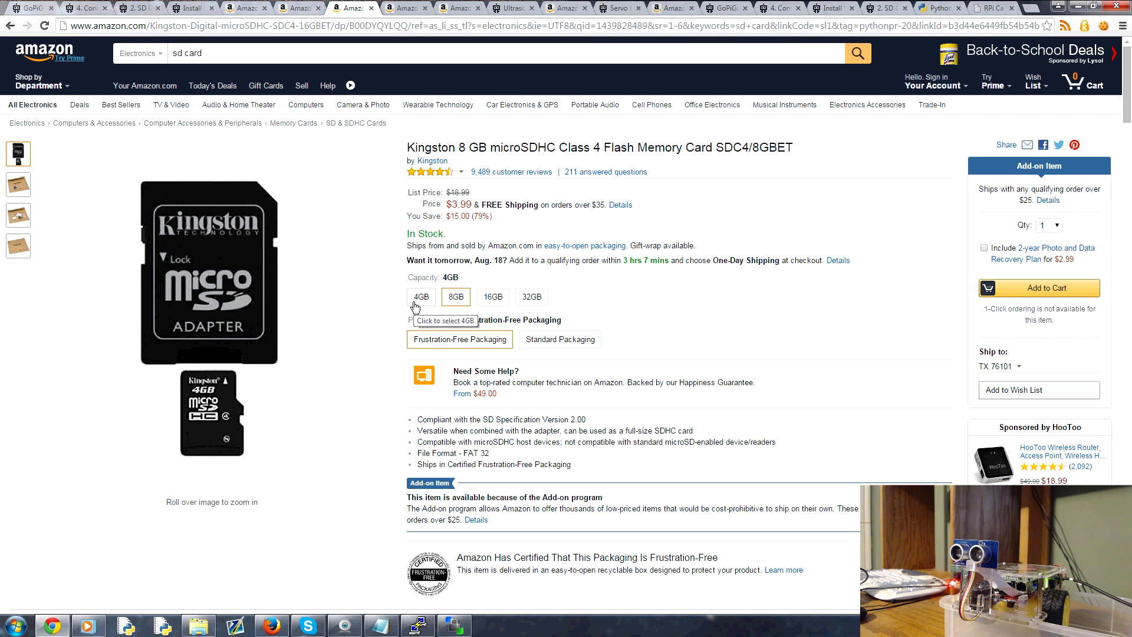
{"action": "left_click", "coordinate": [456, 296]}
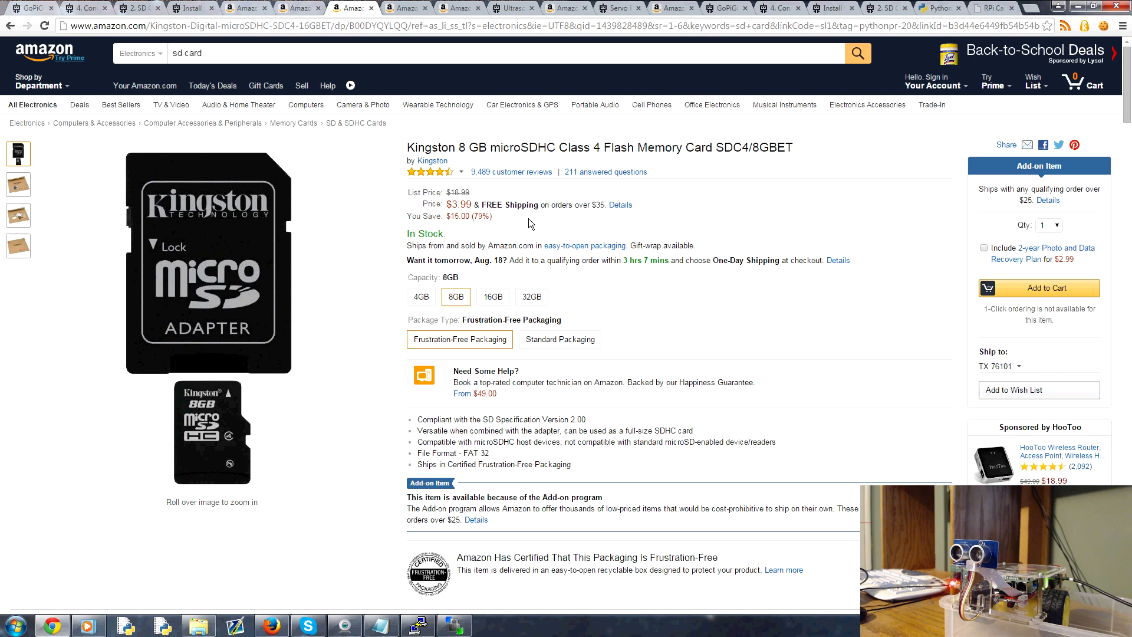
{"action": "left_click", "coordinate": [421, 296]}
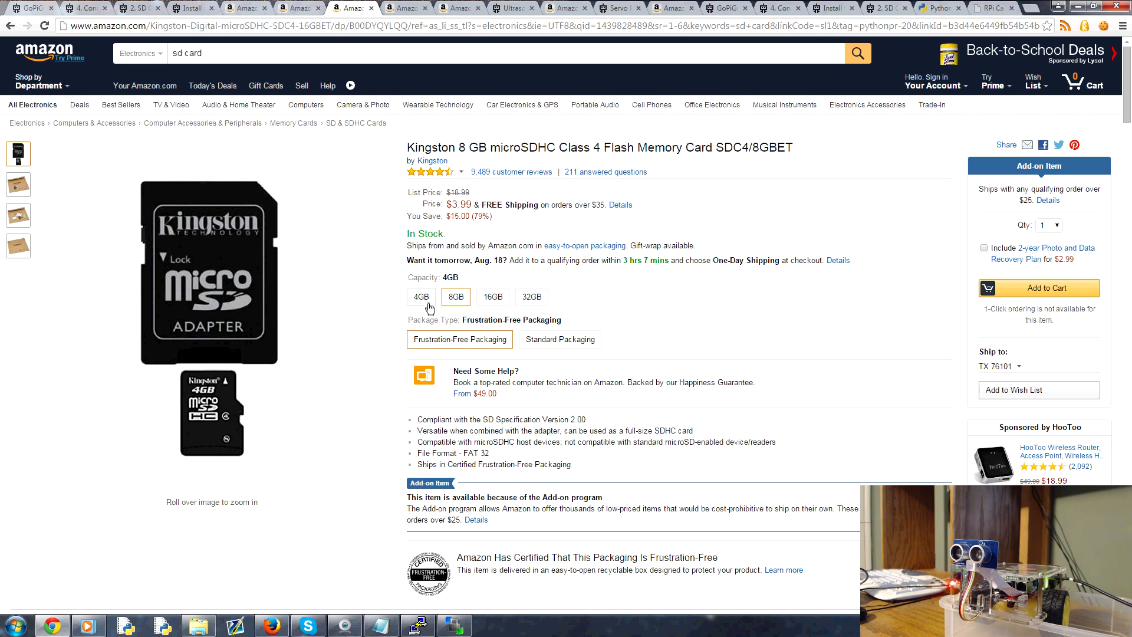
{"action": "mouse_move", "coordinate": [421, 296]}
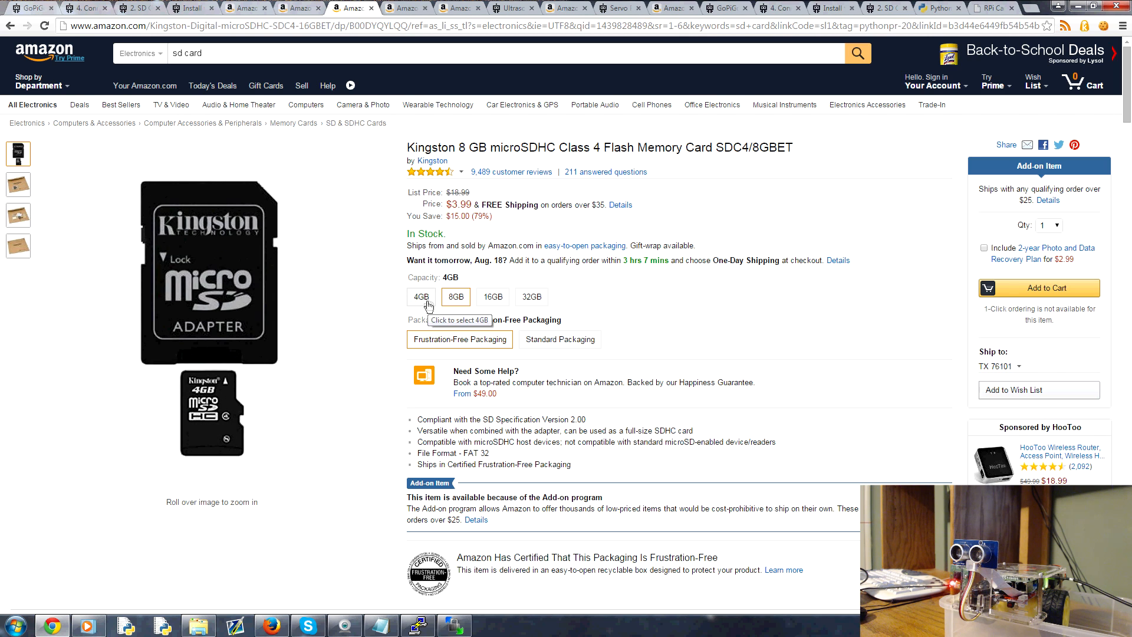
{"action": "left_click", "coordinate": [454, 296]}
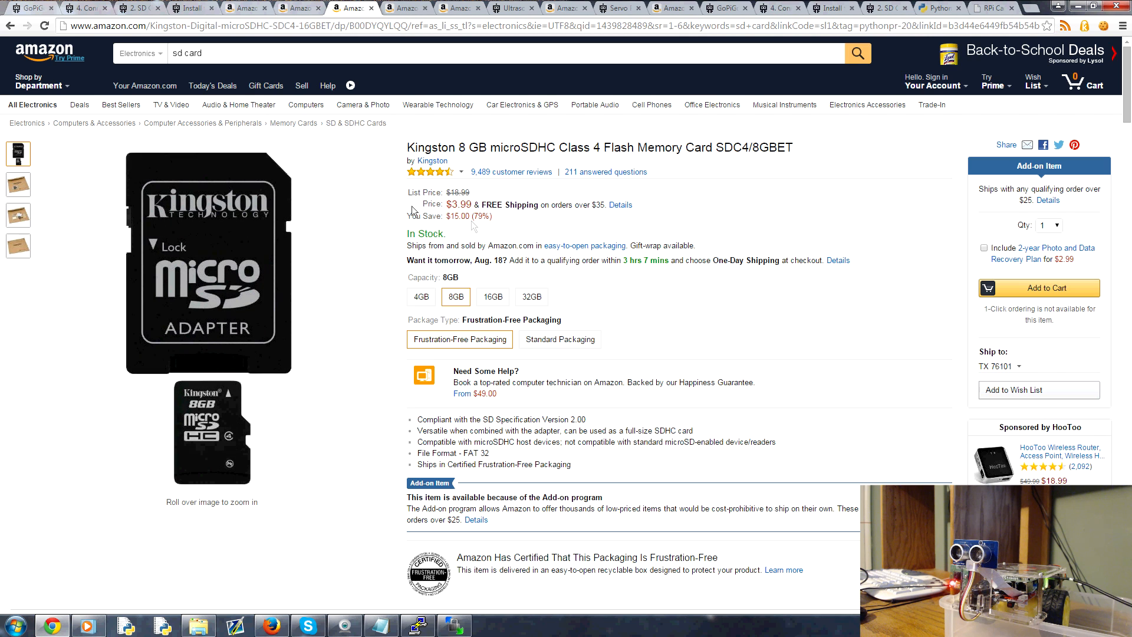
{"action": "mouse_move", "coordinate": [231, 231]}
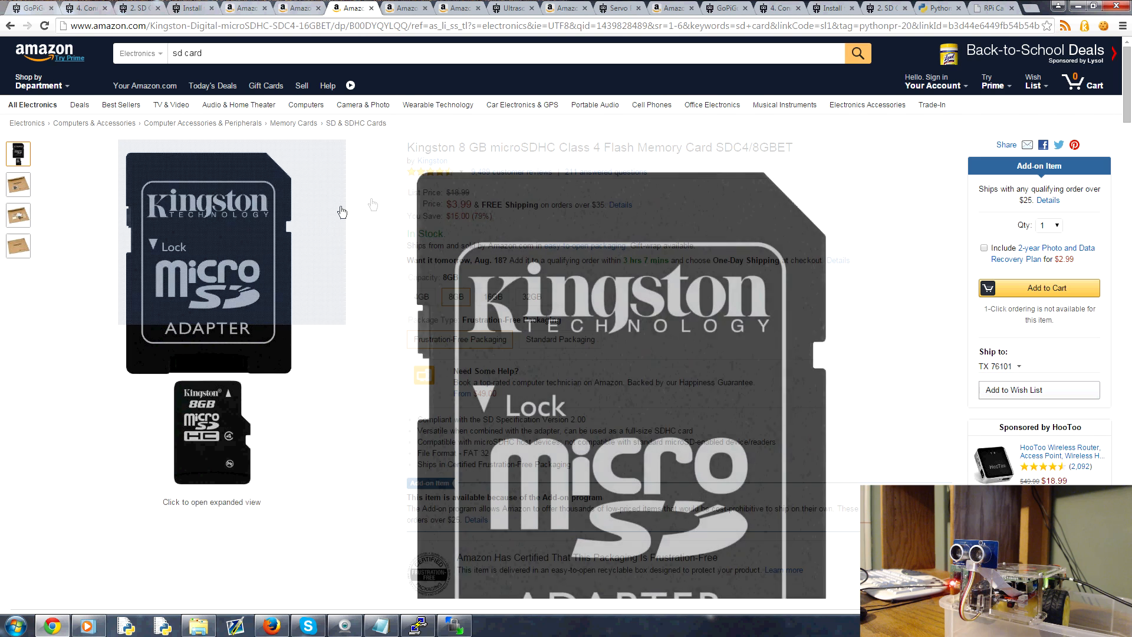
{"action": "left_click", "coordinate": [493, 296]}
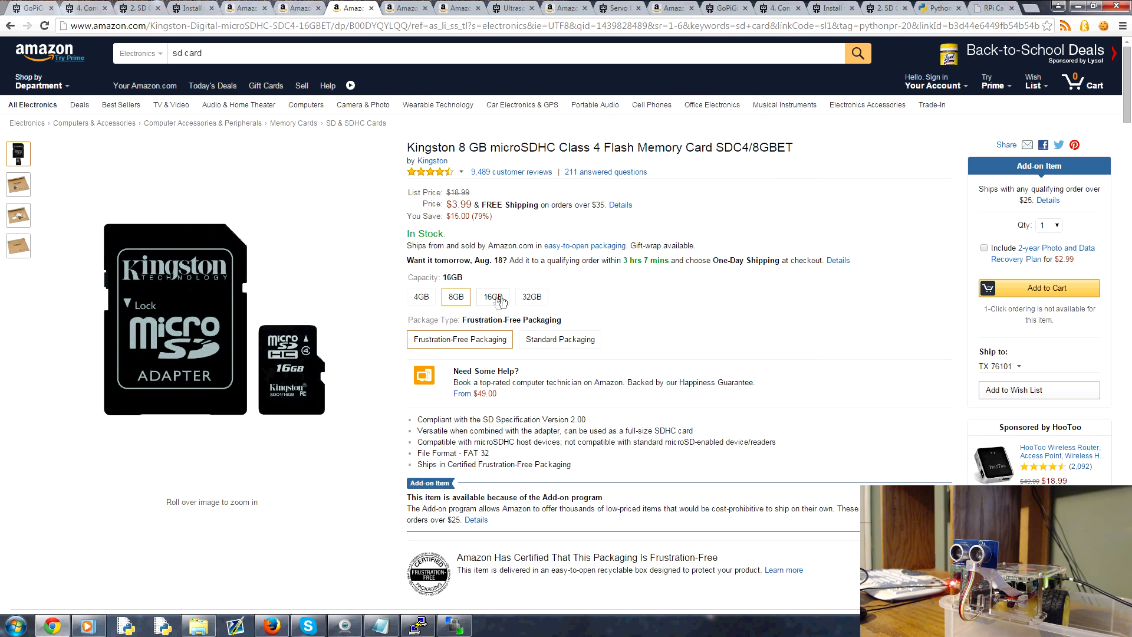
{"action": "left_click", "coordinate": [491, 296]}
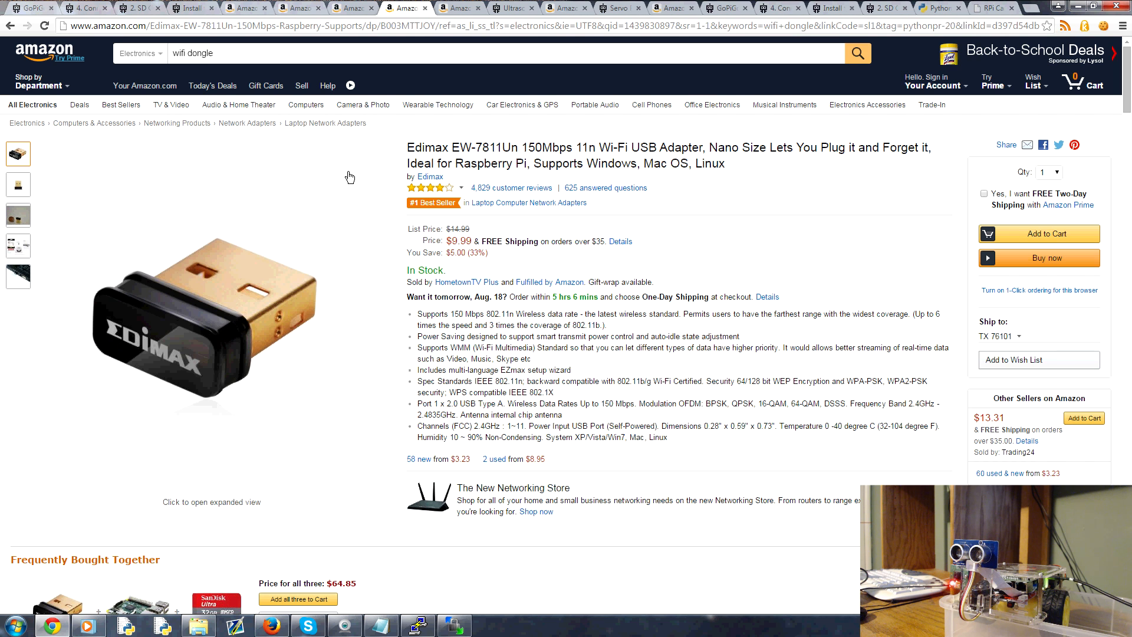
{"action": "left_click", "coordinate": [293, 7]}
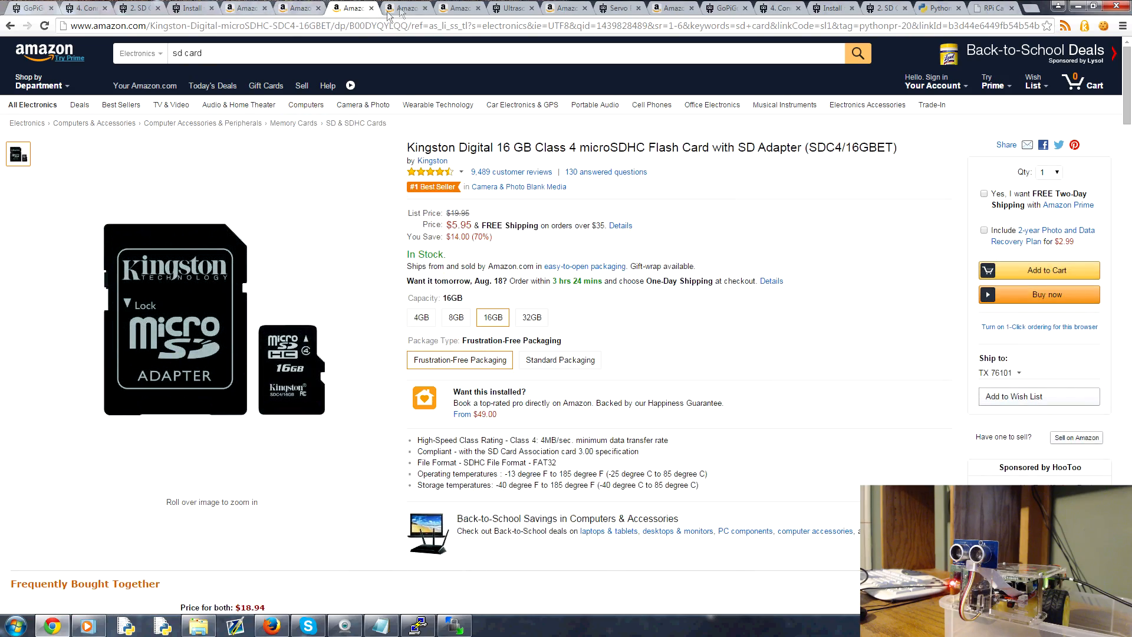
{"action": "left_click", "coordinate": [406, 7]}
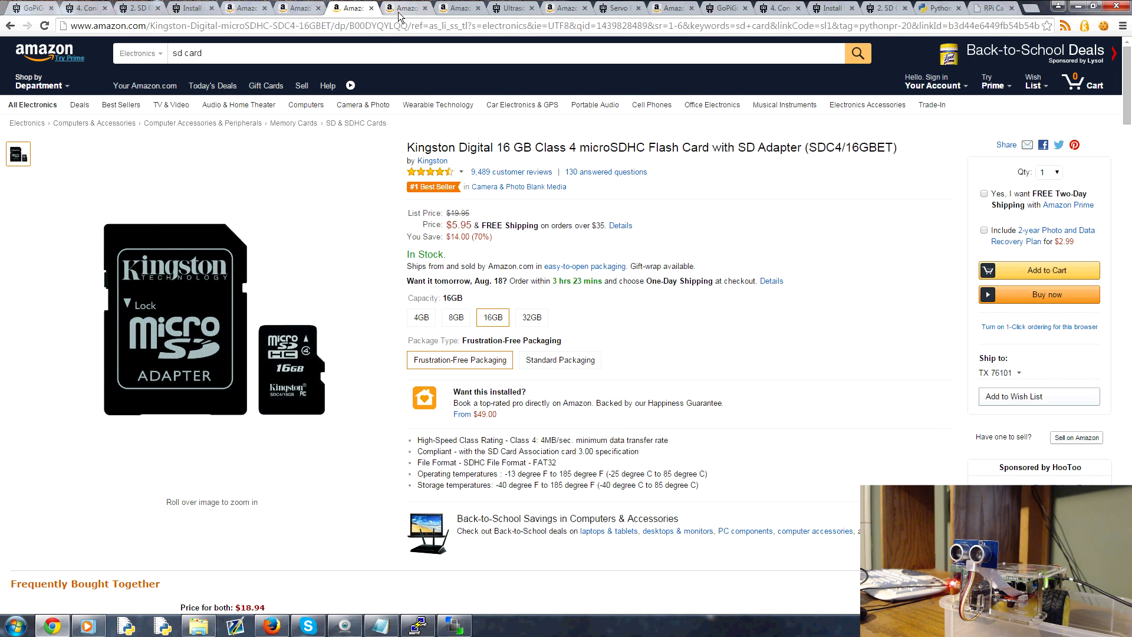
{"action": "left_click", "coordinate": [405, 7]}
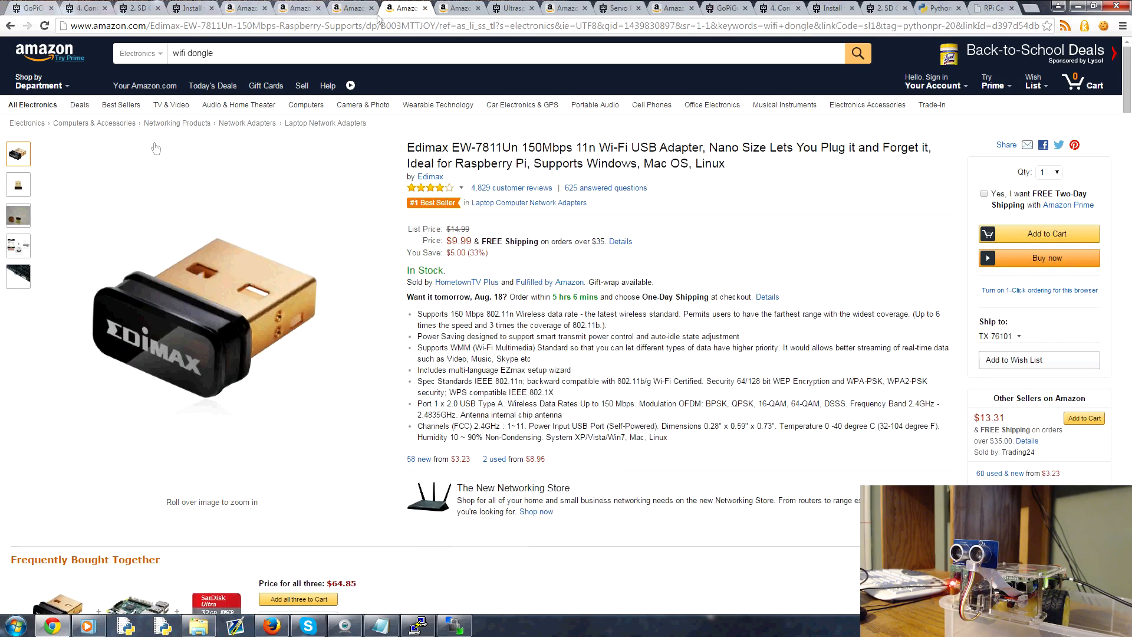
{"action": "mouse_move", "coordinate": [456, 13]}
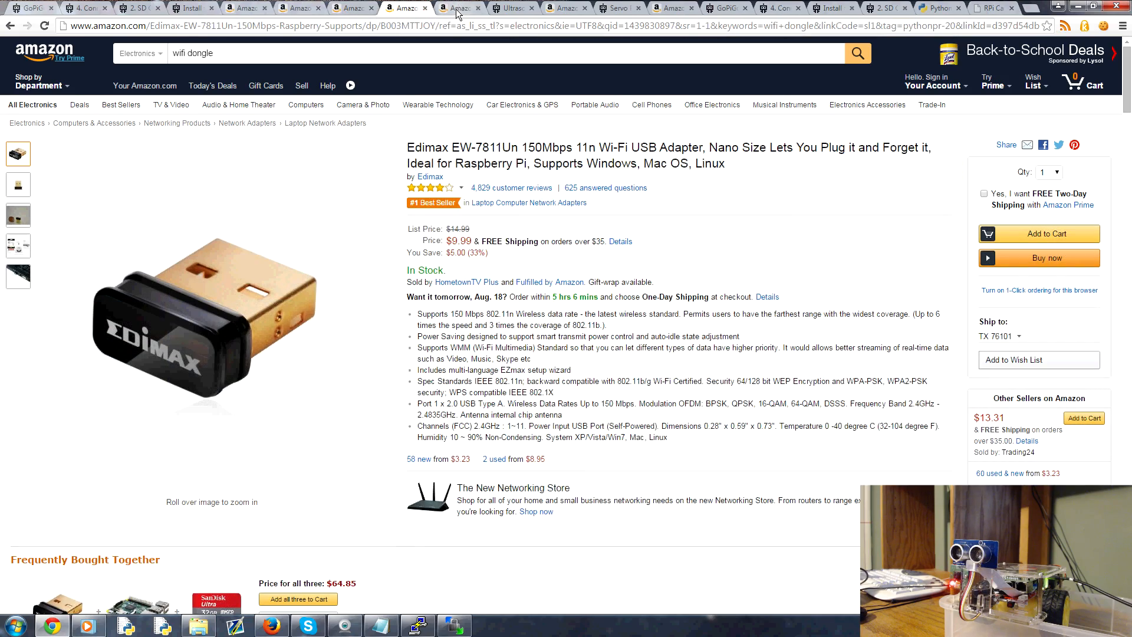
- Compare Amazon's $5.58 HC-SR04 sensor with Dexter's $19.99 Ultrasonic Sensor several times
{"action": "left_click", "coordinate": [459, 8]}
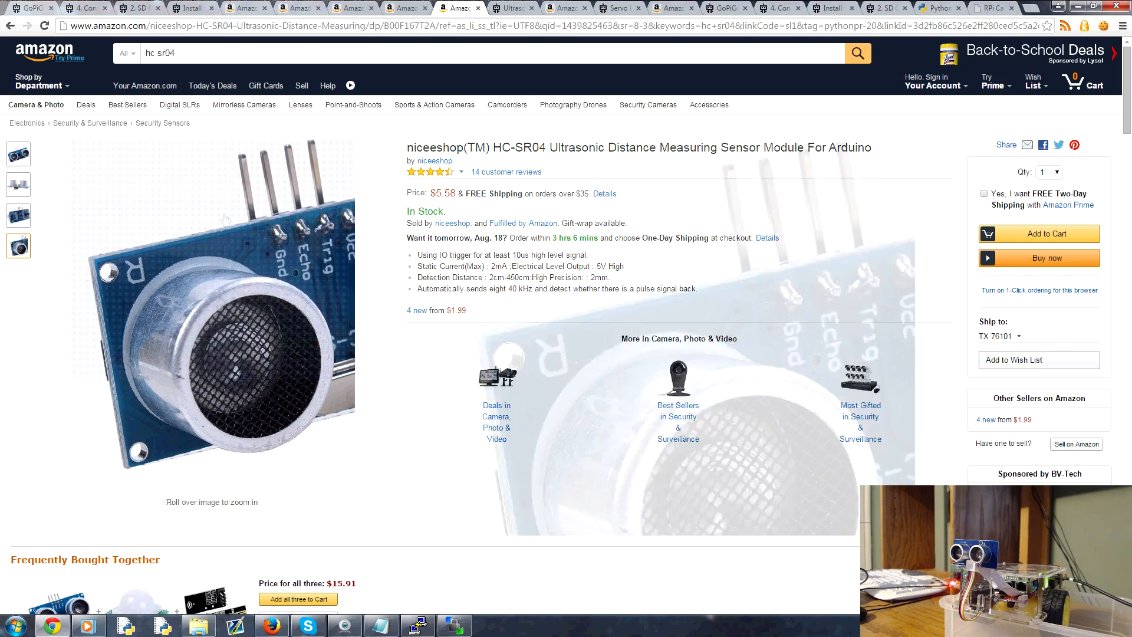
{"action": "mouse_move", "coordinate": [240, 375]}
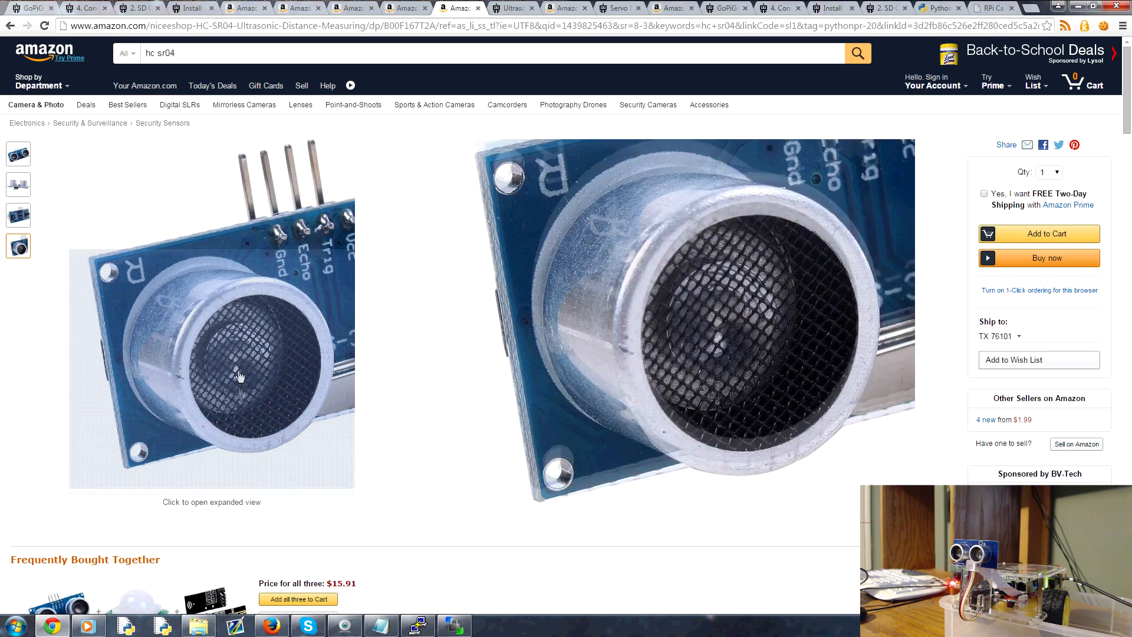
{"action": "left_click", "coordinate": [18, 154]}
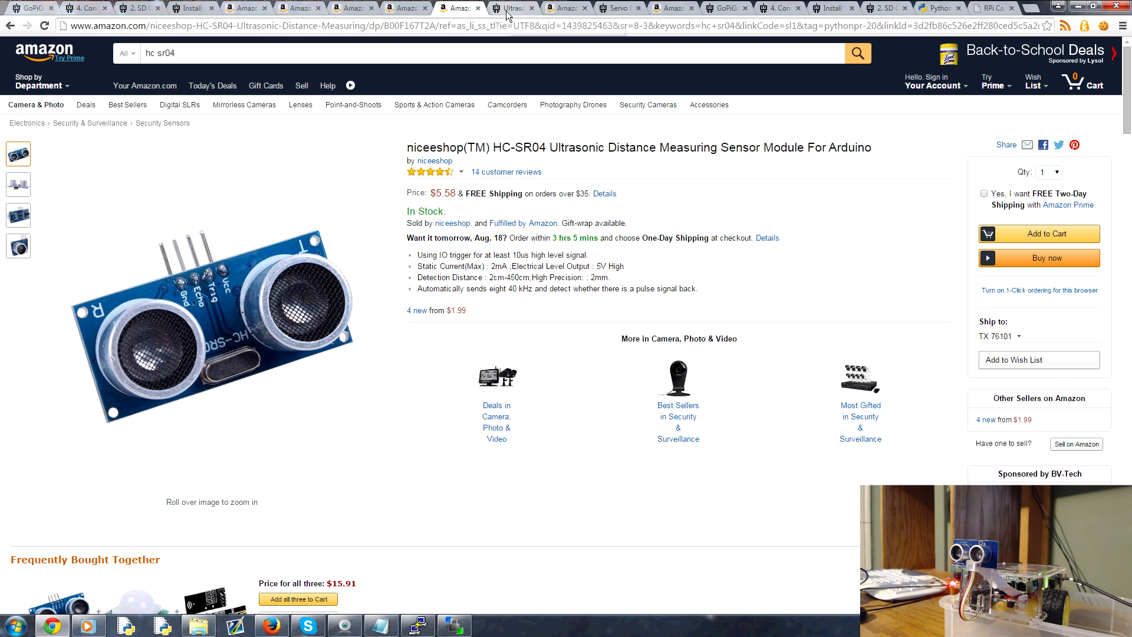
{"action": "left_click", "coordinate": [512, 7]}
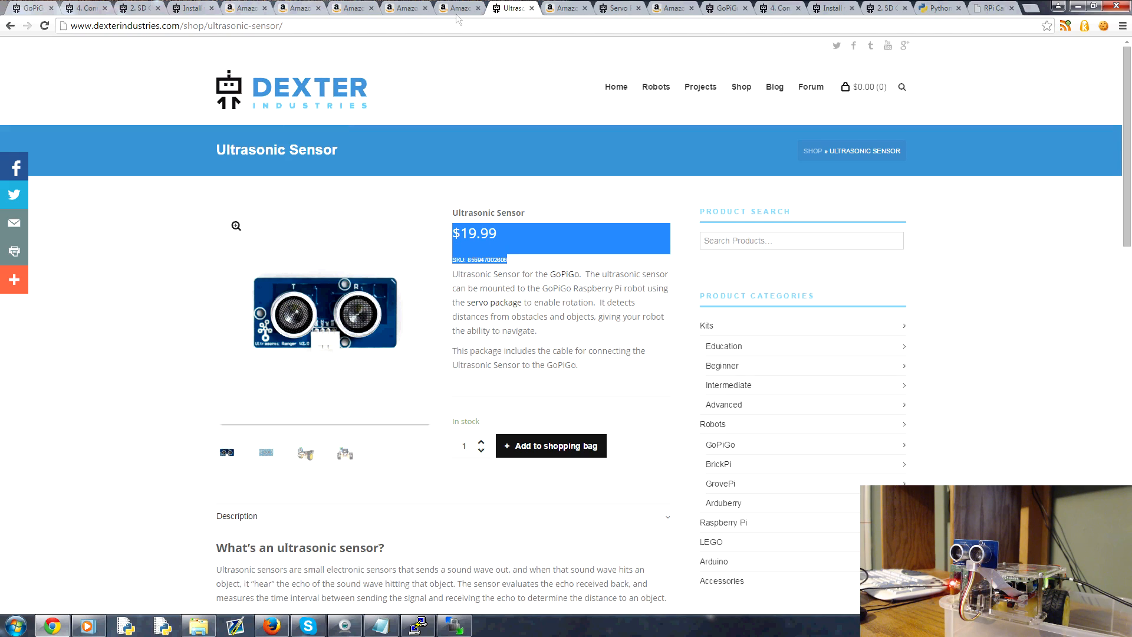
{"action": "left_click", "coordinate": [461, 8]}
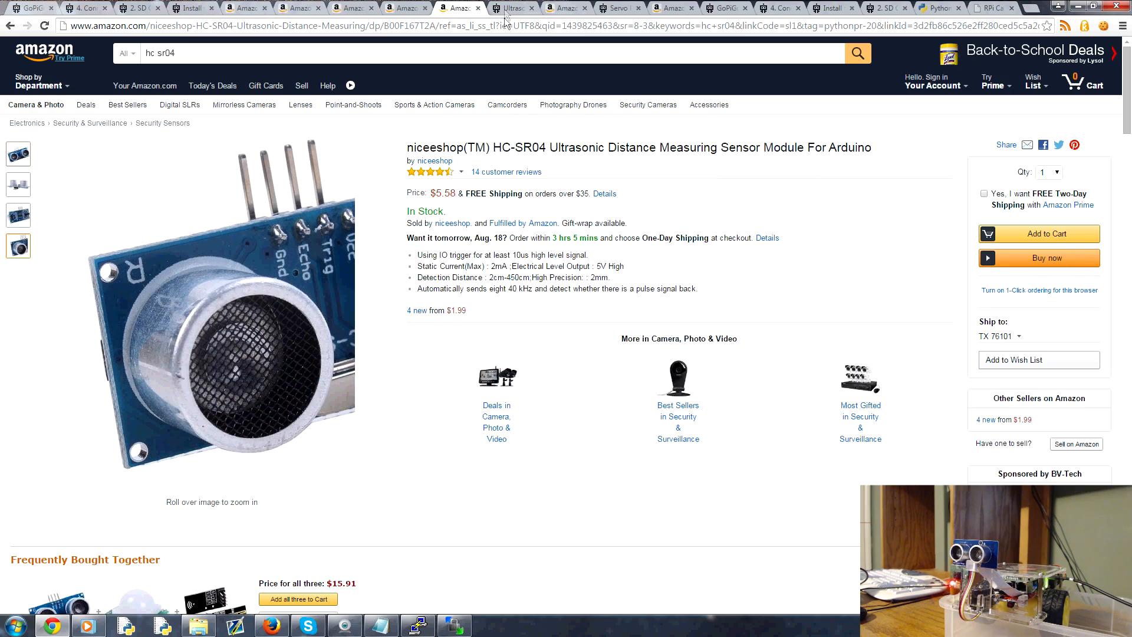
{"action": "left_click", "coordinate": [512, 8]}
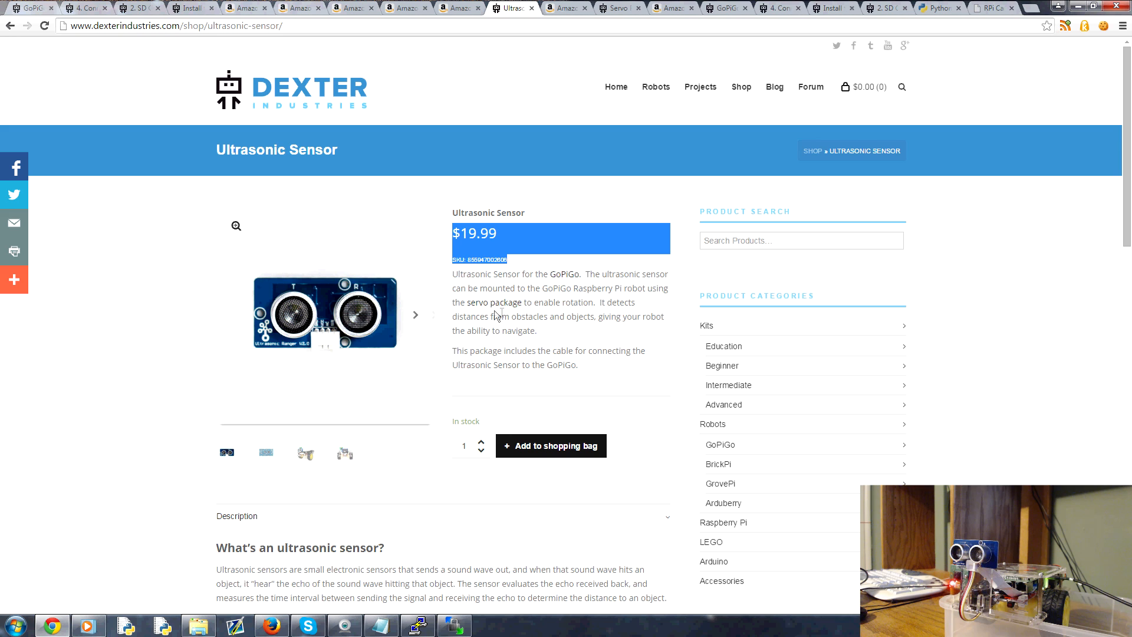
{"action": "mouse_move", "coordinate": [536, 342]}
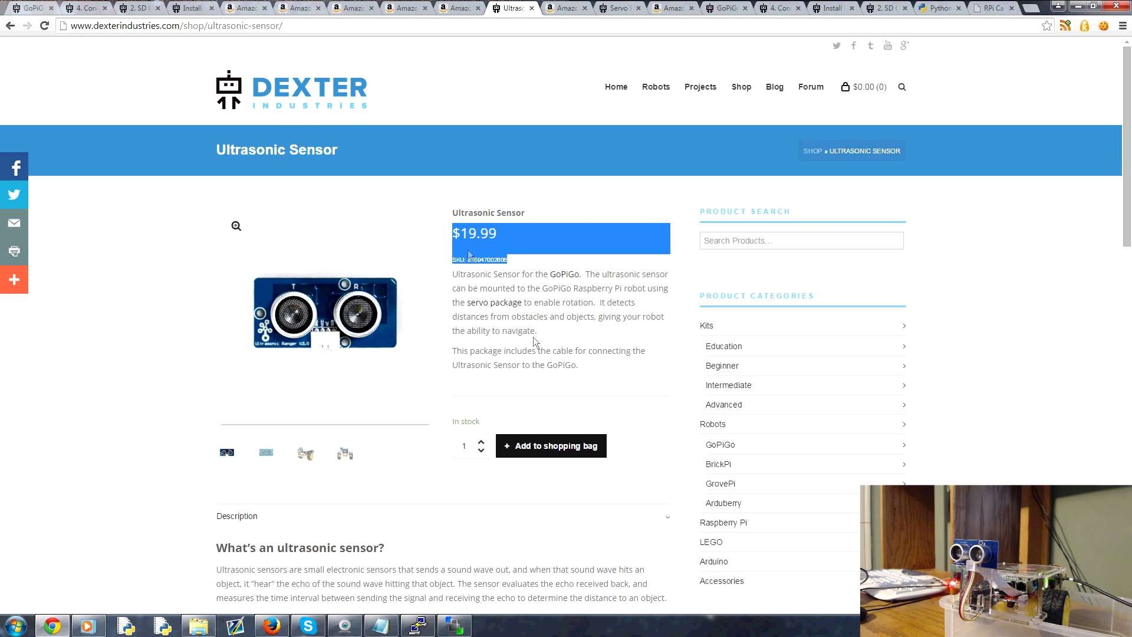
{"action": "left_click", "coordinate": [456, 7]}
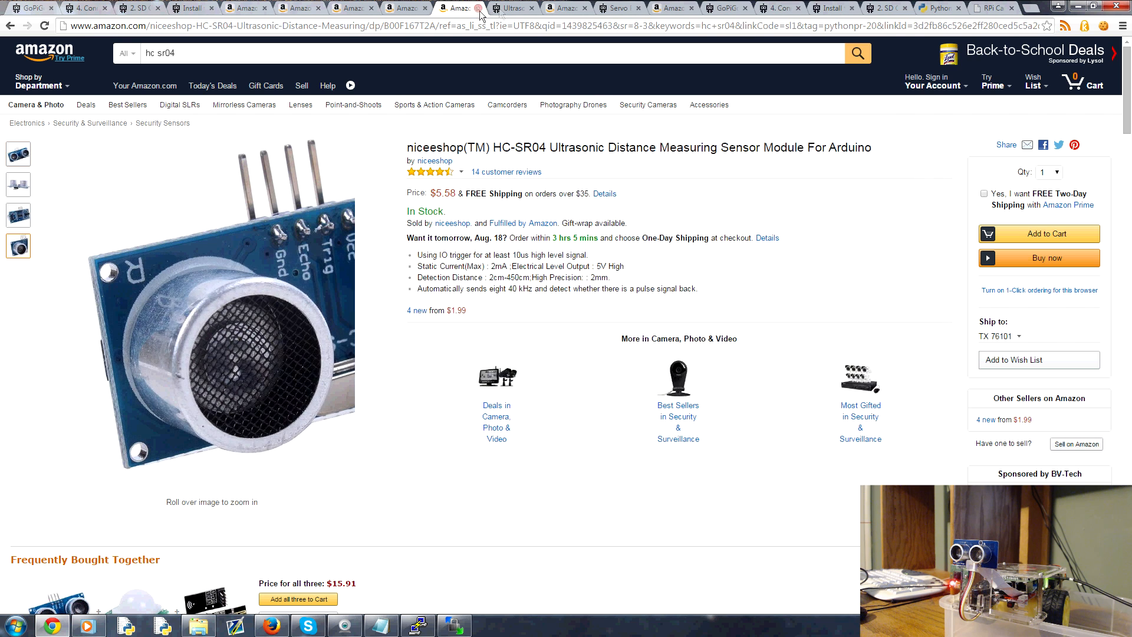
{"action": "left_click", "coordinate": [508, 7]}
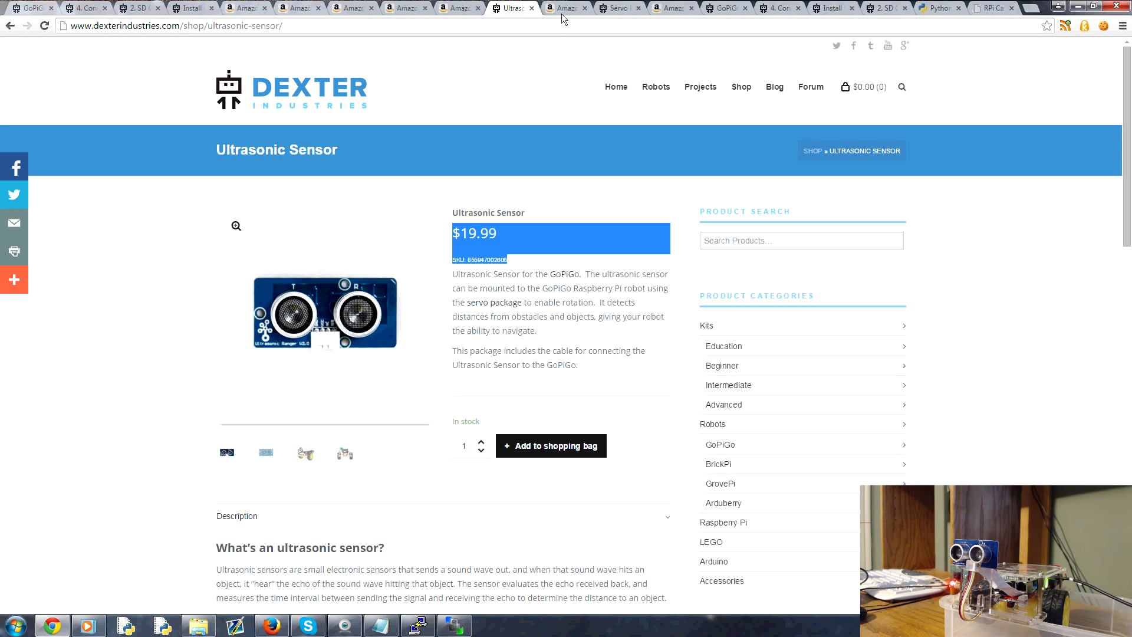
- View the $22.99 Raspberry Pi 5MP Camera Board Module listing
{"action": "left_click", "coordinate": [565, 7]}
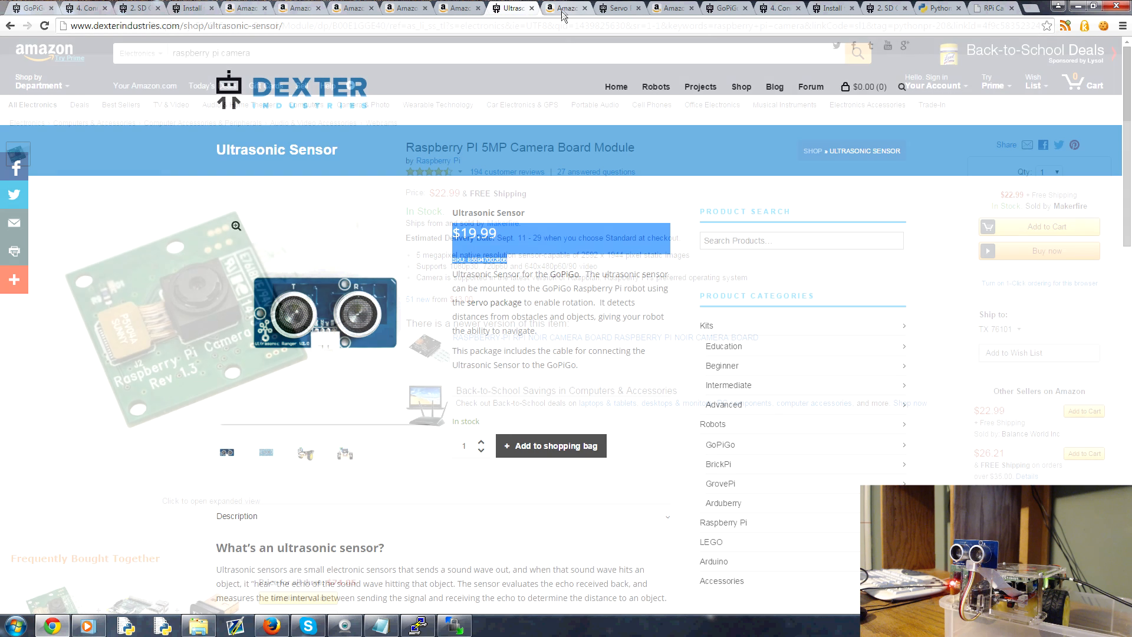
{"action": "left_click", "coordinate": [567, 8]}
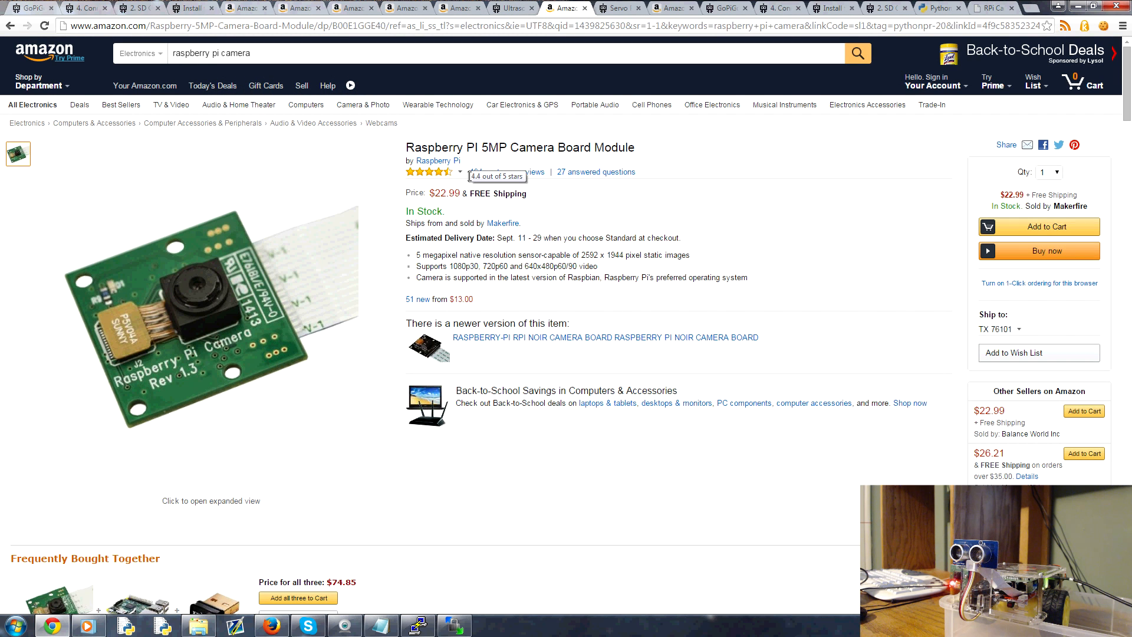
{"action": "left_click", "coordinate": [986, 7]}
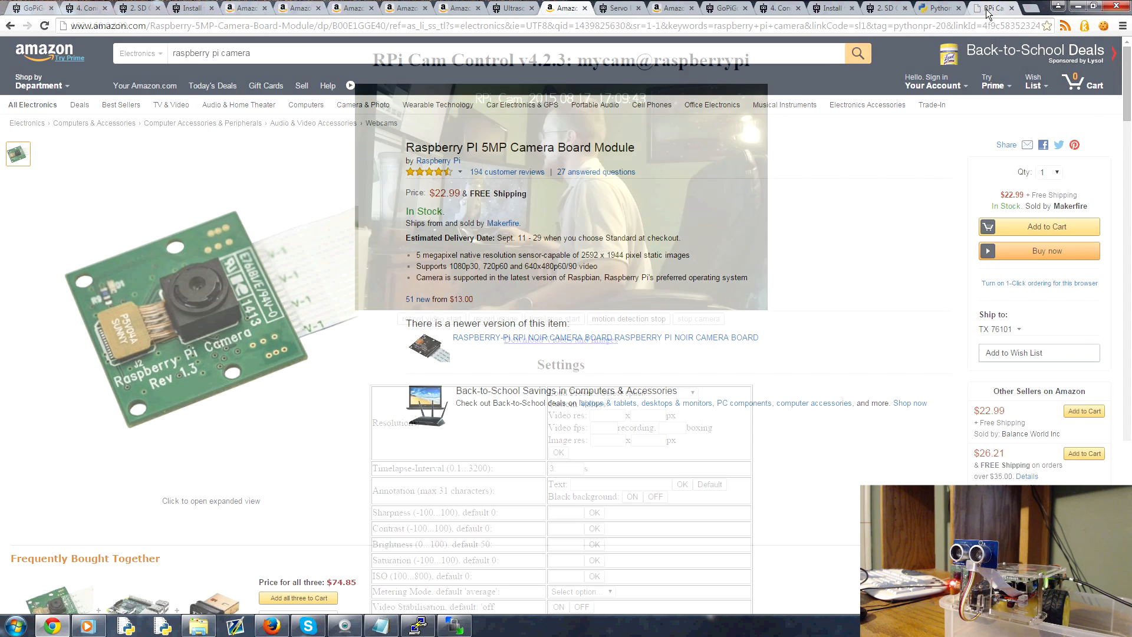
- Watch the live camera stream in RPi Cam Control v4.2.3
{"action": "left_click", "coordinate": [993, 8]}
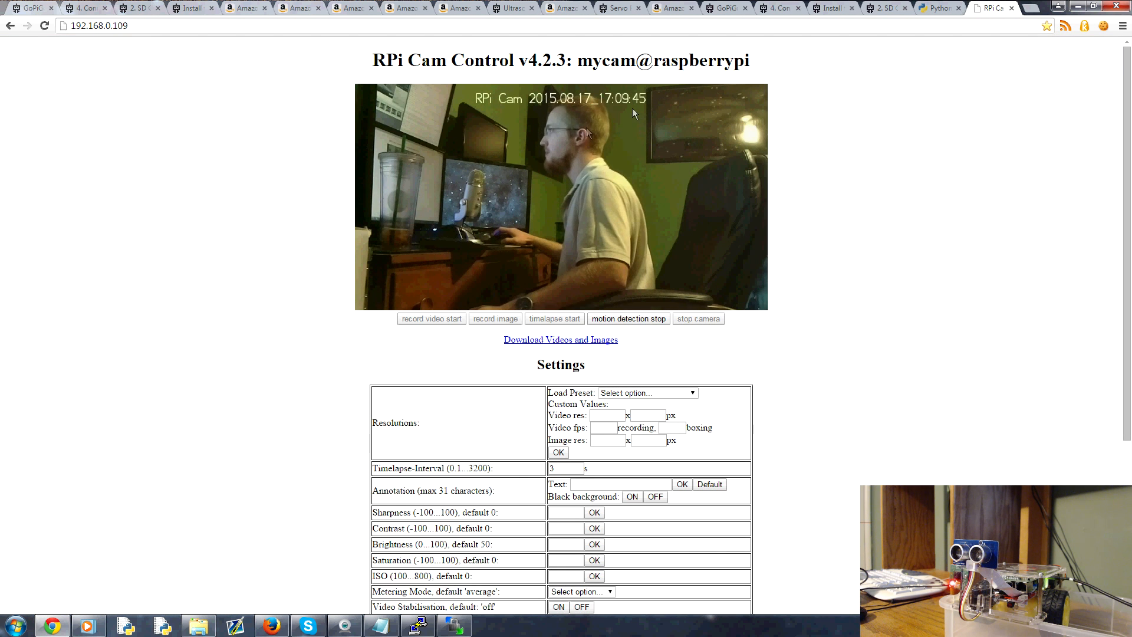
{"action": "mouse_move", "coordinate": [884, 169]}
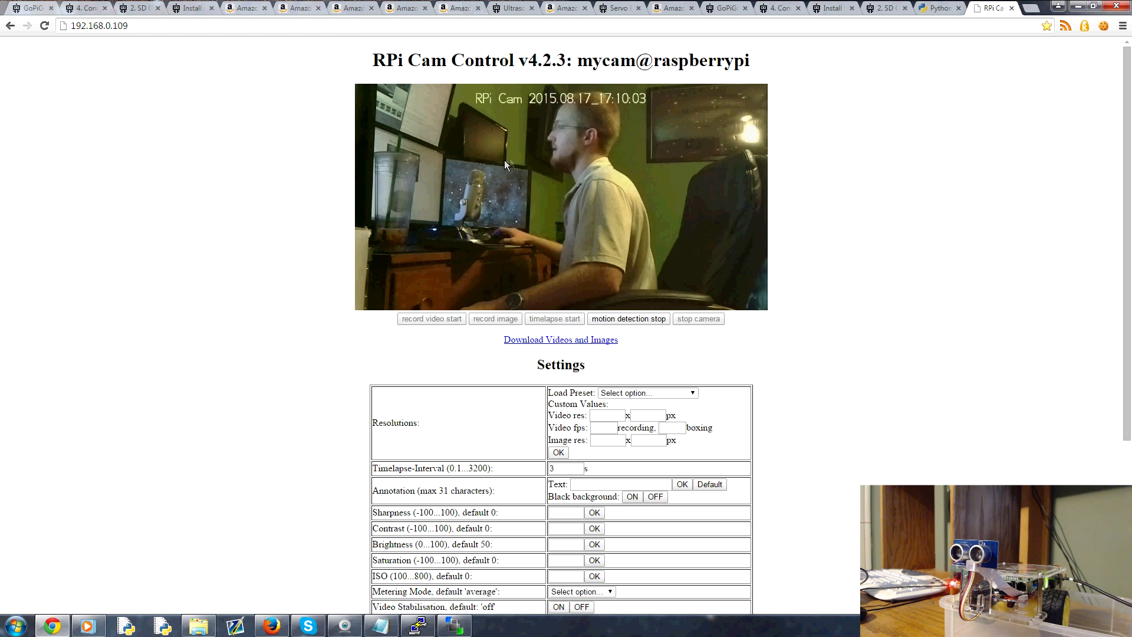
{"action": "mouse_move", "coordinate": [715, 260]}
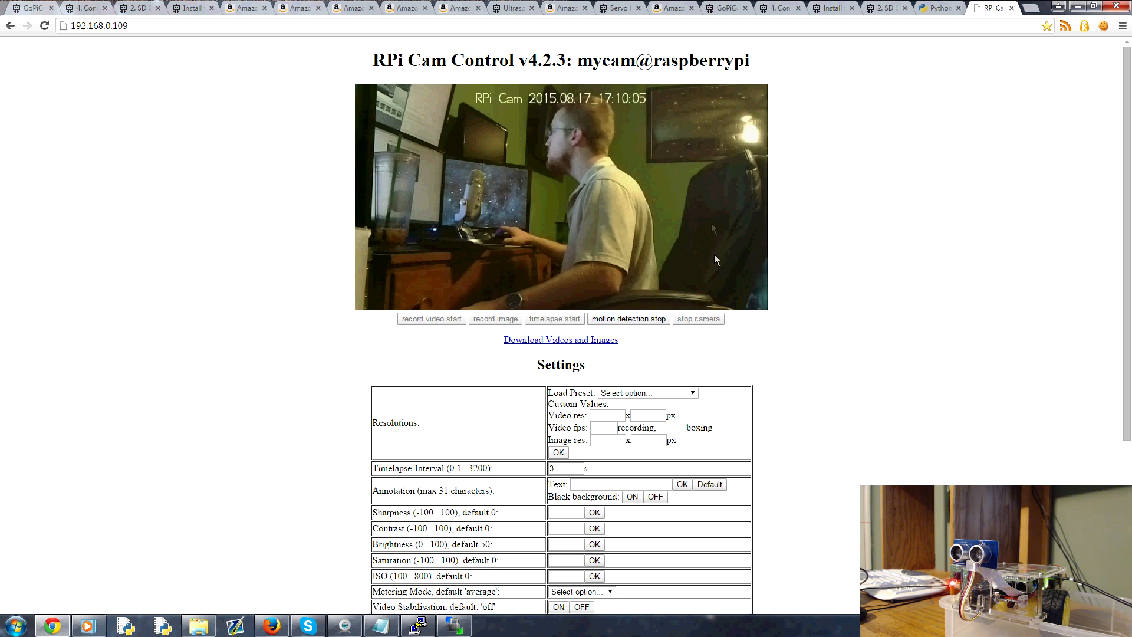
{"action": "mouse_move", "coordinate": [516, 150]}
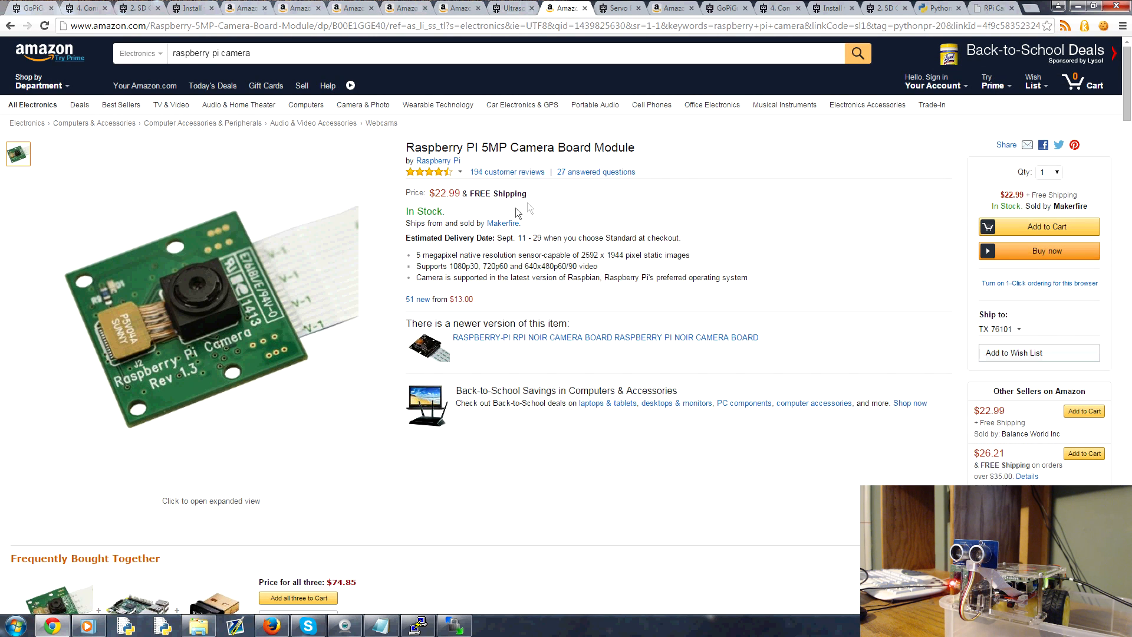
{"action": "mouse_move", "coordinate": [701, 222]}
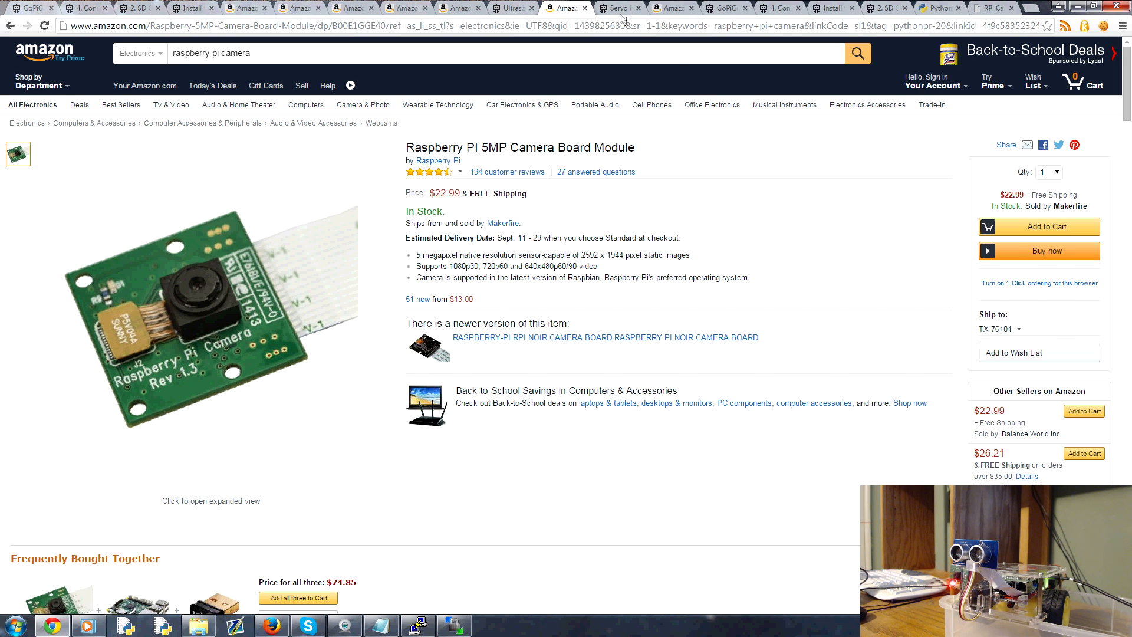
- Show Dexter's $12.99 Servo Package for the GoPiGo page
{"action": "left_click", "coordinate": [617, 7]}
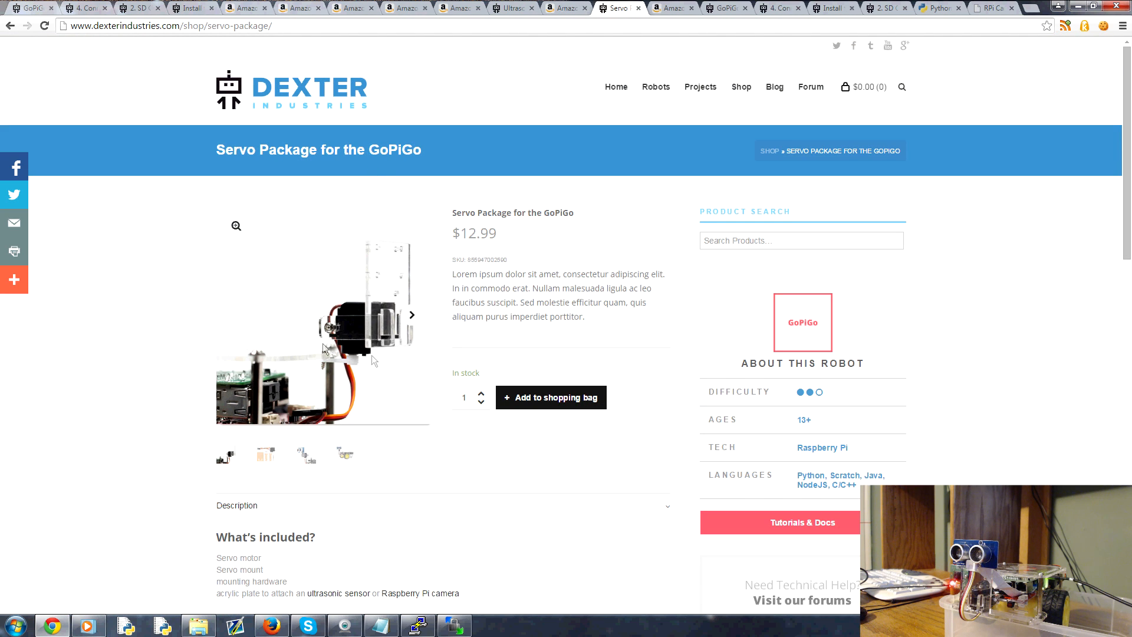
{"action": "mouse_move", "coordinate": [354, 335]}
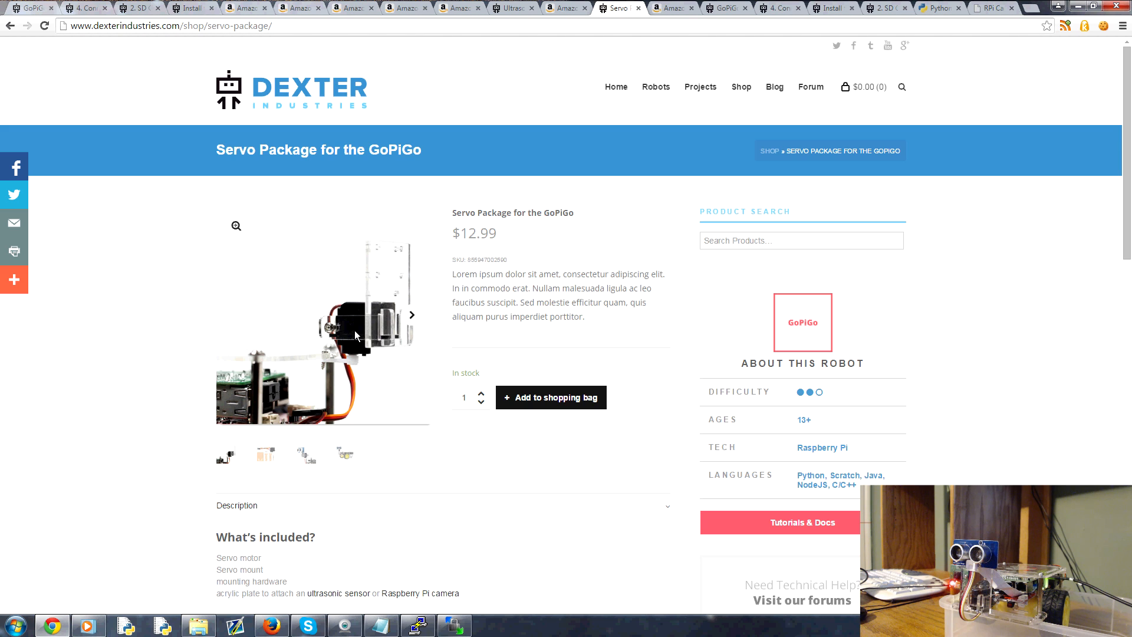
{"action": "mouse_move", "coordinate": [309, 333]}
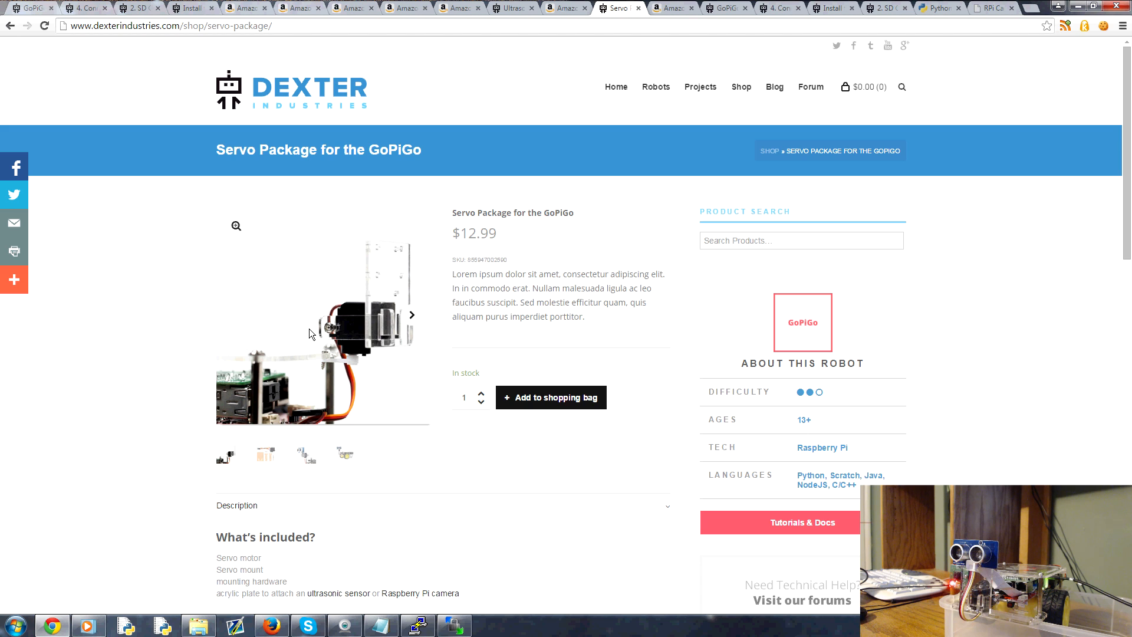
{"action": "mouse_move", "coordinate": [335, 334]}
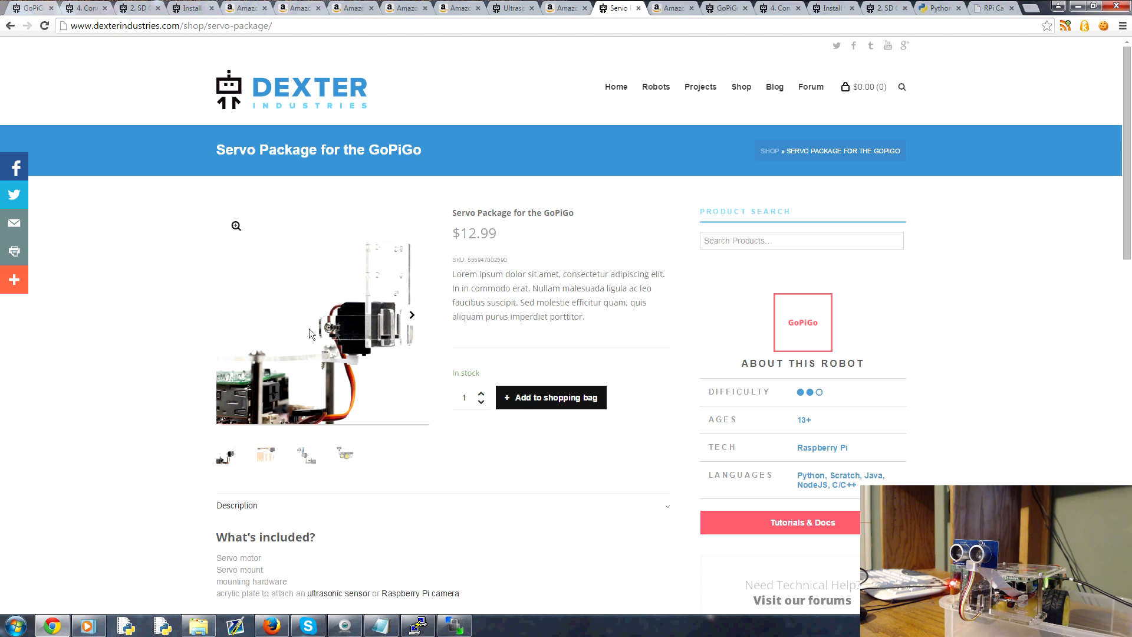
- Highlight the $12.99 servo price, then view Amazon's $45.00 Dream Cheeky missile launcher
{"action": "left_click_drag", "start_coordinate": [473, 223], "coordinate": [487, 232]}
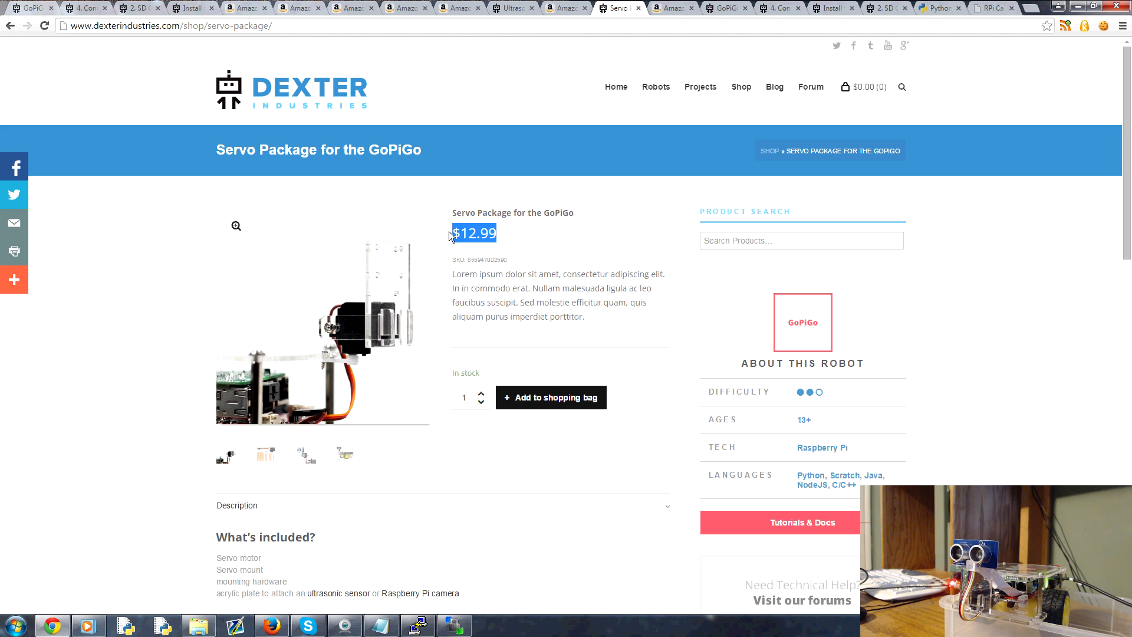
{"action": "mouse_move", "coordinate": [617, 286]}
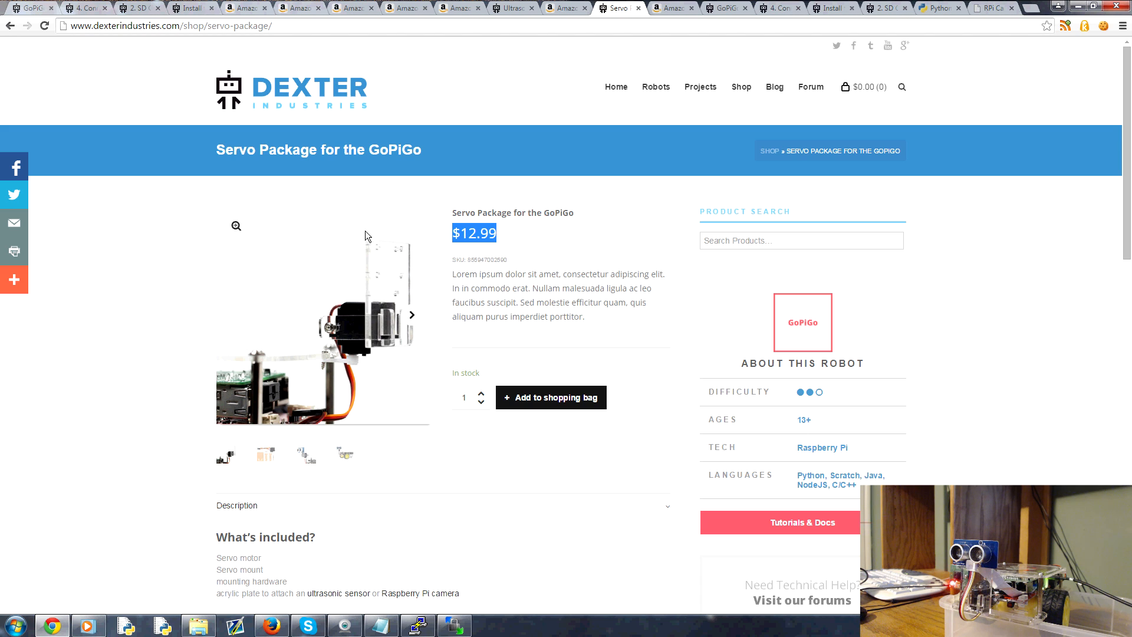
{"action": "left_click", "coordinate": [671, 8]}
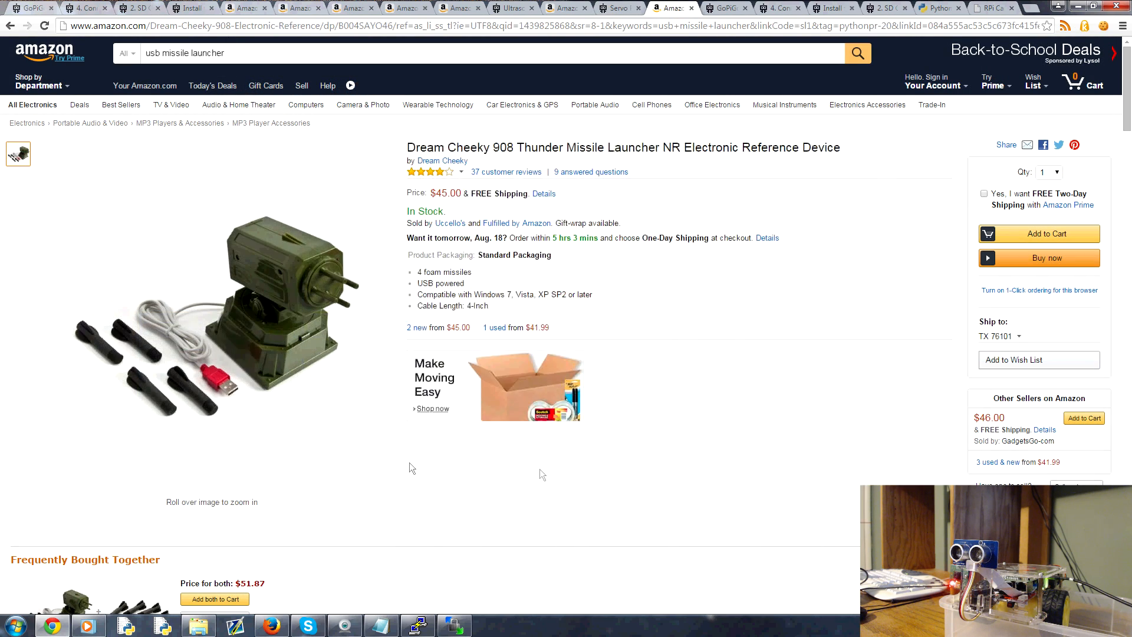
{"action": "mouse_move", "coordinate": [785, 452]}
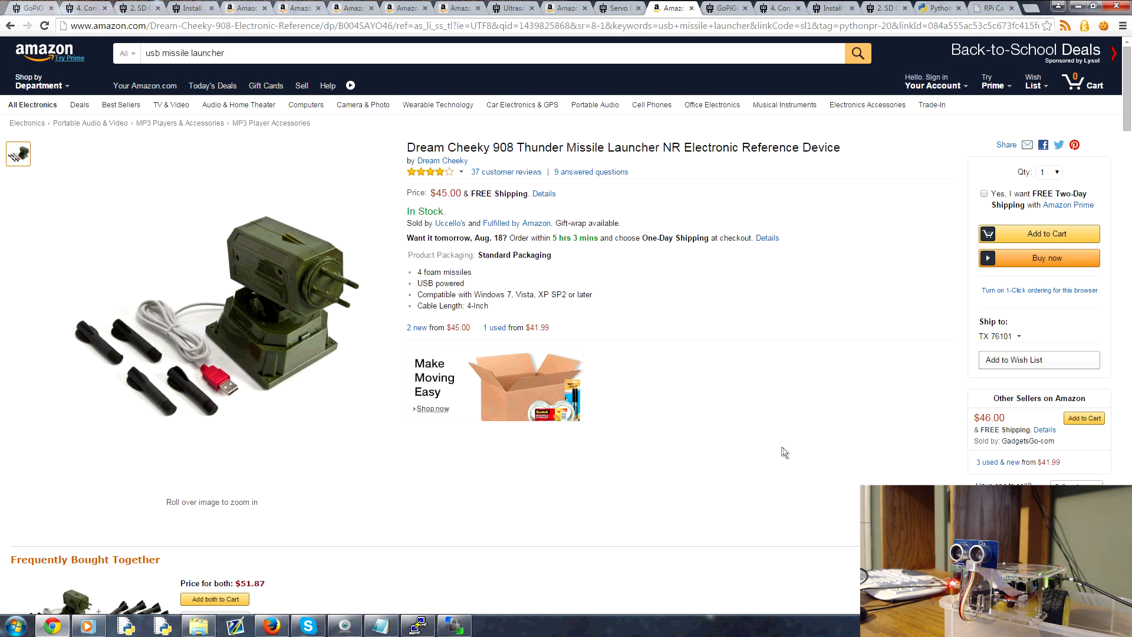
{"action": "mouse_move", "coordinate": [777, 450]}
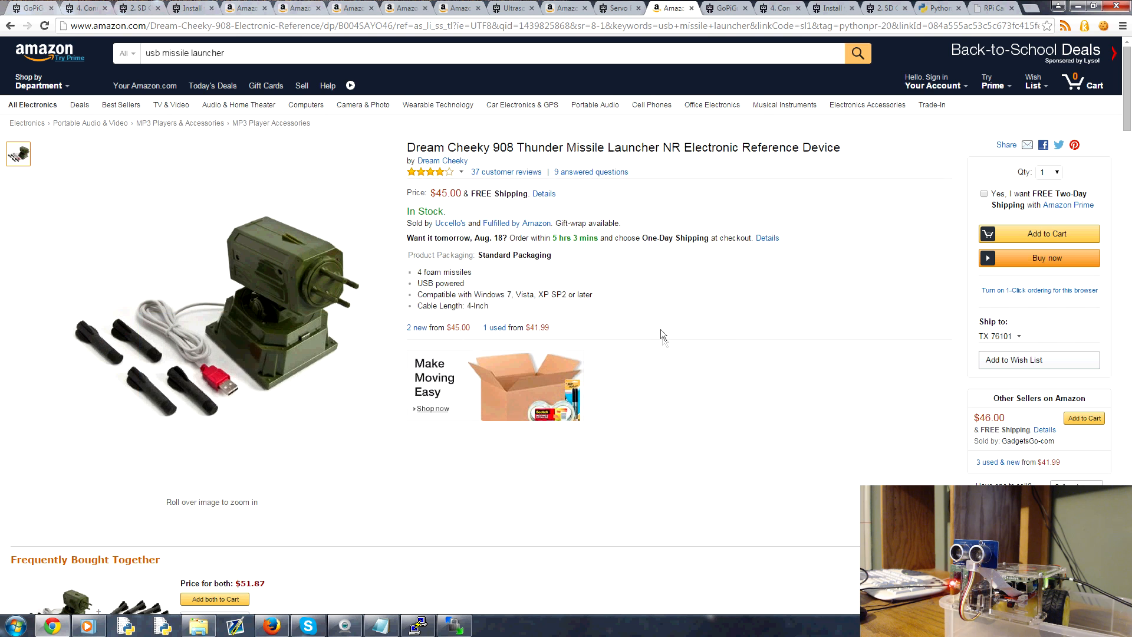
{"action": "mouse_move", "coordinate": [671, 327]}
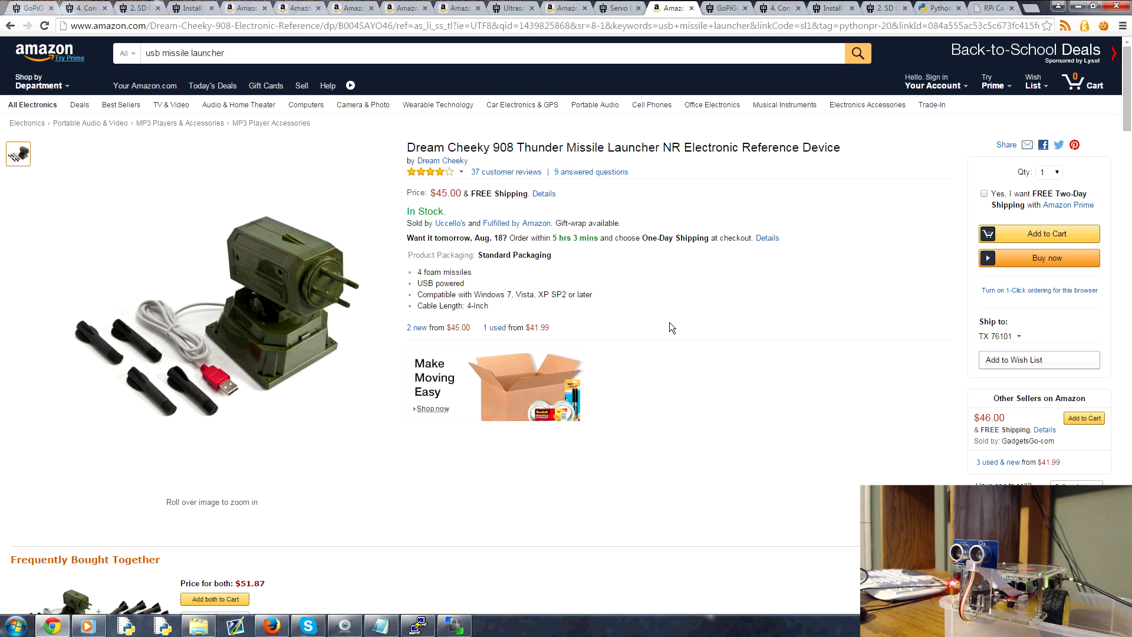
{"action": "mouse_move", "coordinate": [755, 266]}
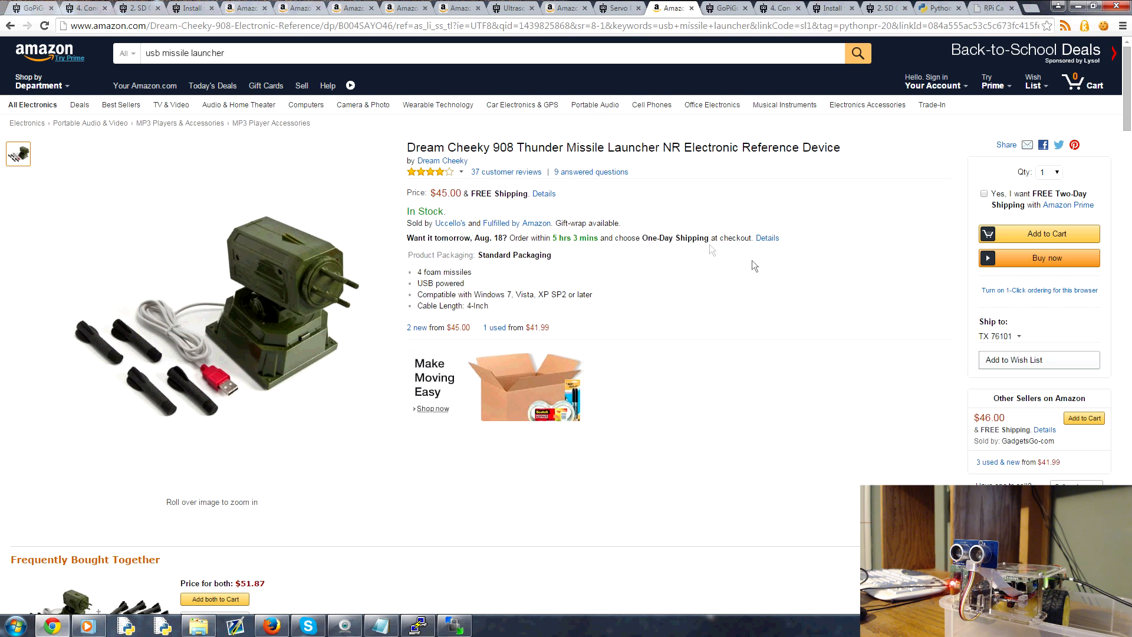
{"action": "mouse_move", "coordinate": [568, 255]}
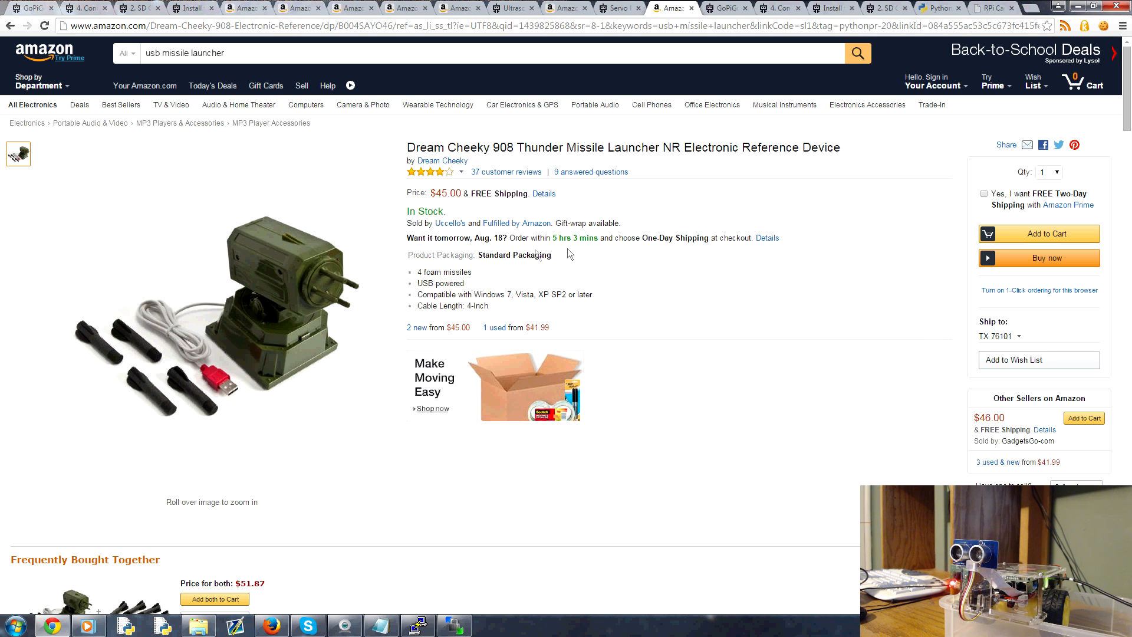
{"action": "mouse_move", "coordinate": [132, 368]}
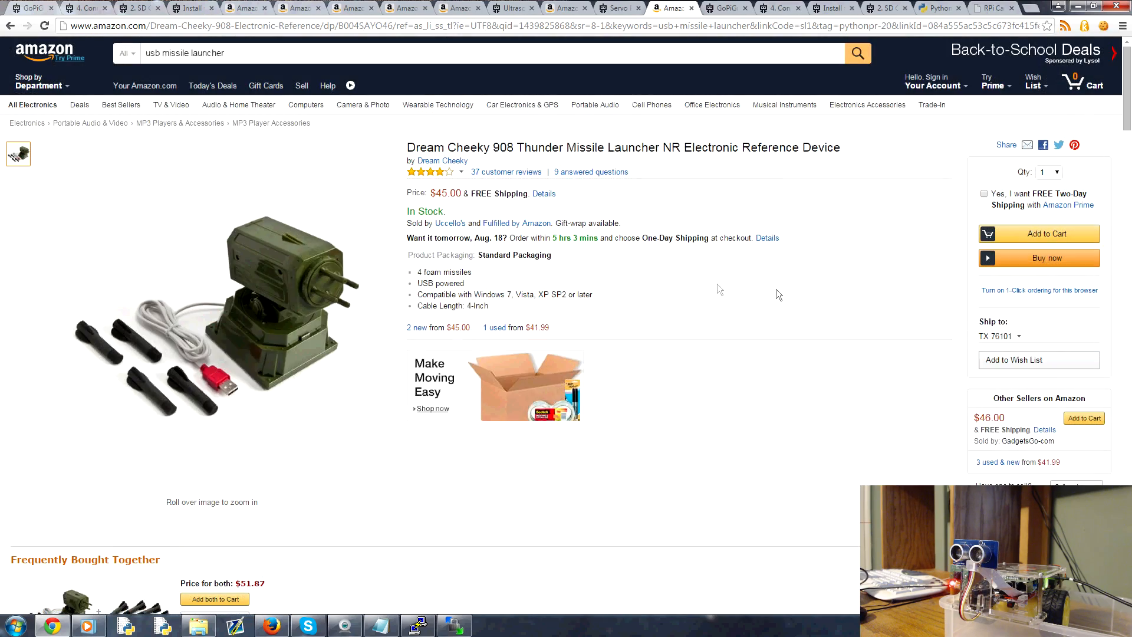
{"action": "mouse_move", "coordinate": [334, 308]}
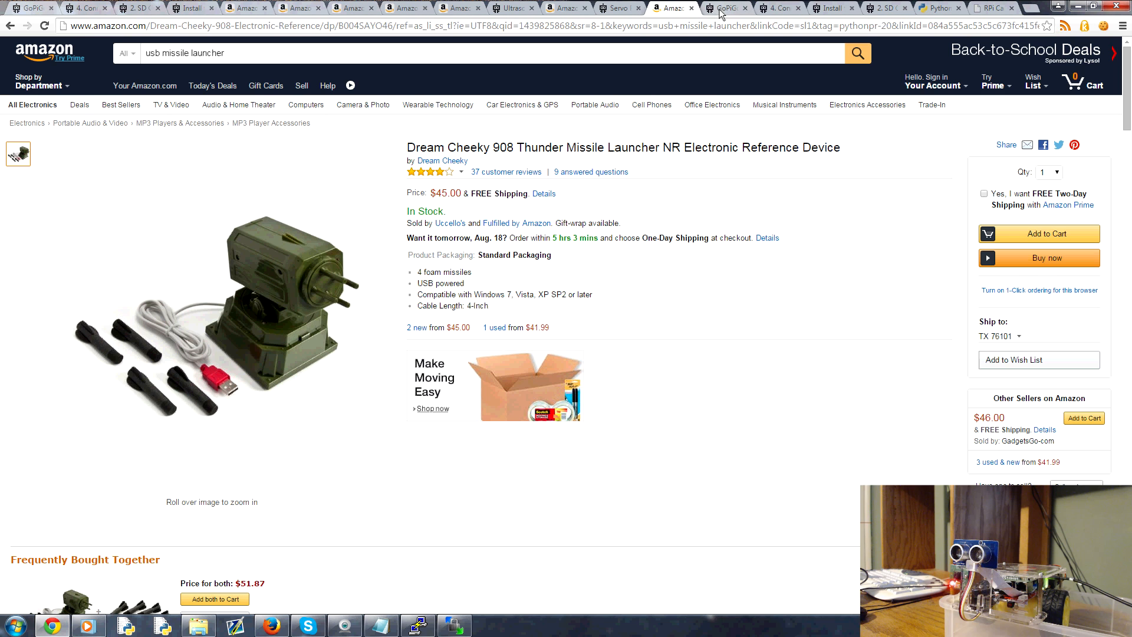
{"action": "mouse_move", "coordinate": [728, 7]}
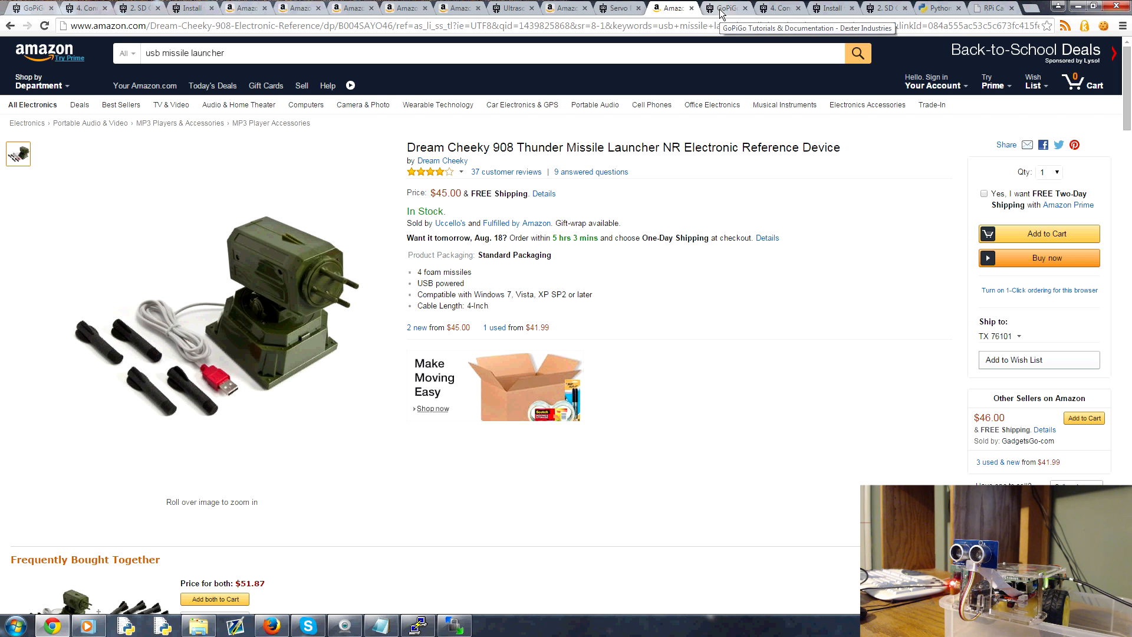
- Bring up Dexter's GoPiGo Tutorials & Documentation page
{"action": "left_click", "coordinate": [726, 8]}
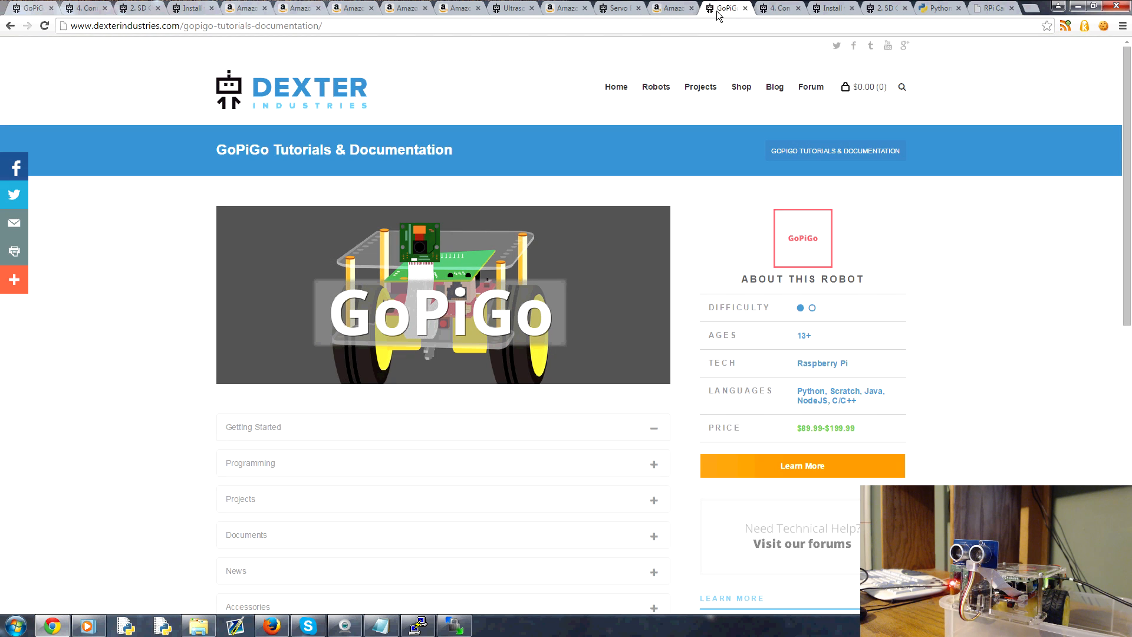
{"action": "mouse_move", "coordinate": [409, 38]}
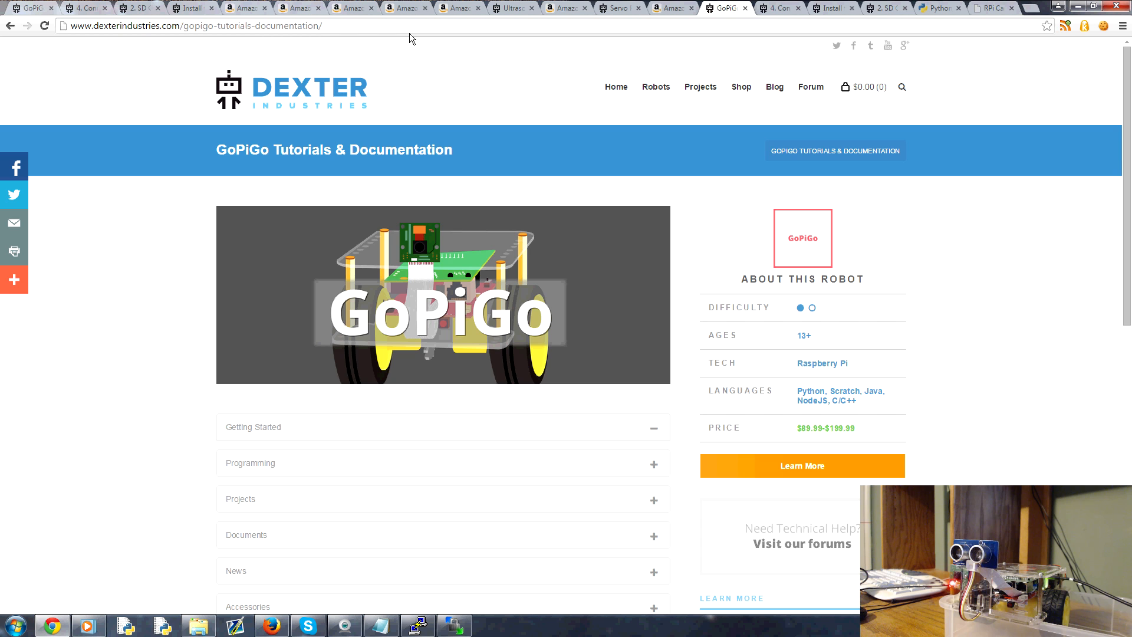
- Revisit the Ultrasonic Sensor, Servo Package and missile launcher tabs, ending on GoPiGo's page
{"action": "left_click", "coordinate": [509, 7]}
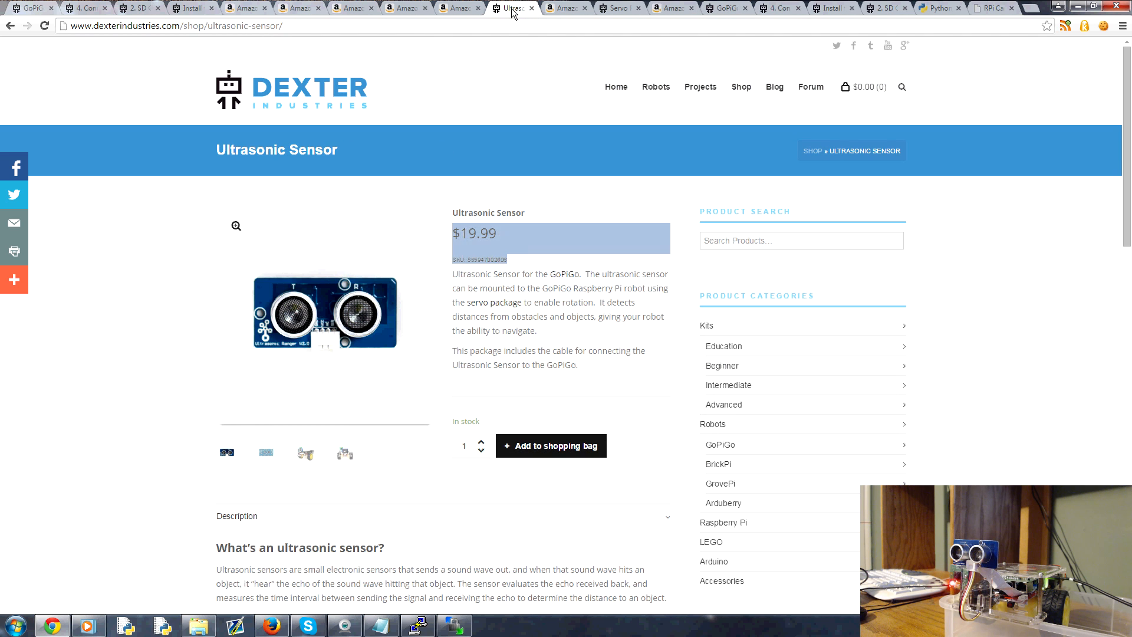
{"action": "left_click", "coordinate": [565, 7]}
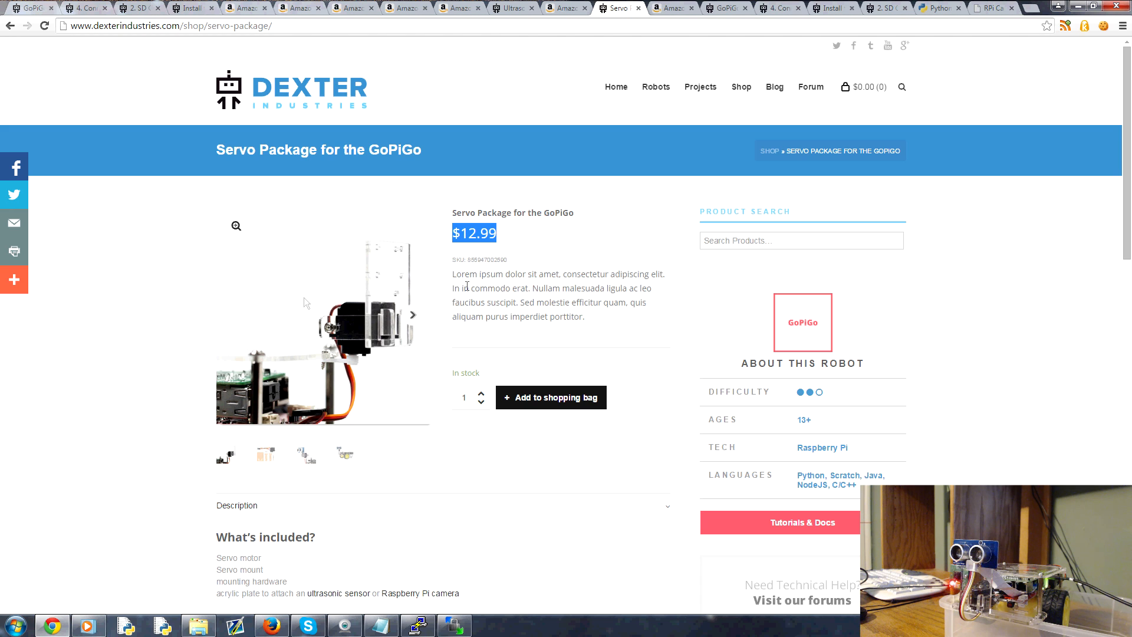
{"action": "mouse_move", "coordinate": [581, 228]}
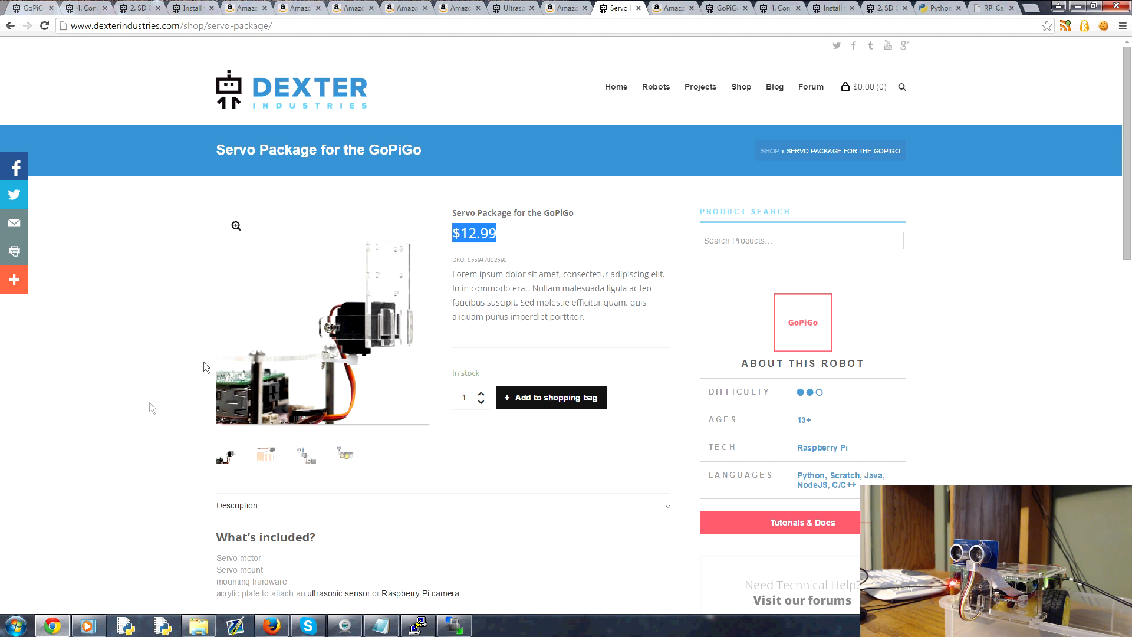
{"action": "left_click", "coordinate": [669, 7]}
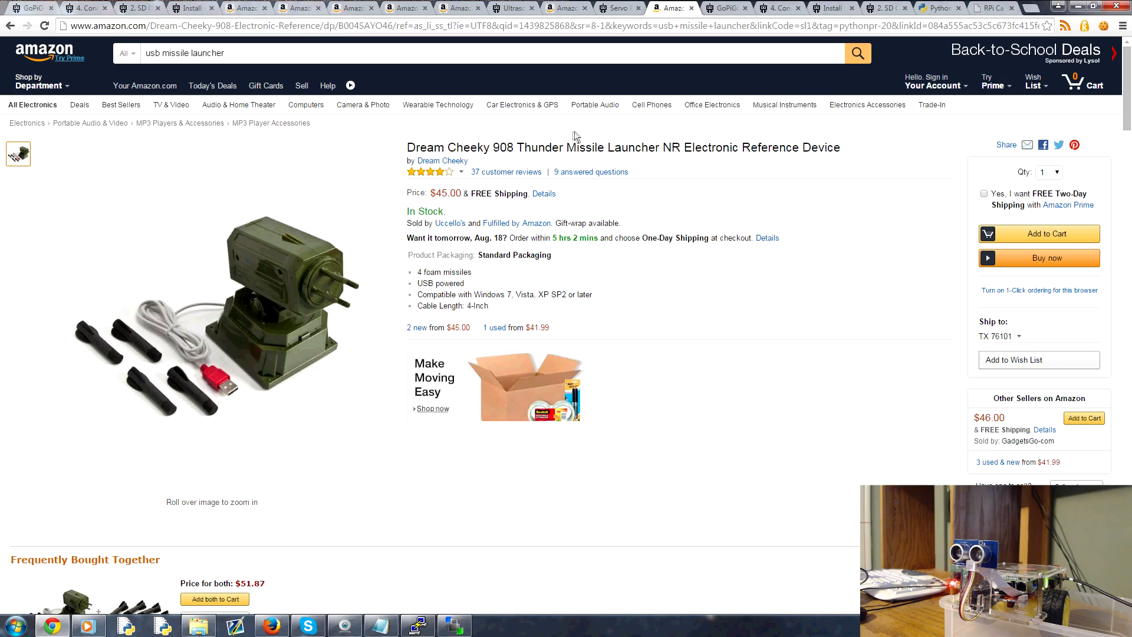
{"action": "mouse_move", "coordinate": [280, 286]}
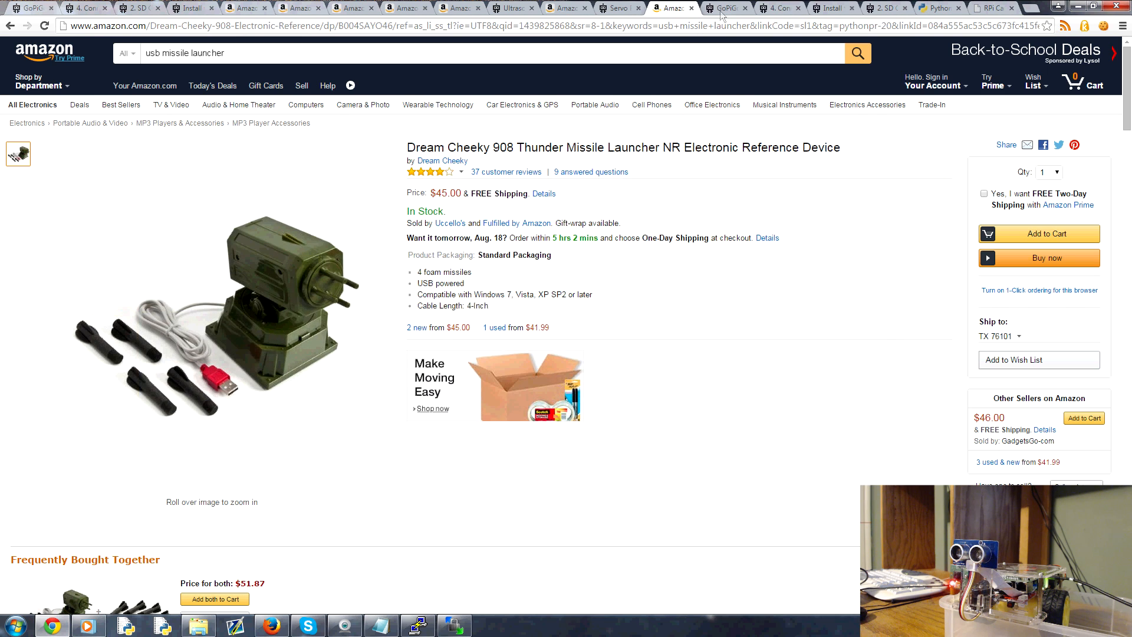
{"action": "left_click", "coordinate": [727, 8]}
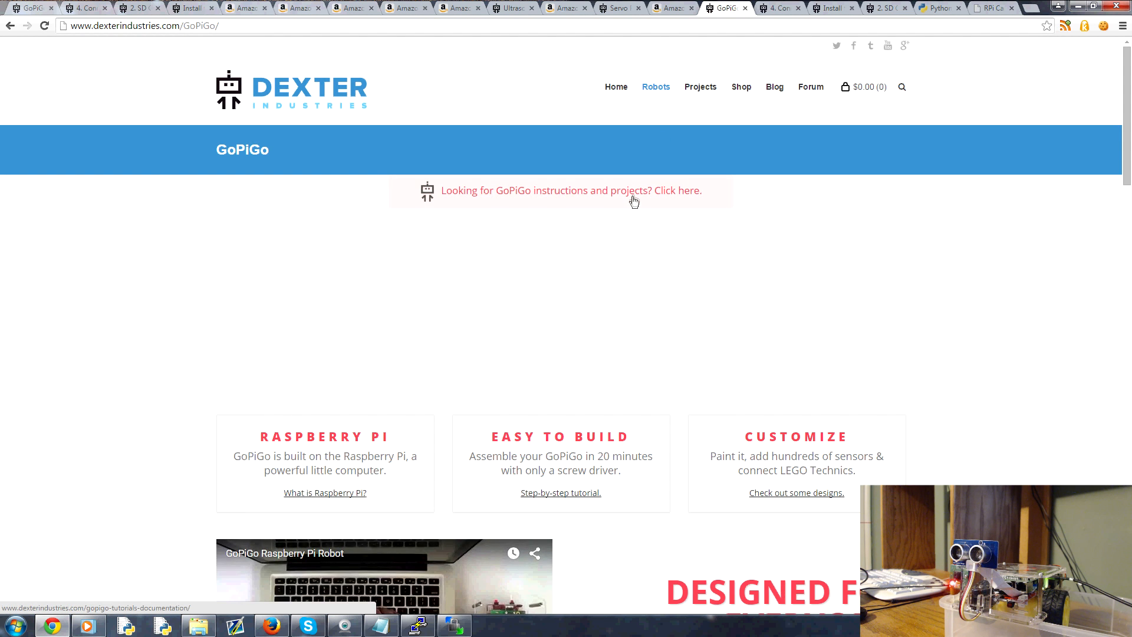
- View the '1. Assemble the GoPiGo' guide, then the '4. Connect to the GoPiGo' page
{"action": "left_click", "coordinate": [568, 190]}
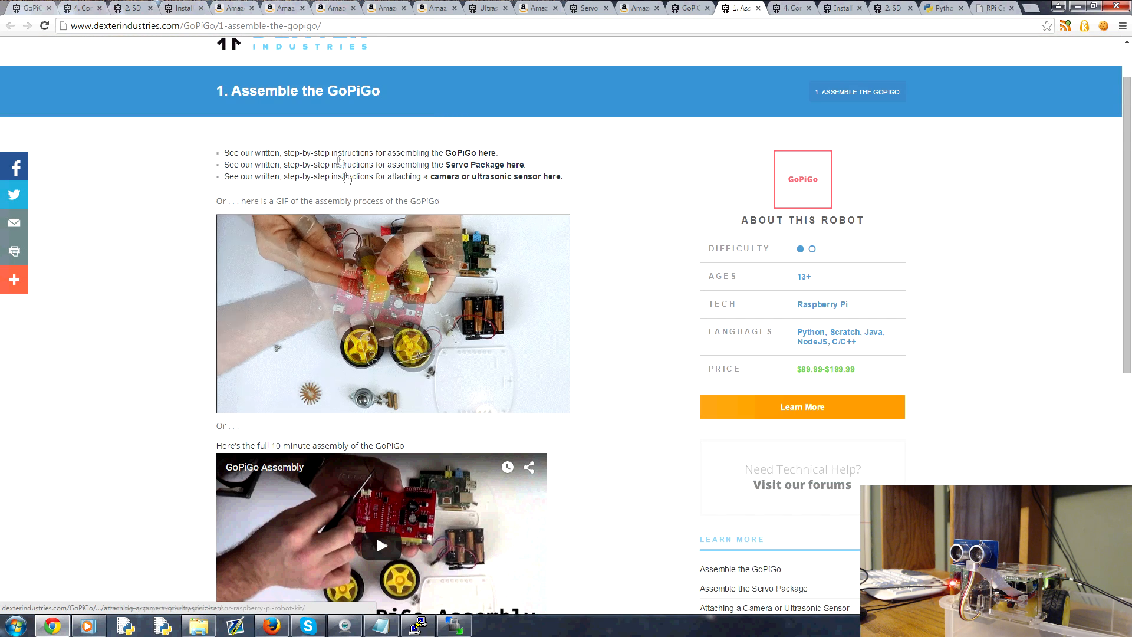
{"action": "mouse_move", "coordinate": [486, 170]}
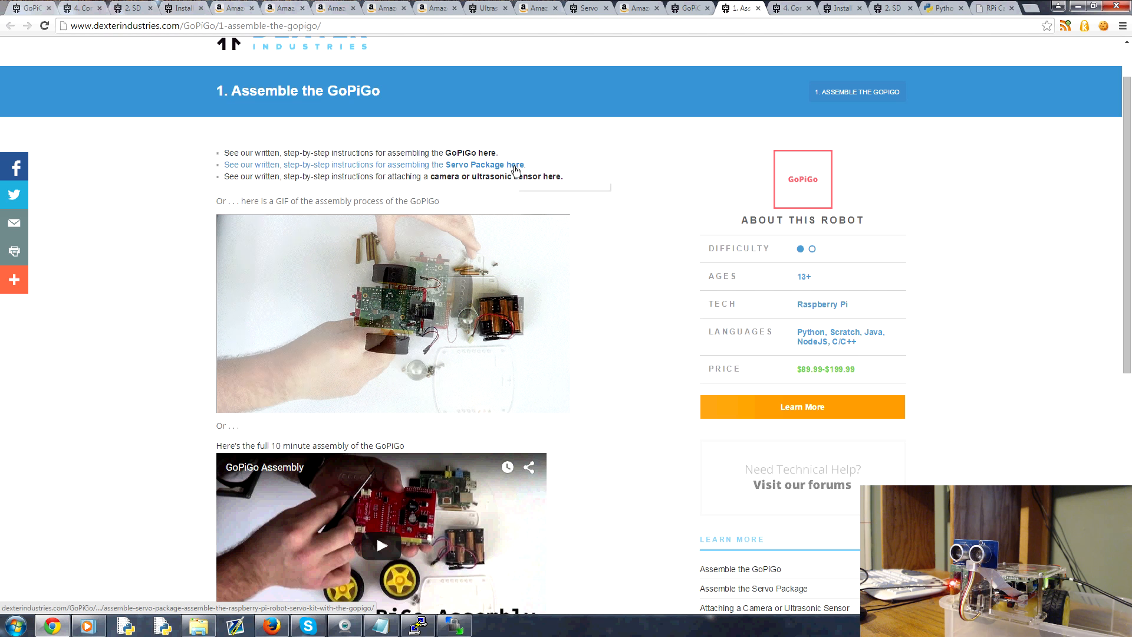
{"action": "scroll", "scroll_direction": "down", "scroll_amount": 3}
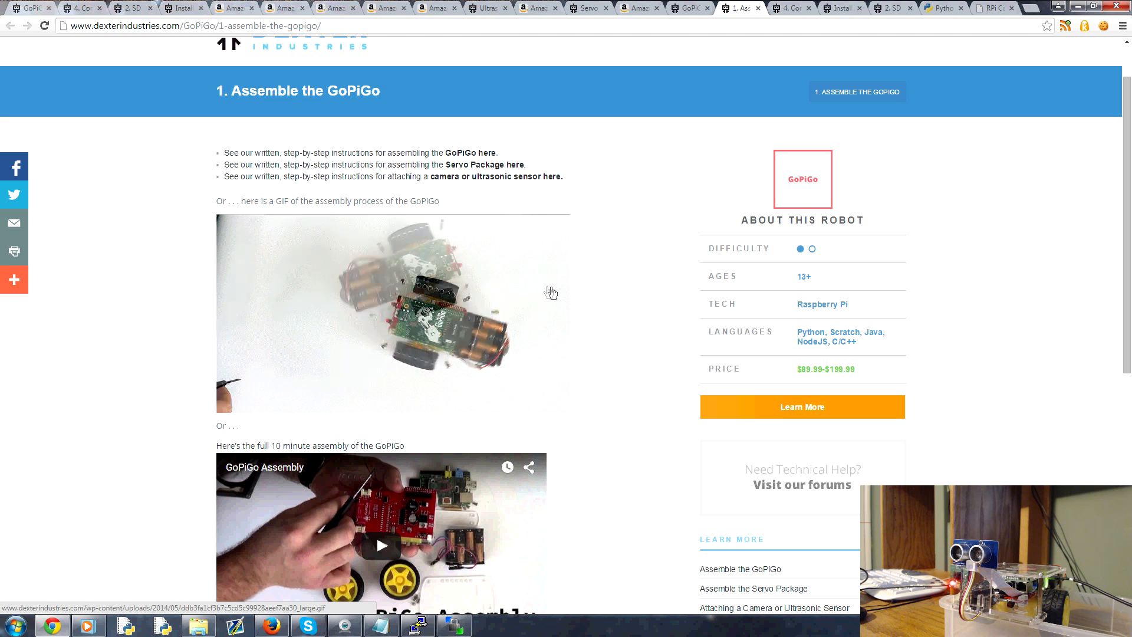
{"action": "left_click", "coordinate": [787, 7]}
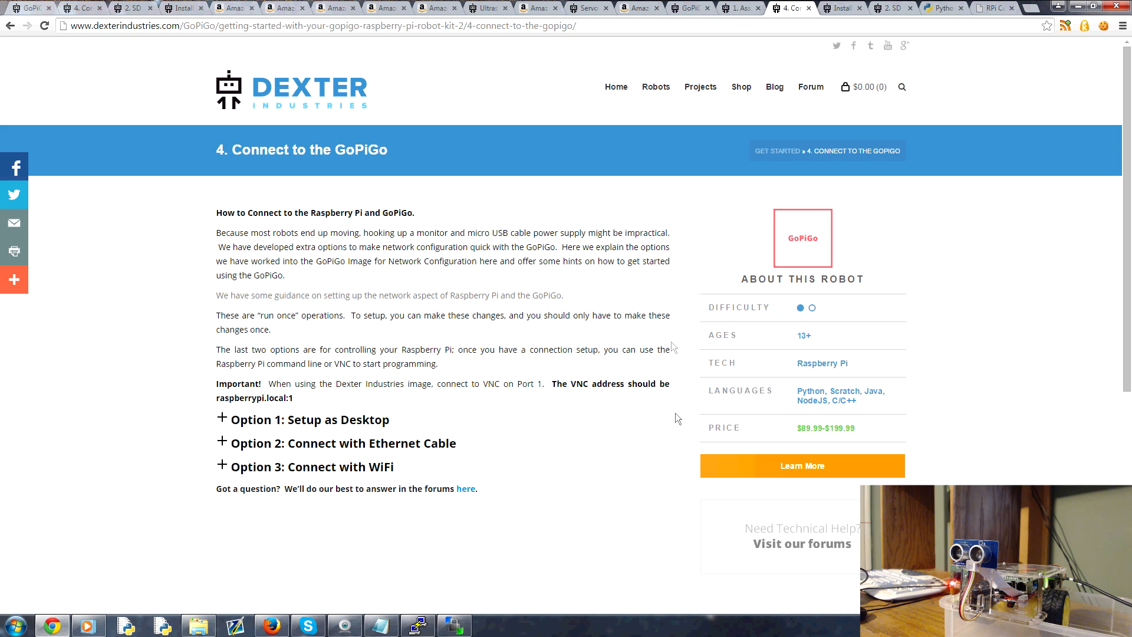
{"action": "mouse_move", "coordinate": [647, 329]}
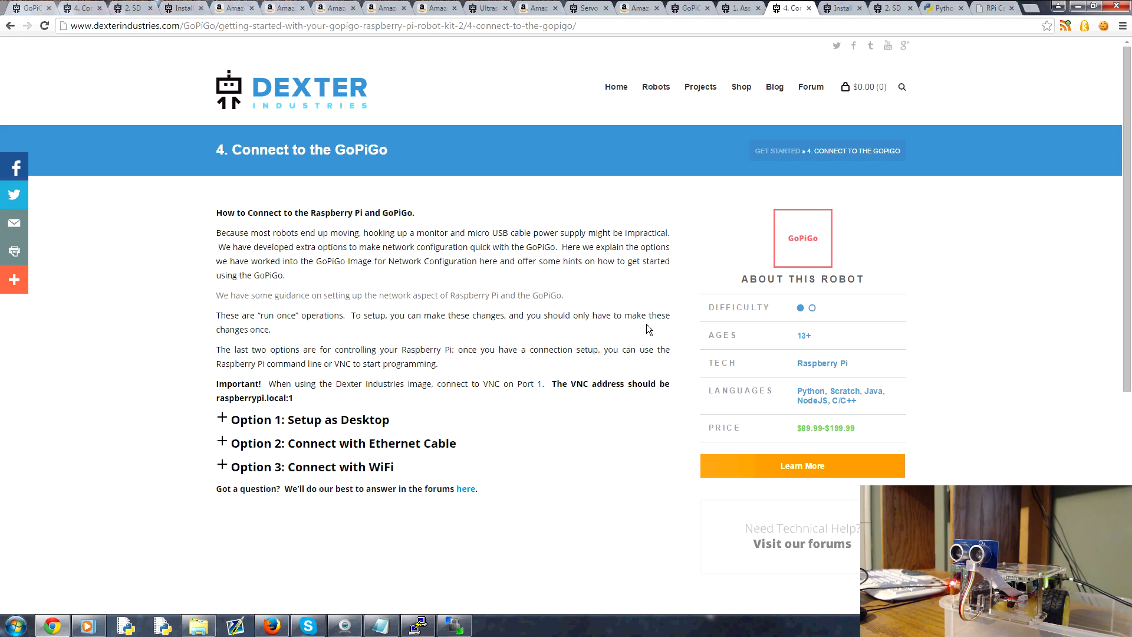
{"action": "mouse_move", "coordinate": [640, 326]}
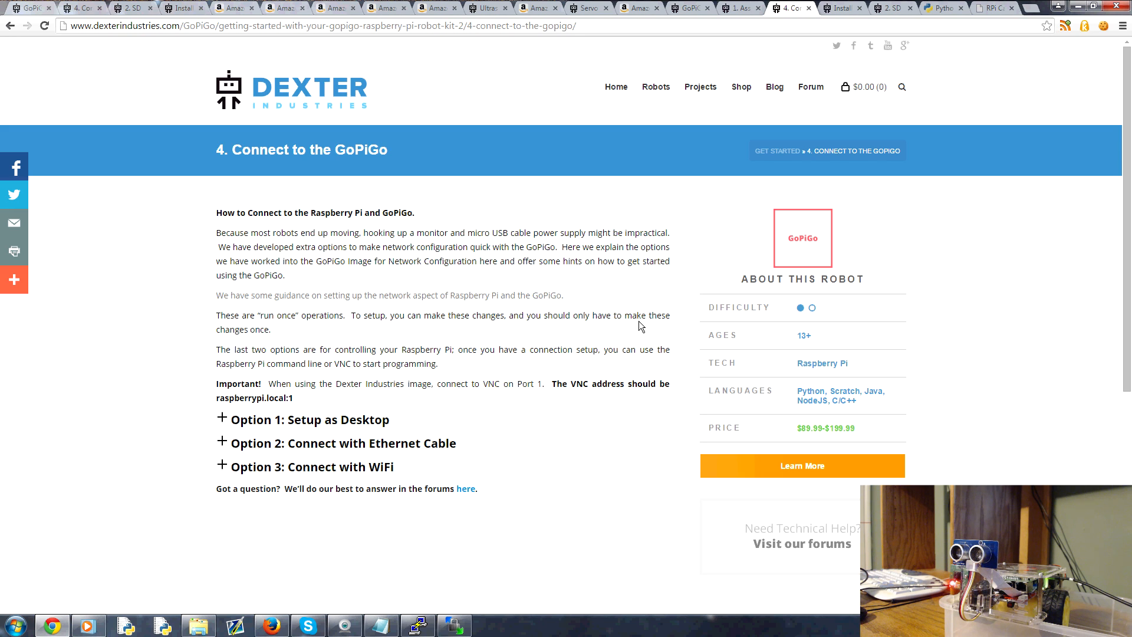
{"action": "mouse_move", "coordinate": [476, 341]}
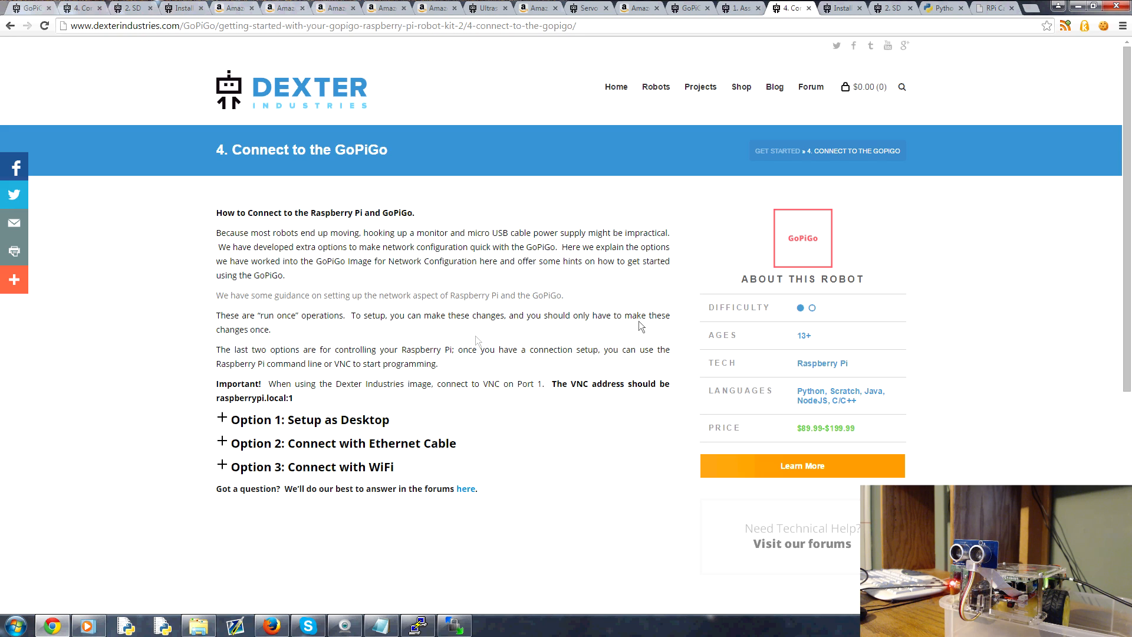
- Expand 'Option 3: Connect with WiFi' and select the word Bonjour in its notes
{"action": "triple_click", "coordinate": [301, 149]}
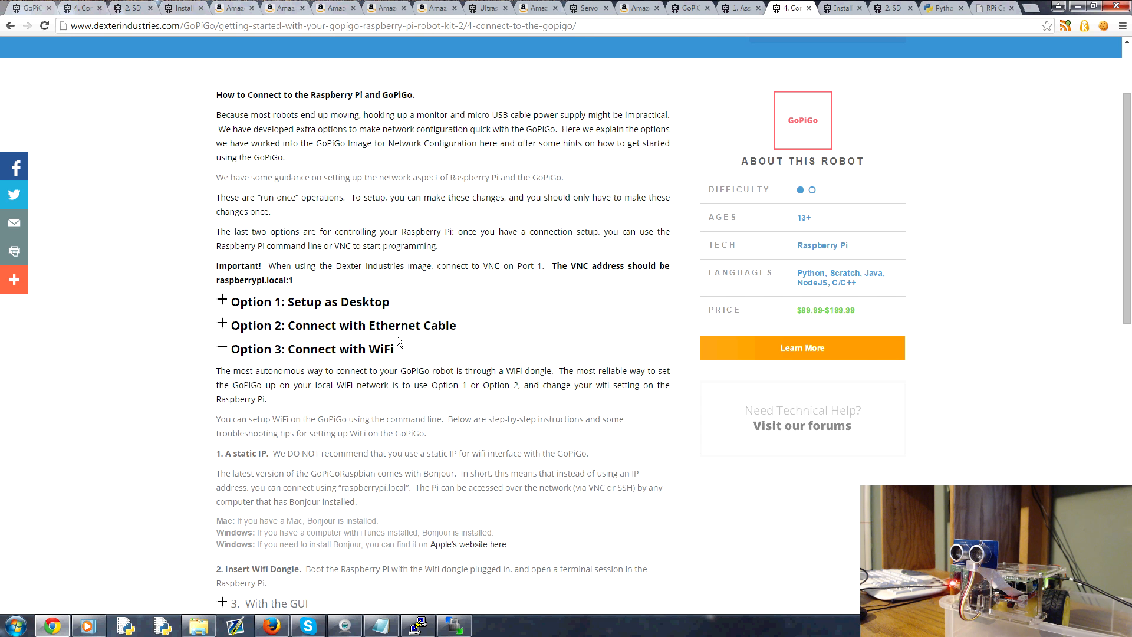
{"action": "scroll", "scroll_direction": "down", "scroll_amount": 3}
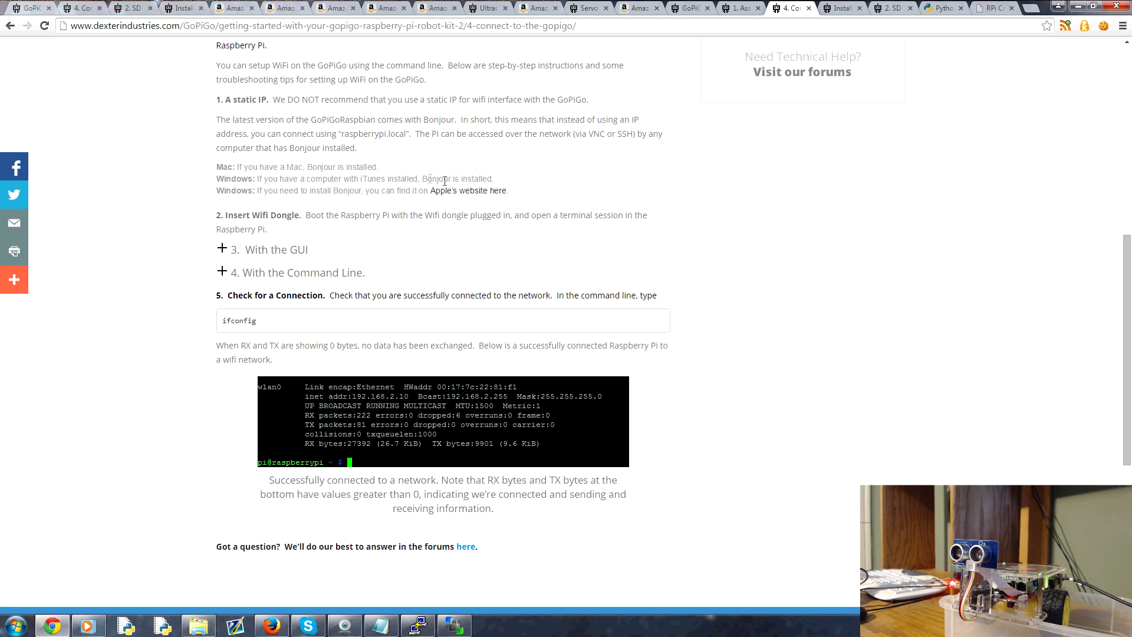
{"action": "double_click", "coordinate": [434, 178]}
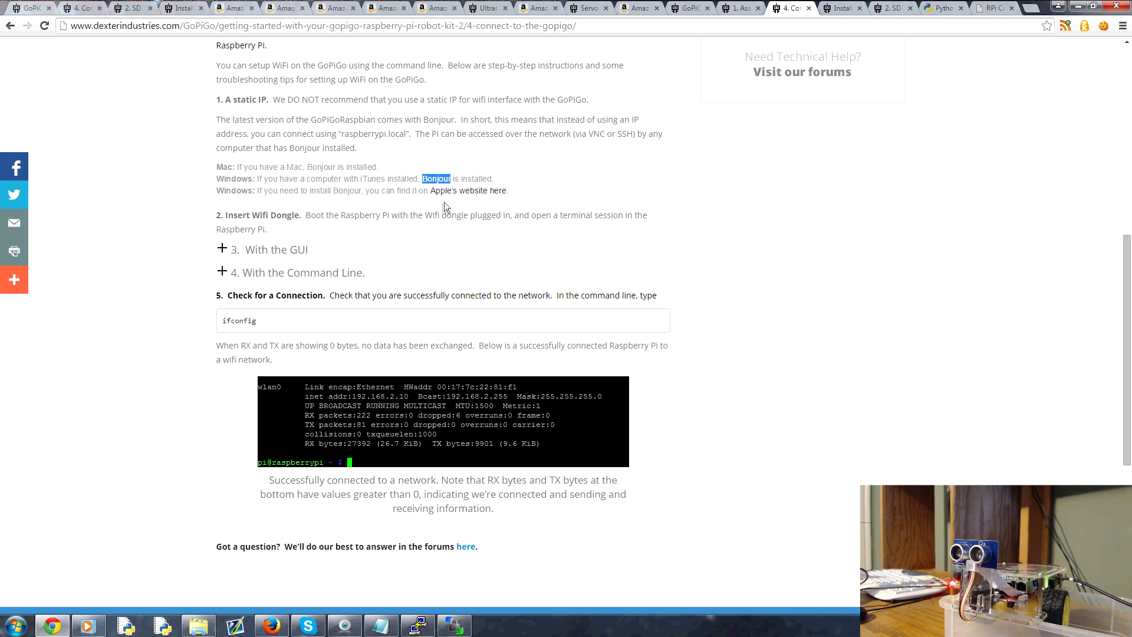
{"action": "mouse_move", "coordinate": [438, 197]}
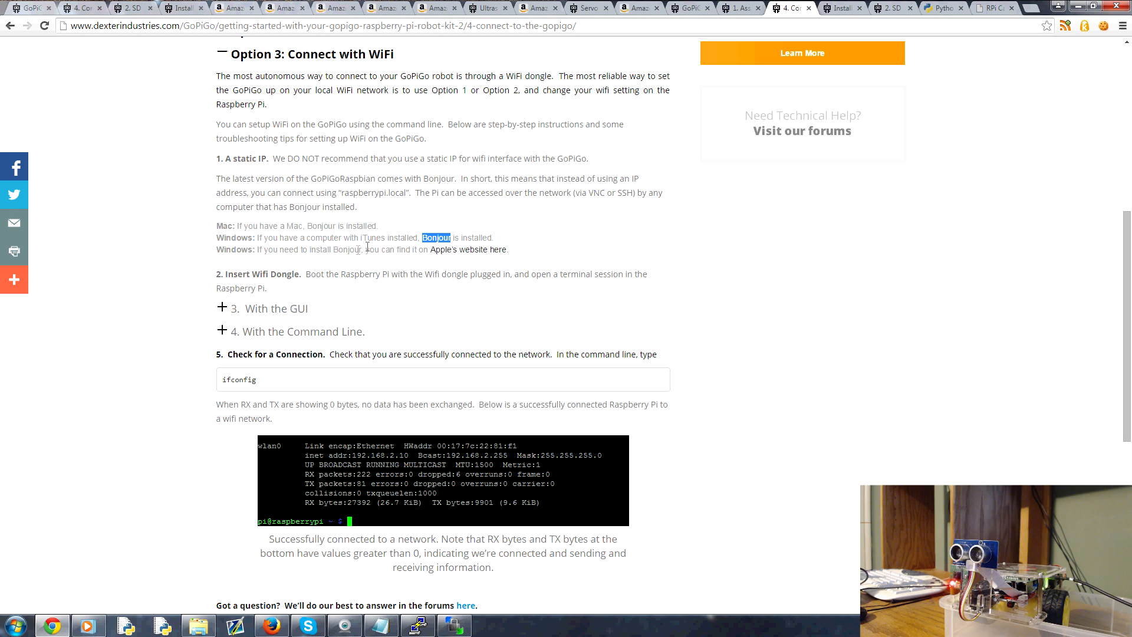
{"action": "mouse_move", "coordinate": [341, 263]}
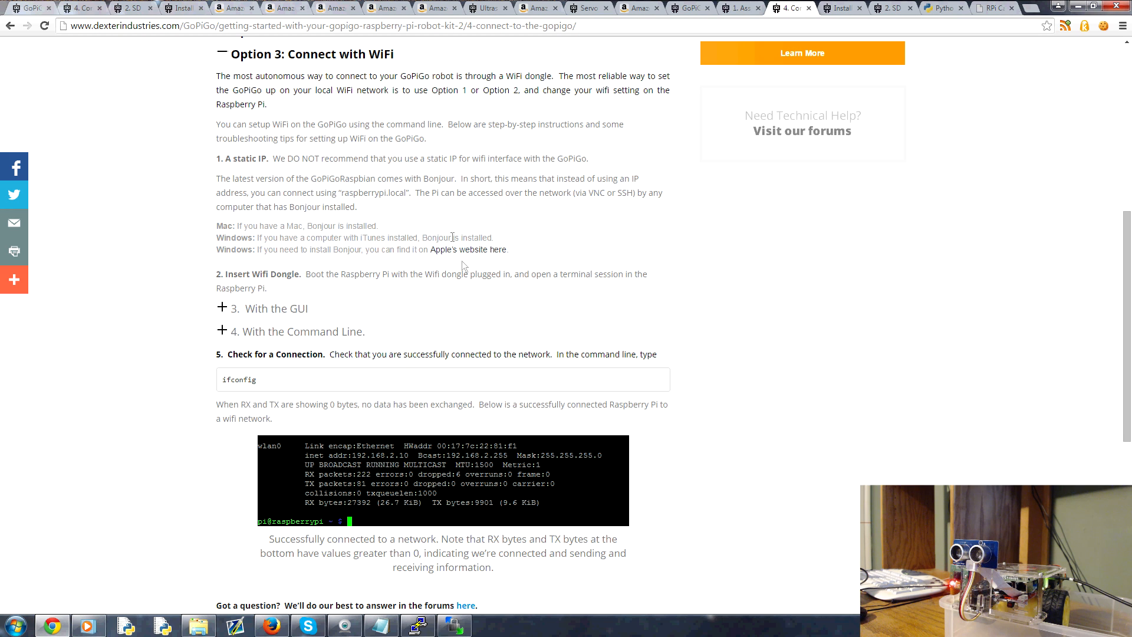
{"action": "mouse_move", "coordinate": [355, 113]}
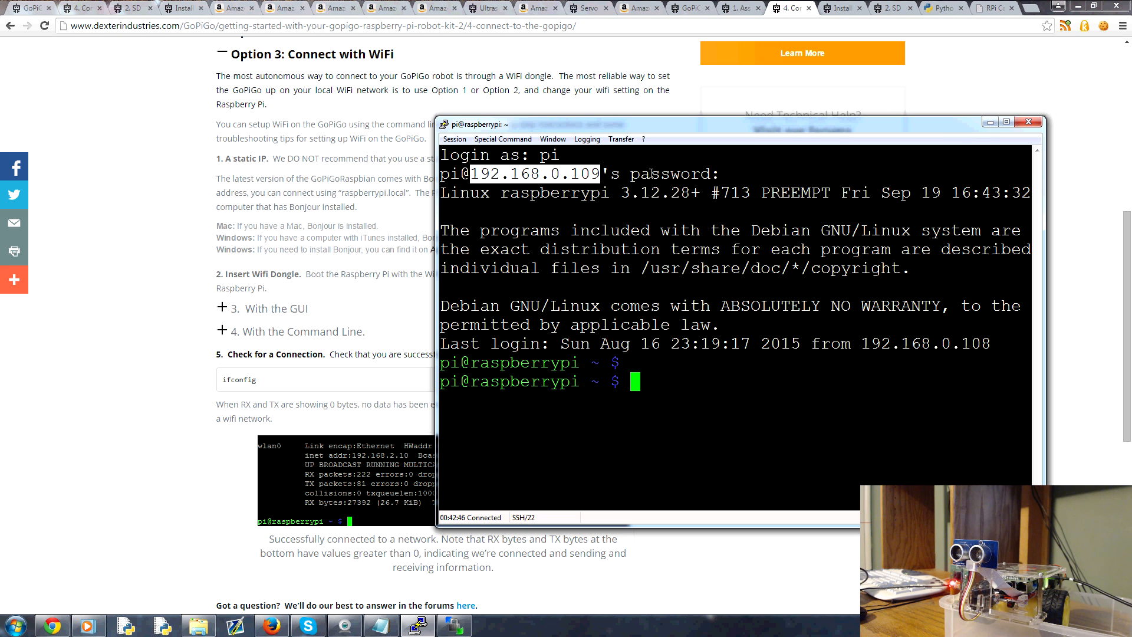
{"action": "mouse_move", "coordinate": [556, 135]}
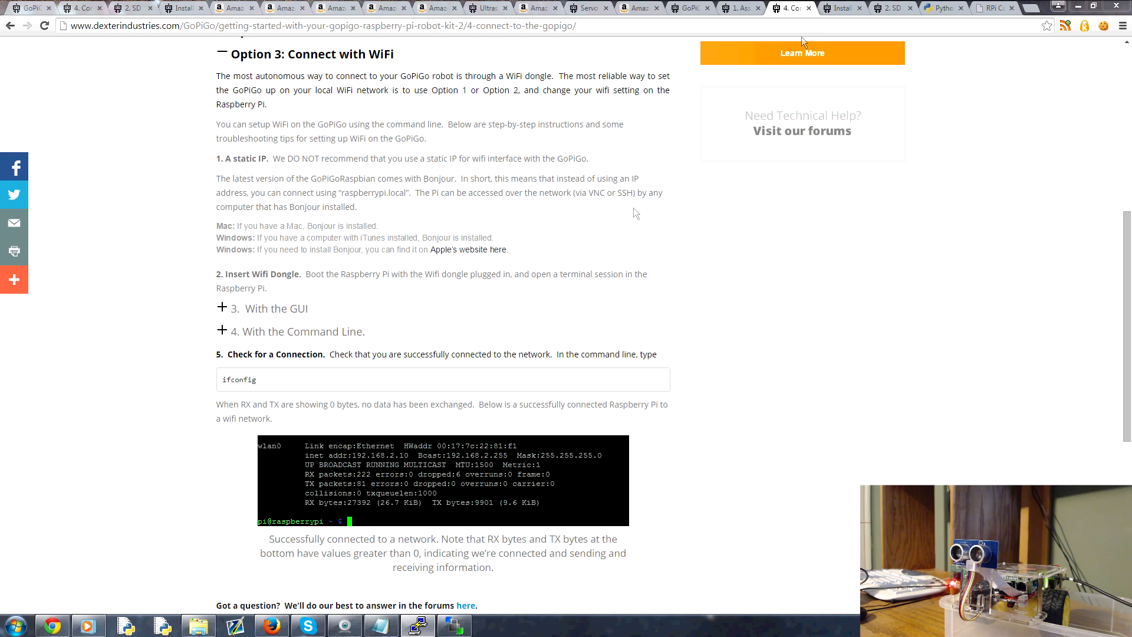
- Switch to the 'Install Raspbian for Robots Image on an SD Card' tab
{"action": "left_click", "coordinate": [842, 7]}
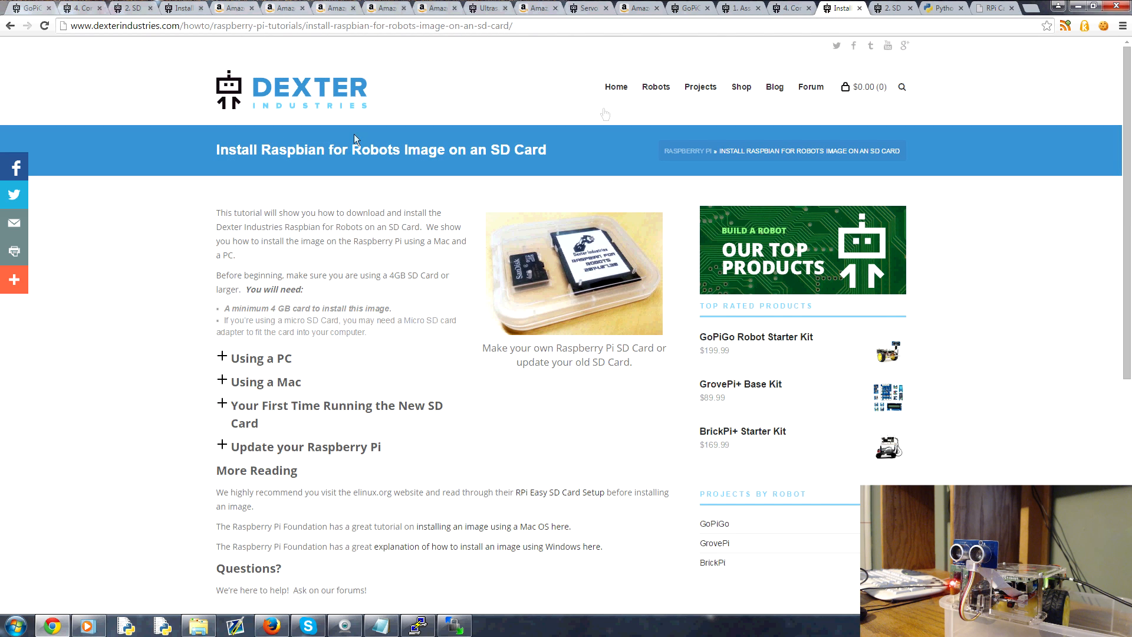
{"action": "mouse_move", "coordinate": [366, 208]}
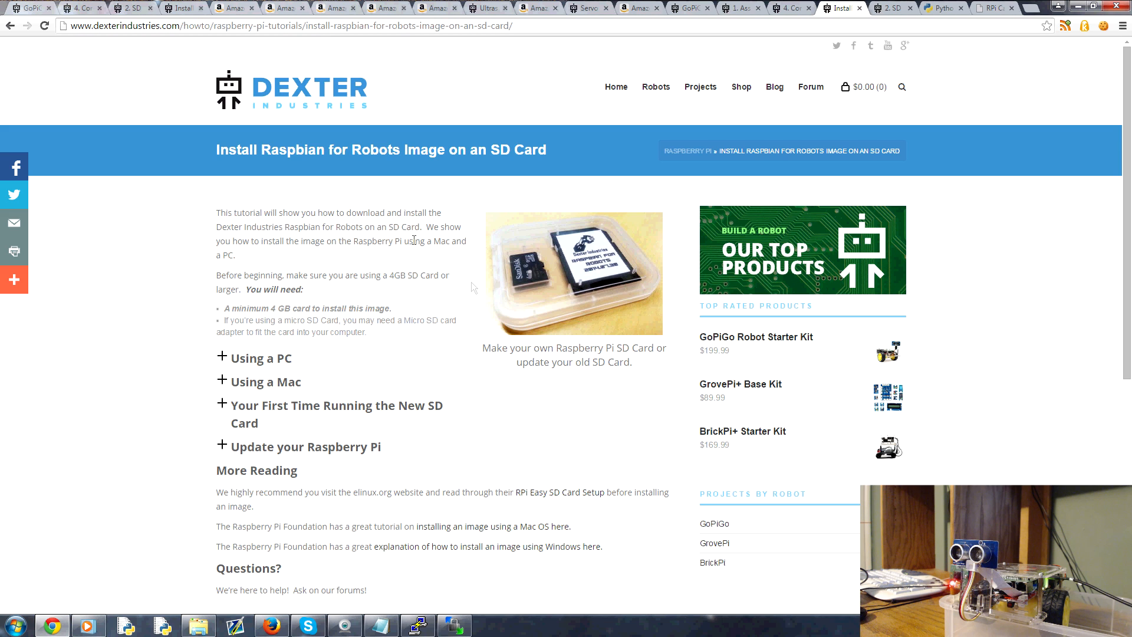
{"action": "mouse_move", "coordinate": [617, 243]}
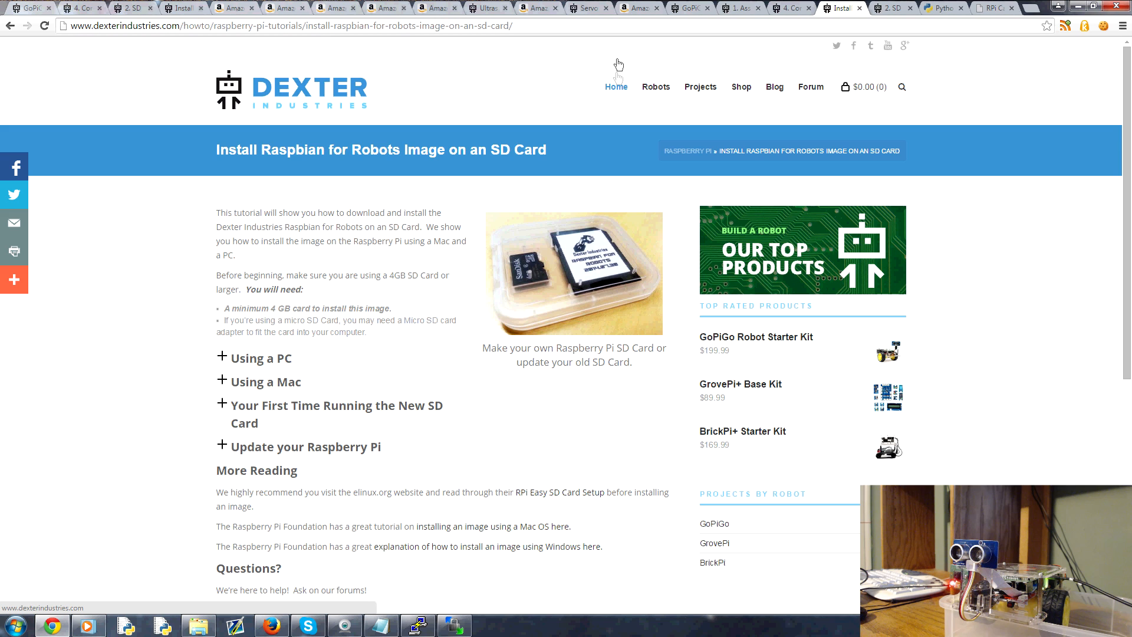
{"action": "mouse_move", "coordinate": [586, 78]}
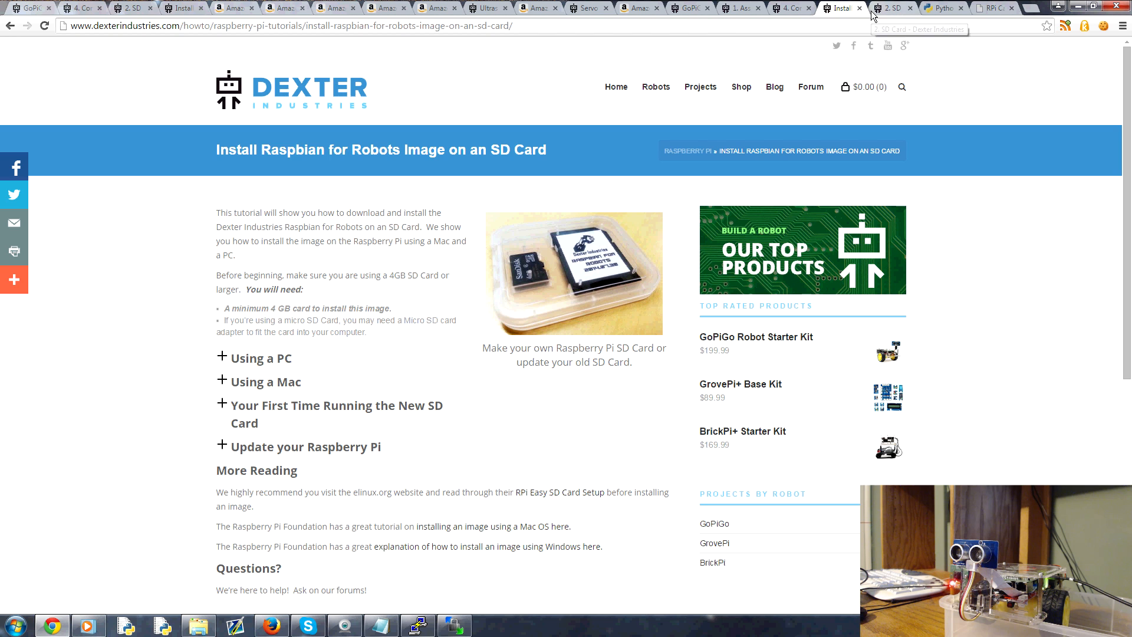
- Review the GoPiGo '2. SD Card' page and its three image options
{"action": "left_click", "coordinate": [893, 7]}
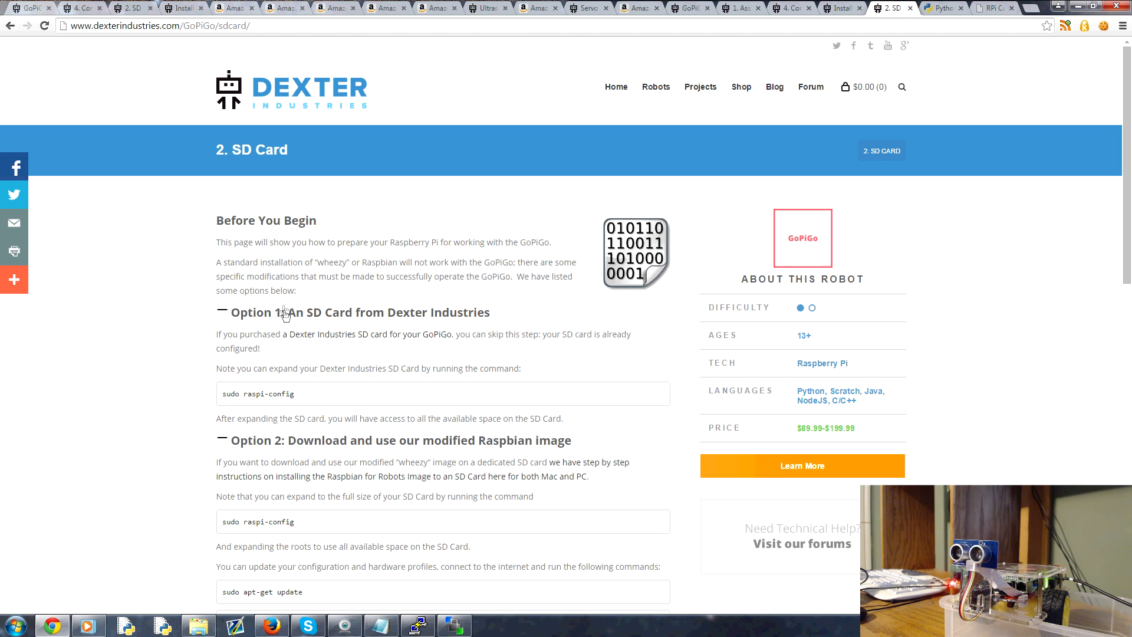
{"action": "mouse_move", "coordinate": [253, 240]}
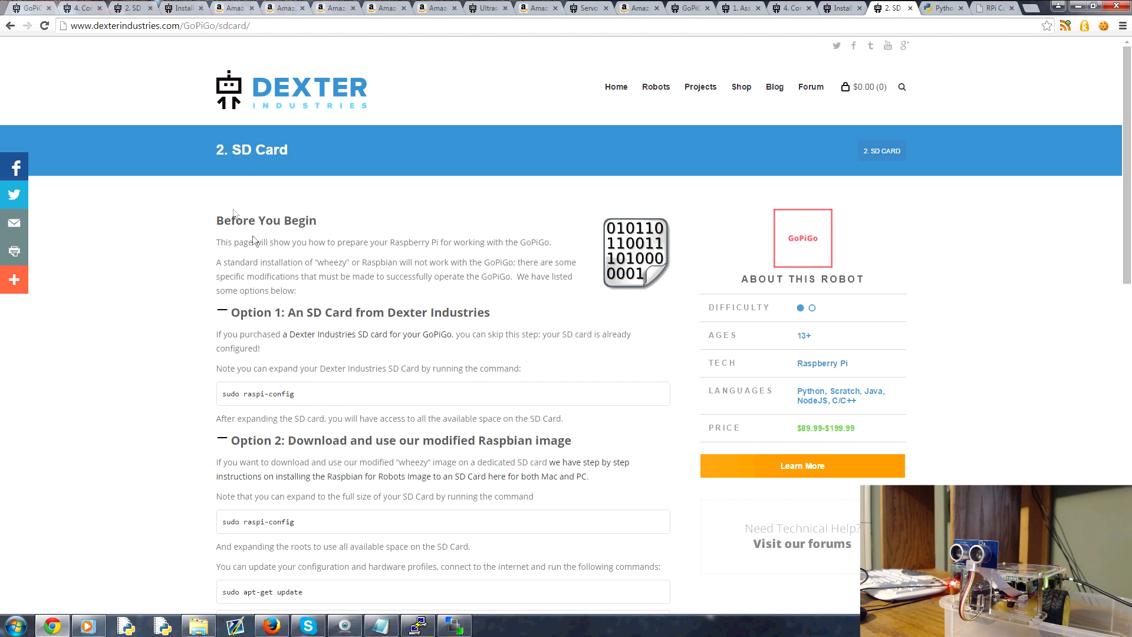
{"action": "mouse_move", "coordinate": [372, 210]}
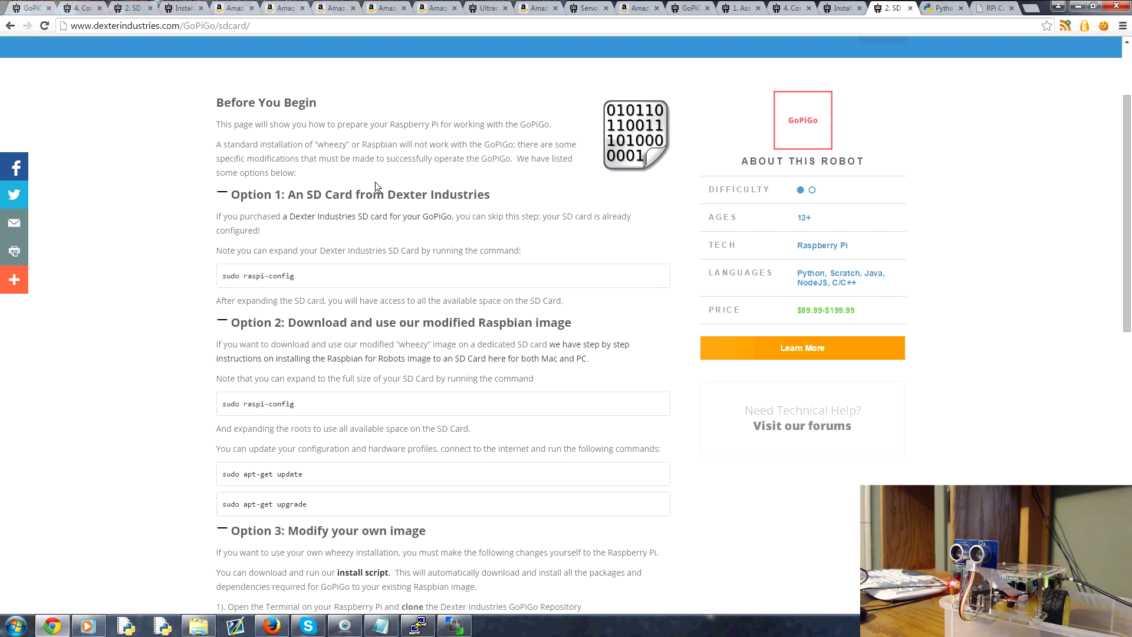
{"action": "mouse_move", "coordinate": [301, 319]}
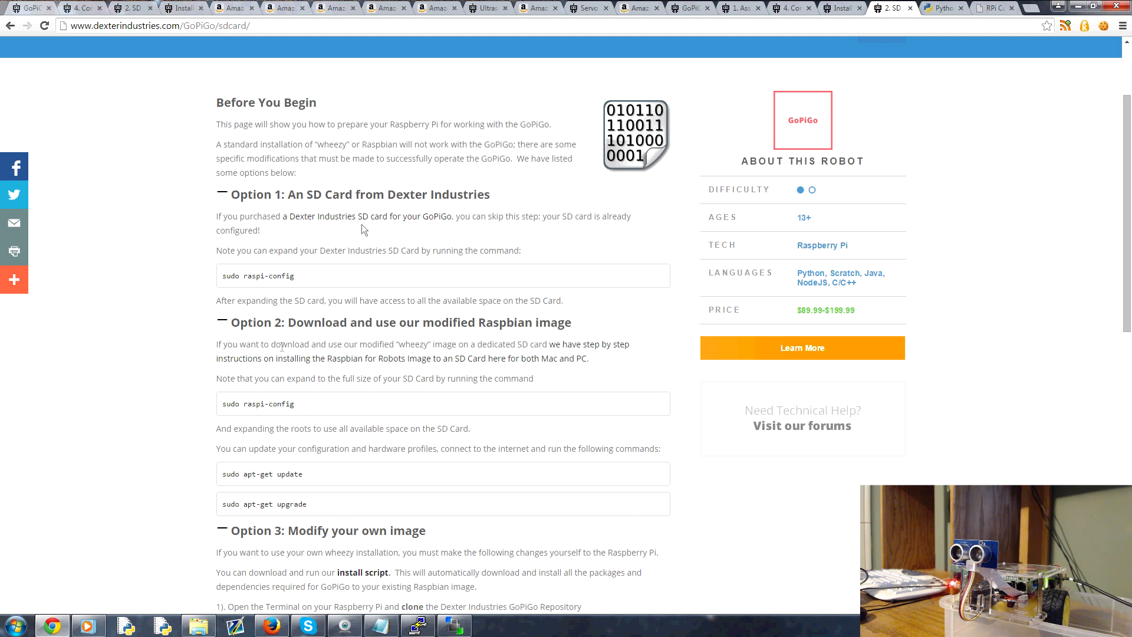
{"action": "scroll", "scroll_direction": "down", "scroll_amount": 3}
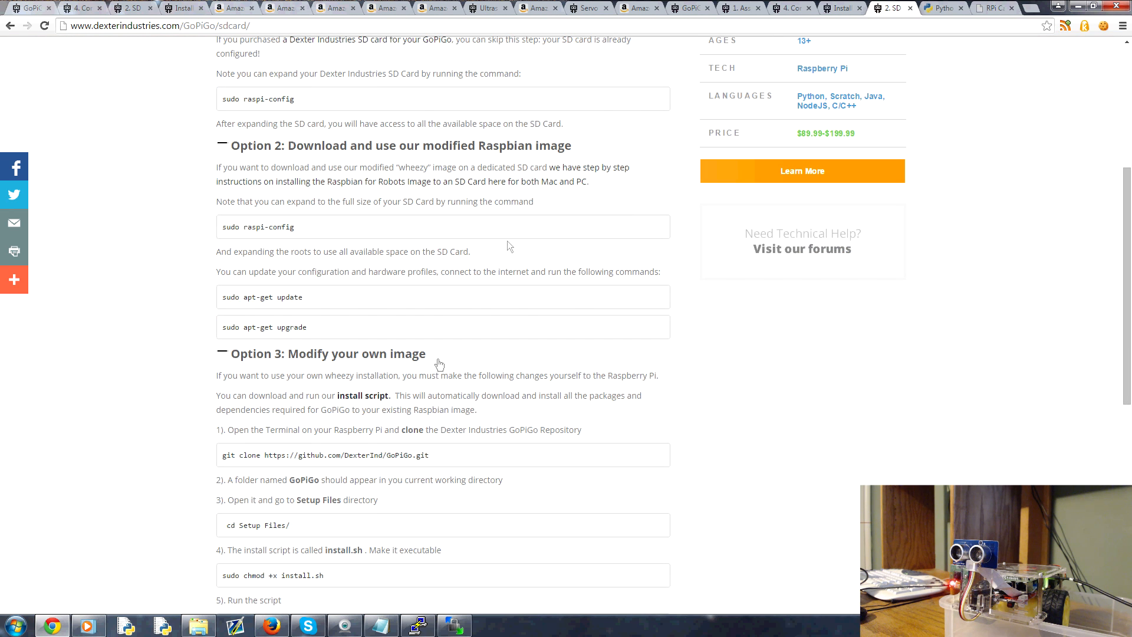
{"action": "scroll", "scroll_direction": "up", "scroll_amount": 3}
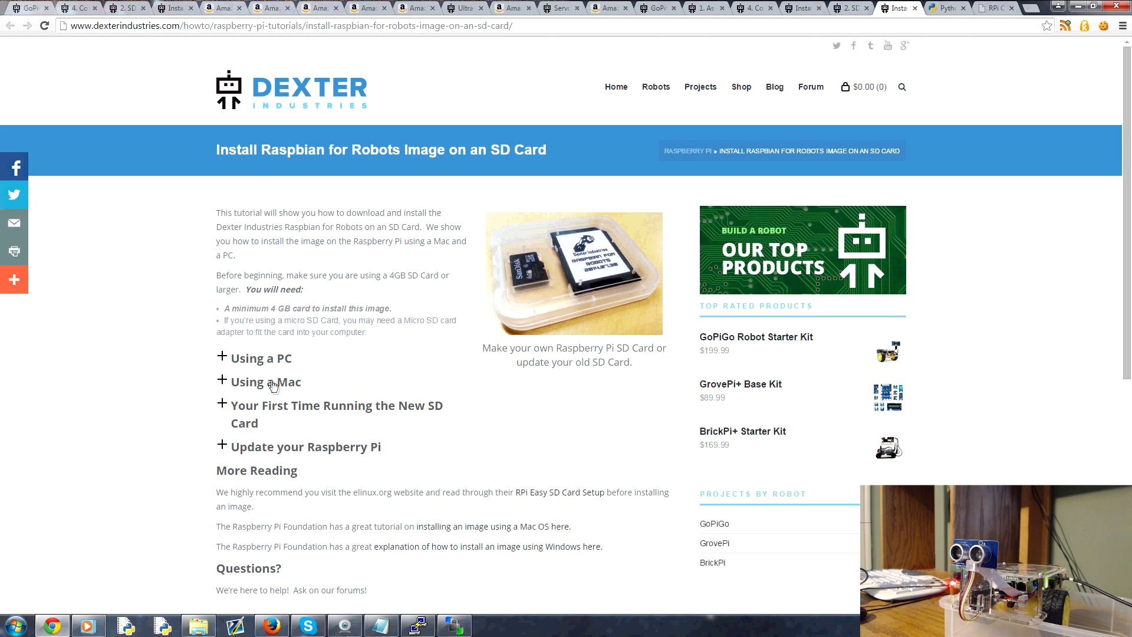
- Expand 'Using a PC' and read the download, unzip, MD5 and Win32DiskImager steps
{"action": "left_click", "coordinate": [262, 357]}
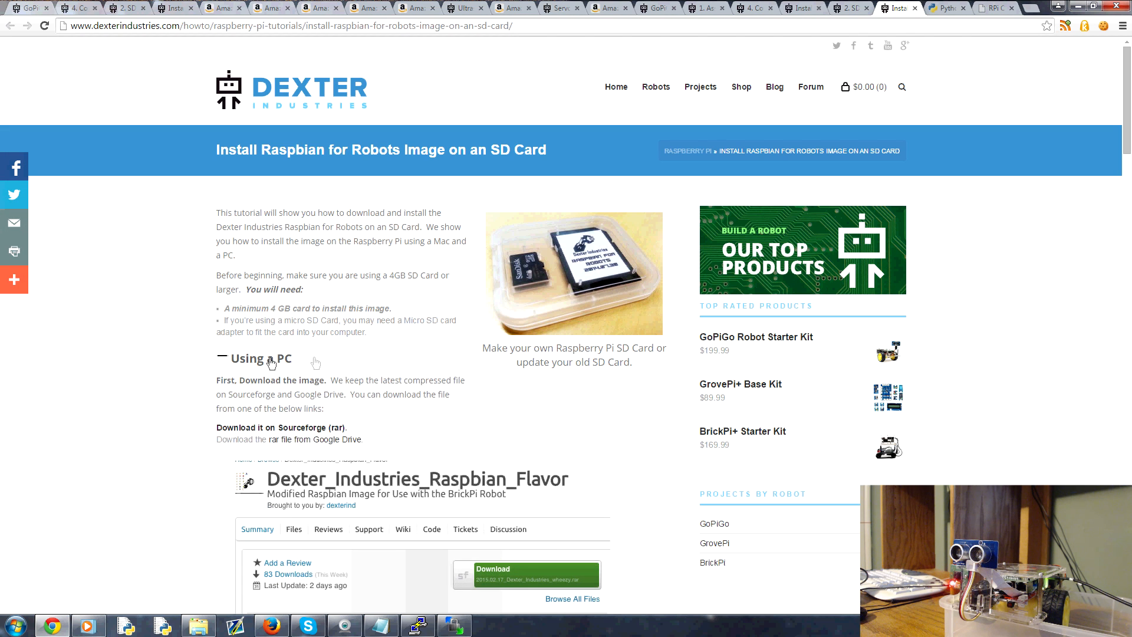
{"action": "scroll", "scroll_direction": "down", "scroll_amount": 3}
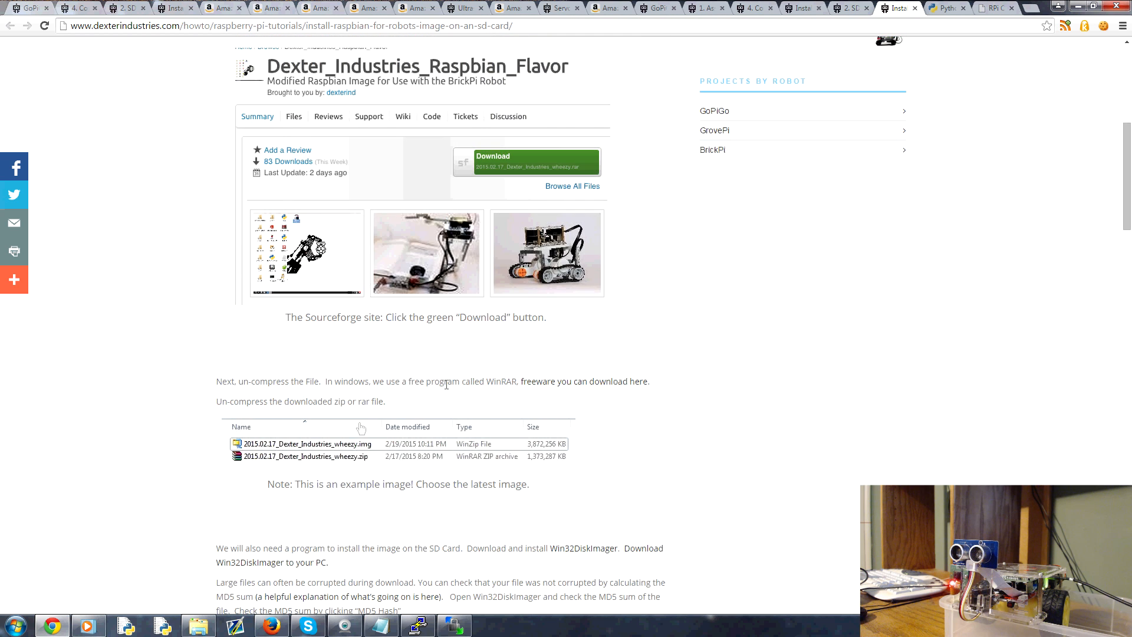
{"action": "scroll", "scroll_direction": "down", "scroll_amount": 3}
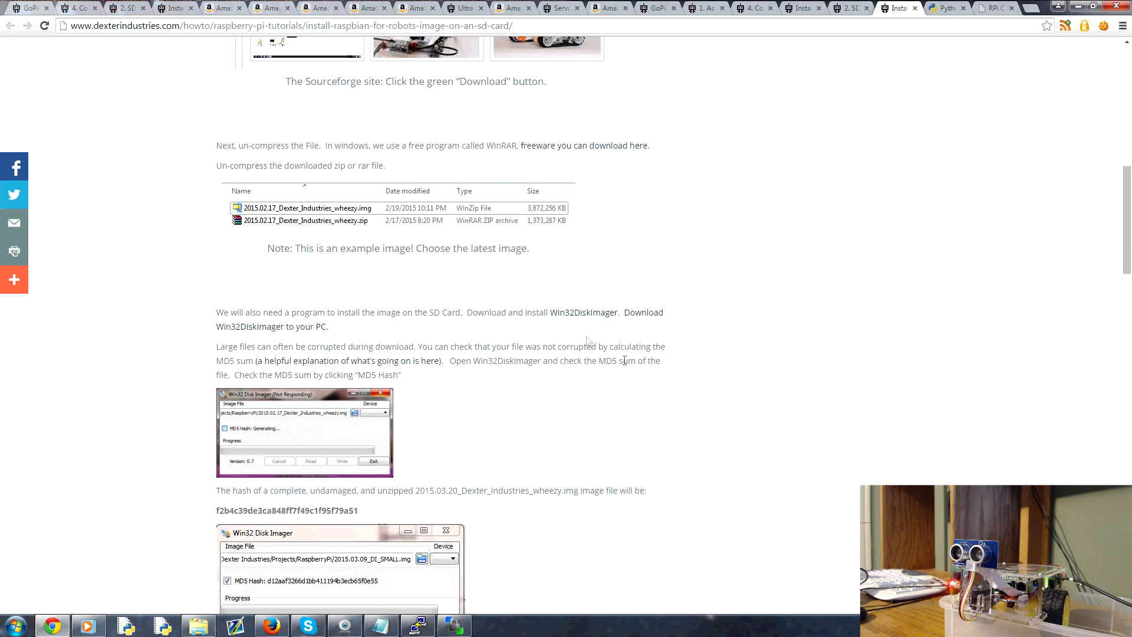
{"action": "mouse_move", "coordinate": [603, 328]}
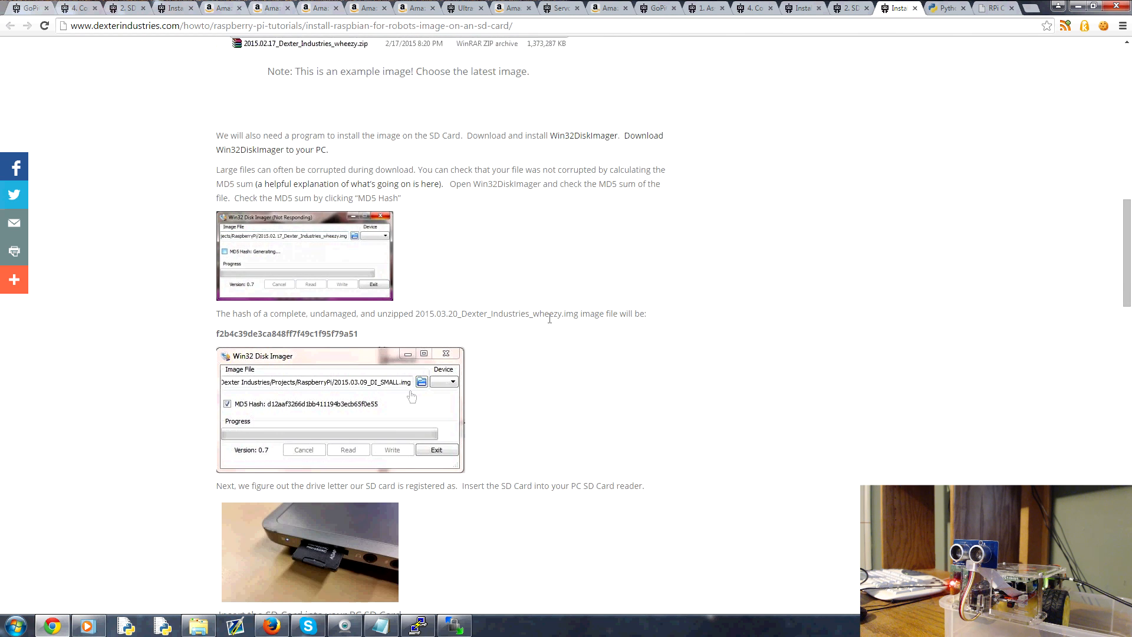
{"action": "scroll", "scroll_direction": "down", "scroll_amount": 3}
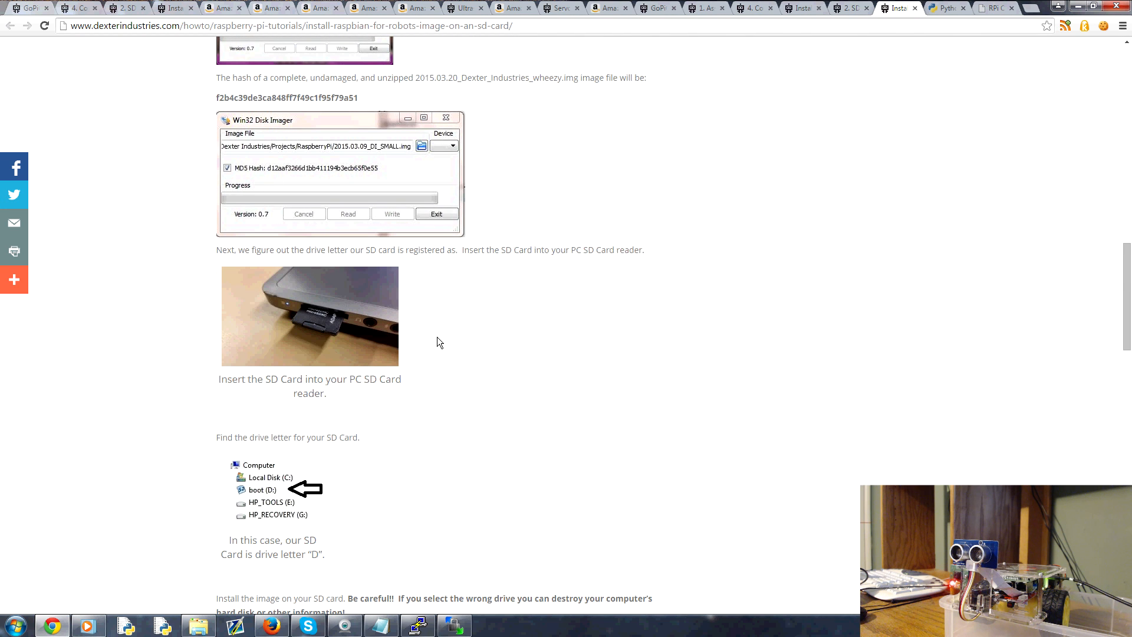
{"action": "mouse_move", "coordinate": [697, 345]}
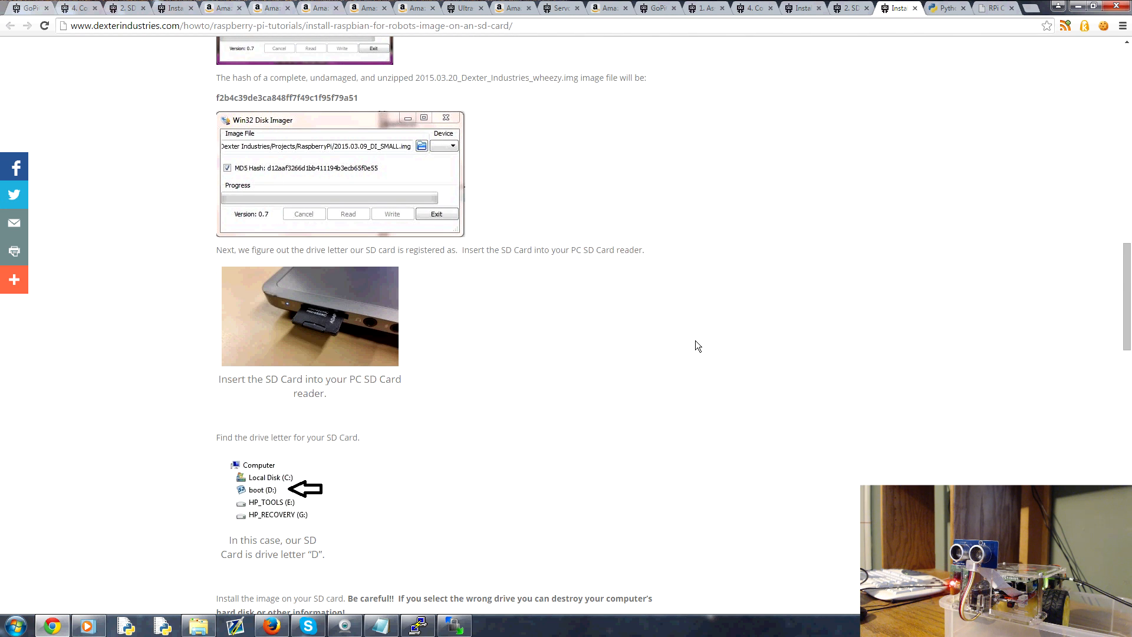
{"action": "scroll", "scroll_direction": "down", "scroll_amount": 3}
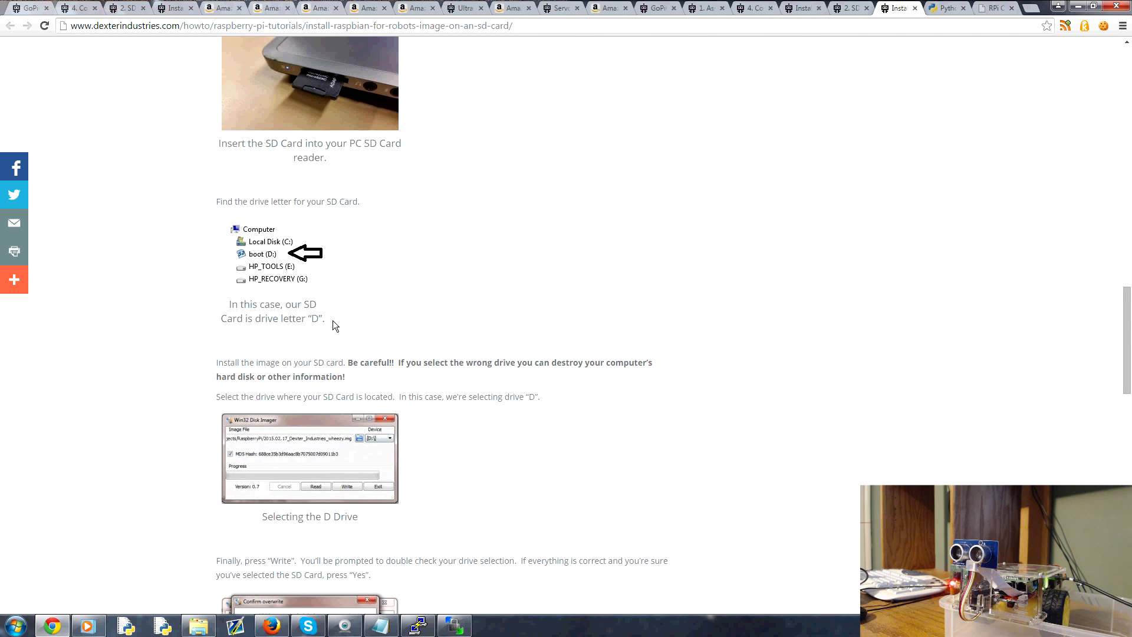
{"action": "scroll", "scroll_direction": "up", "scroll_amount": 3}
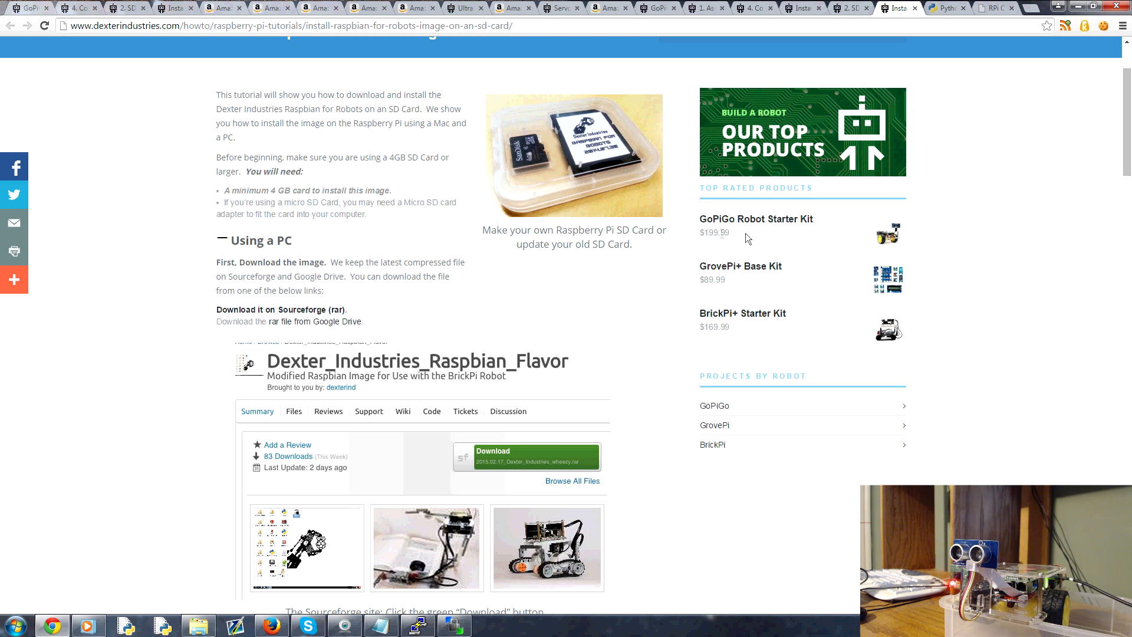
{"action": "mouse_move", "coordinate": [649, 256]}
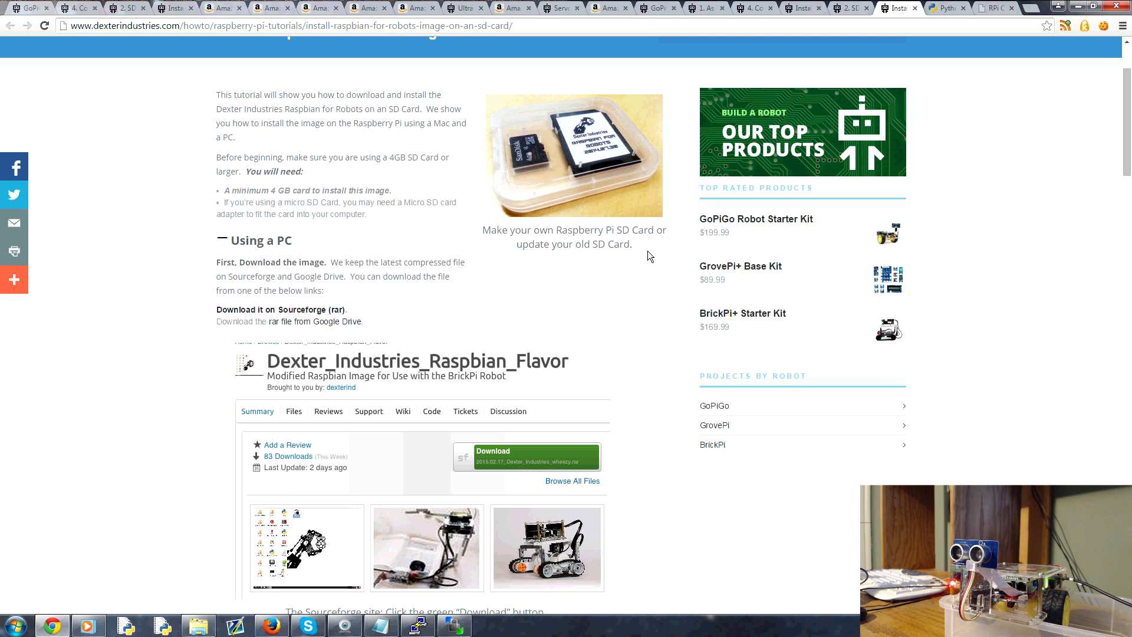
- Browse the pythonprogramming.net Robotics with the Raspberry Pi lesson list
{"action": "left_click", "coordinate": [946, 7]}
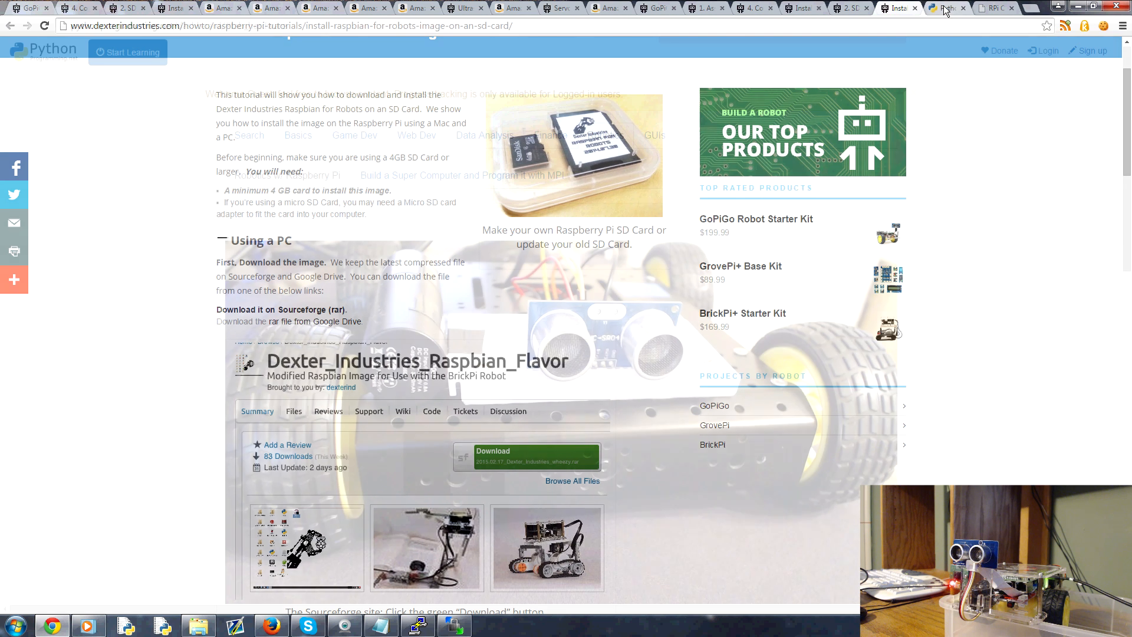
{"action": "left_click", "coordinate": [946, 8]}
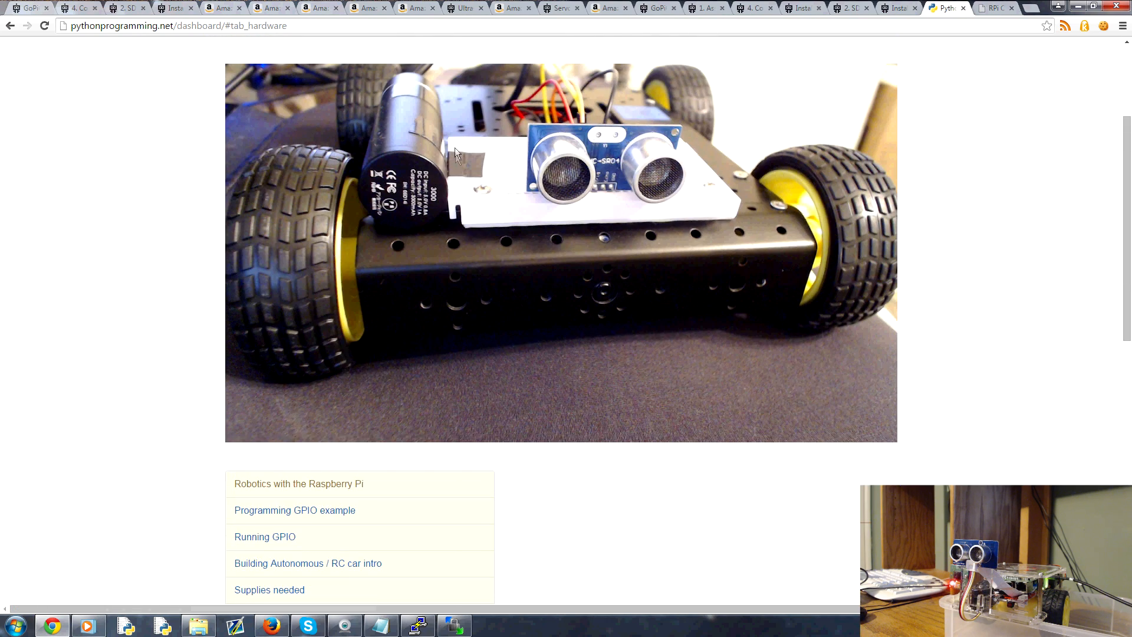
{"action": "scroll", "scroll_direction": "down", "scroll_amount": 3}
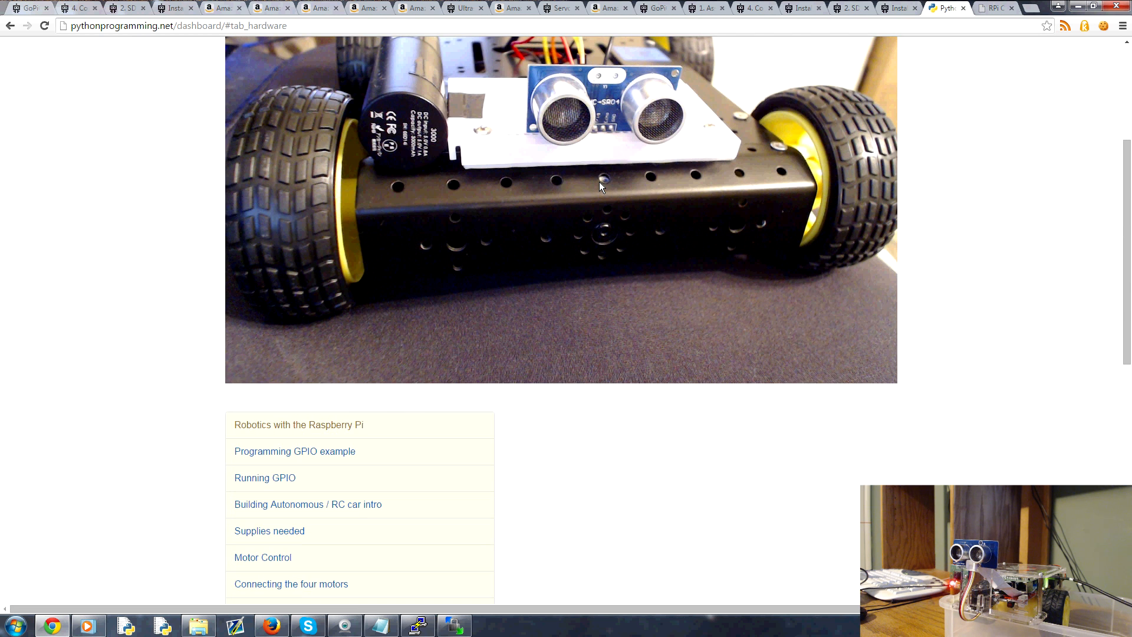
{"action": "scroll", "scroll_direction": "down", "scroll_amount": 3}
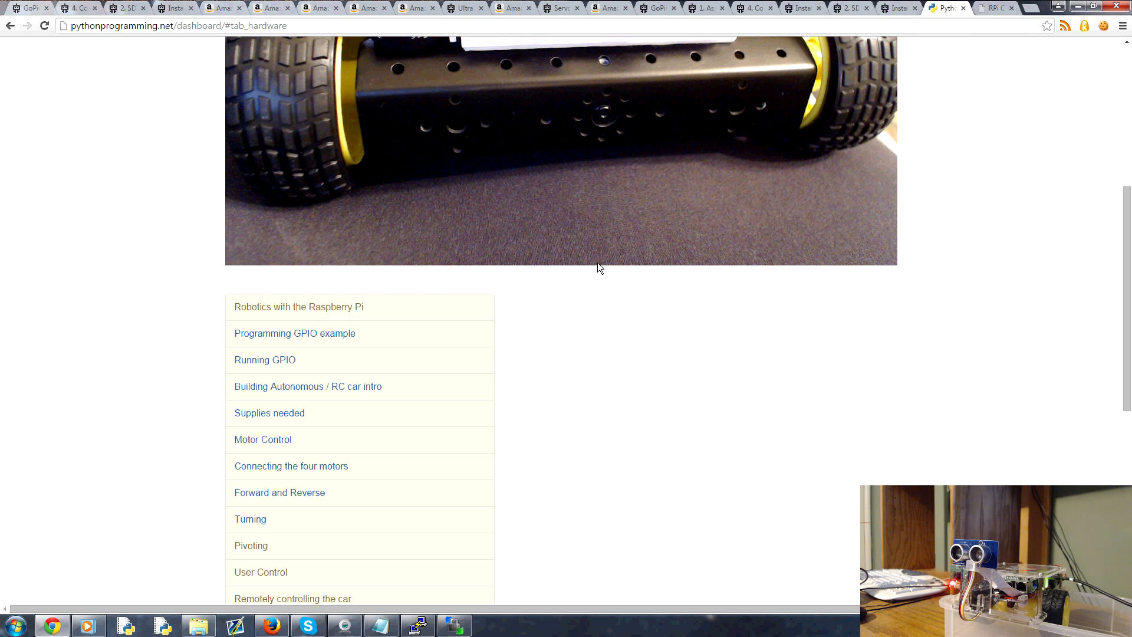
{"action": "scroll", "scroll_direction": "down", "scroll_amount": 3}
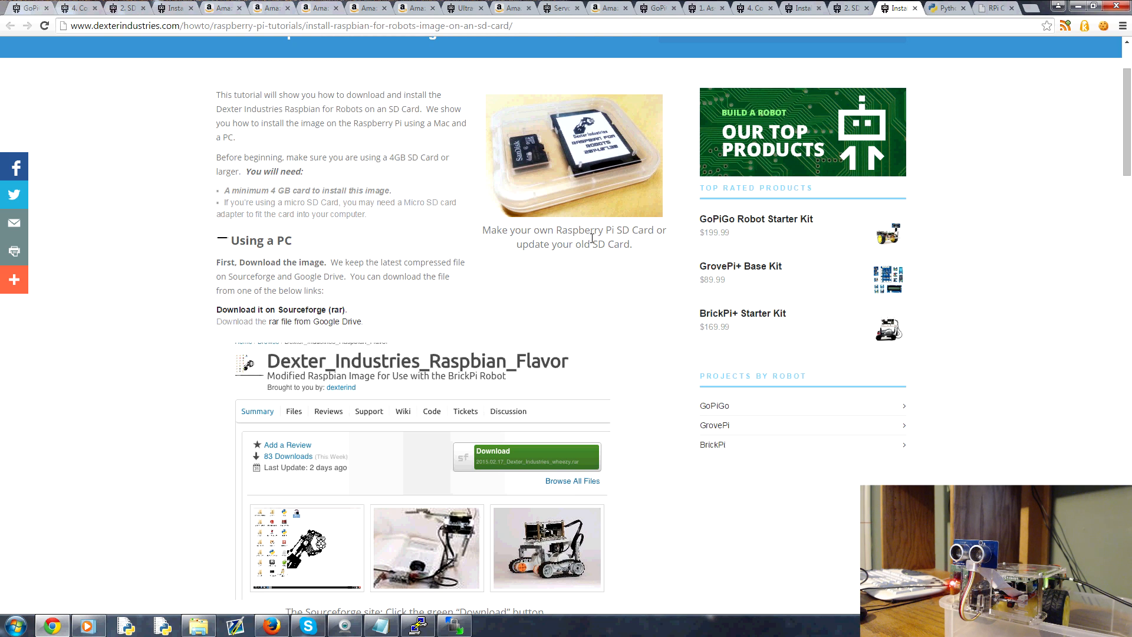
{"action": "mouse_move", "coordinate": [668, 301]}
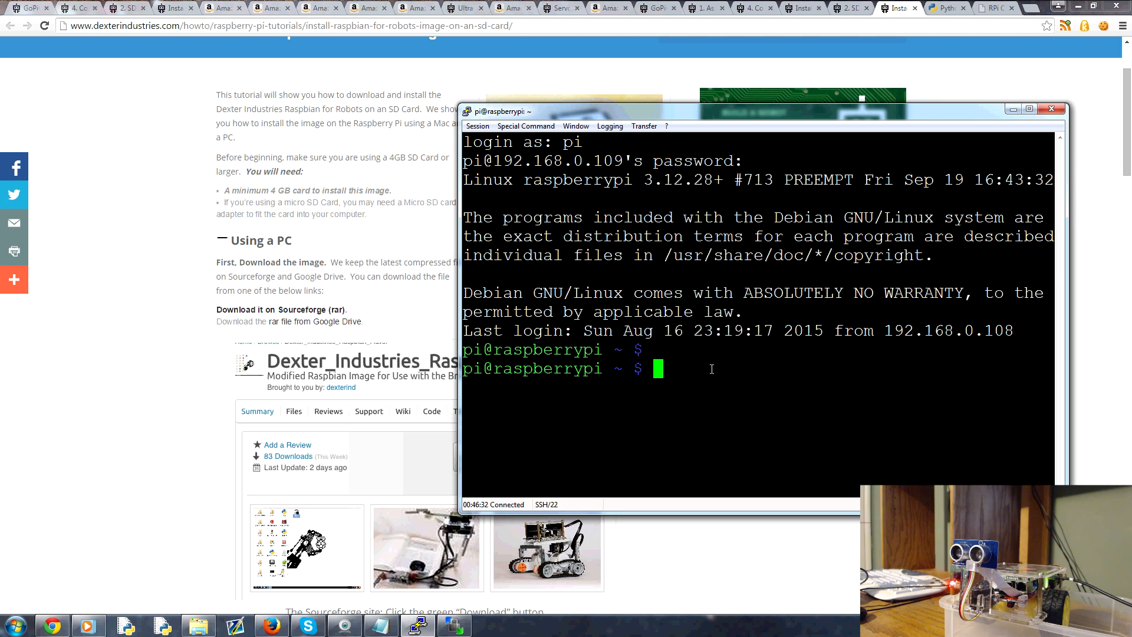
{"action": "mouse_move", "coordinate": [706, 133]}
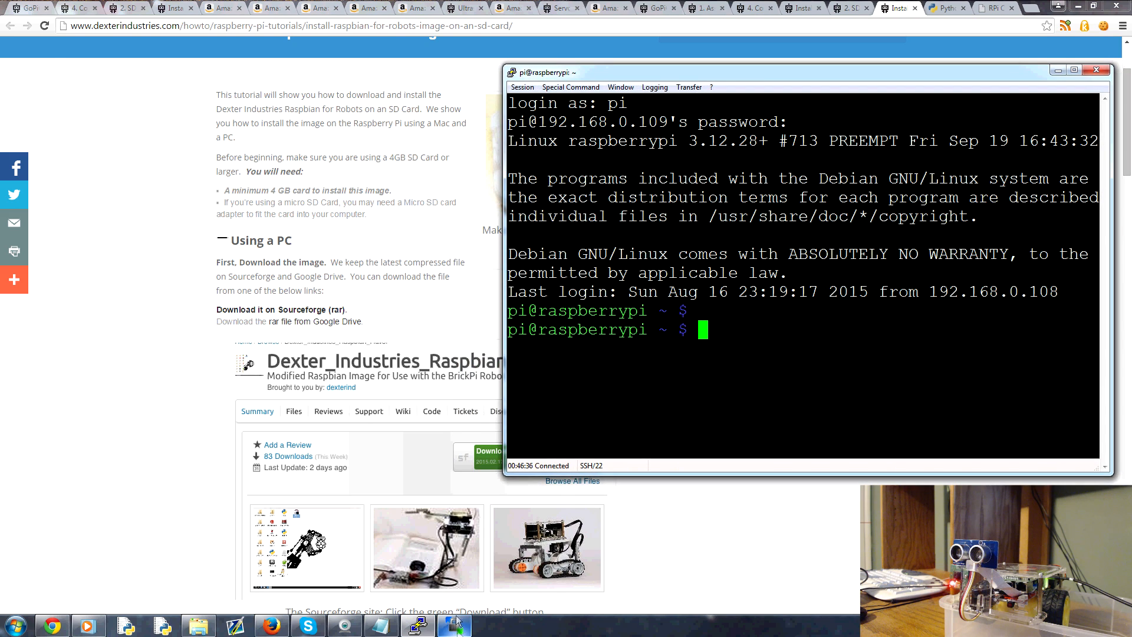
- Bring up WinSCP showing the Pi's /home/pi/Desktop files from the taskbar
{"action": "left_click", "coordinate": [454, 624]}
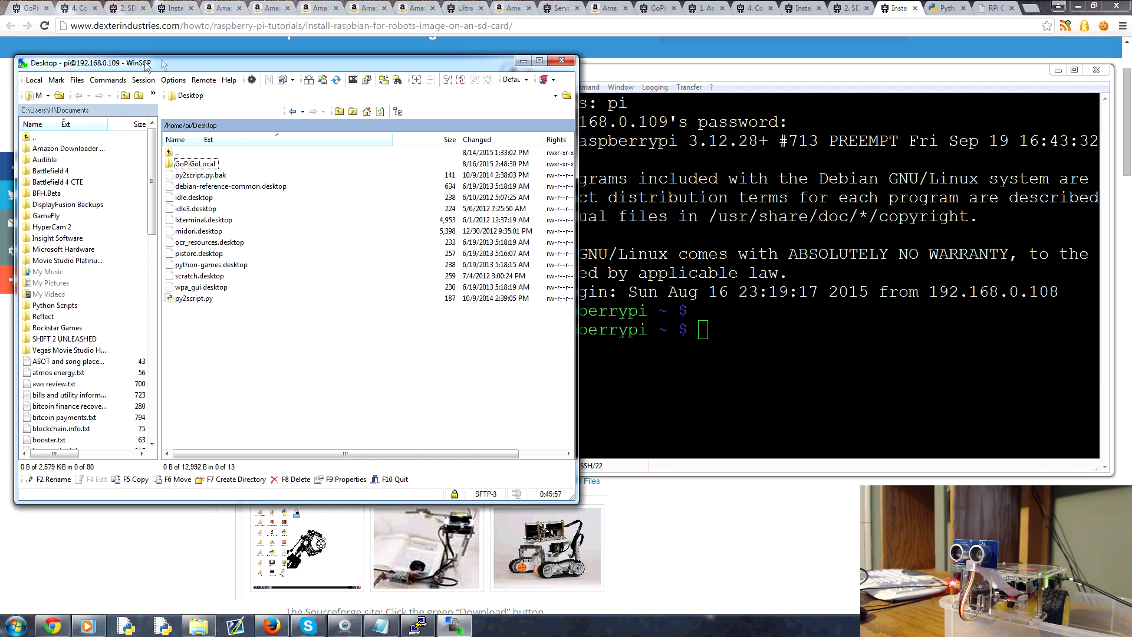